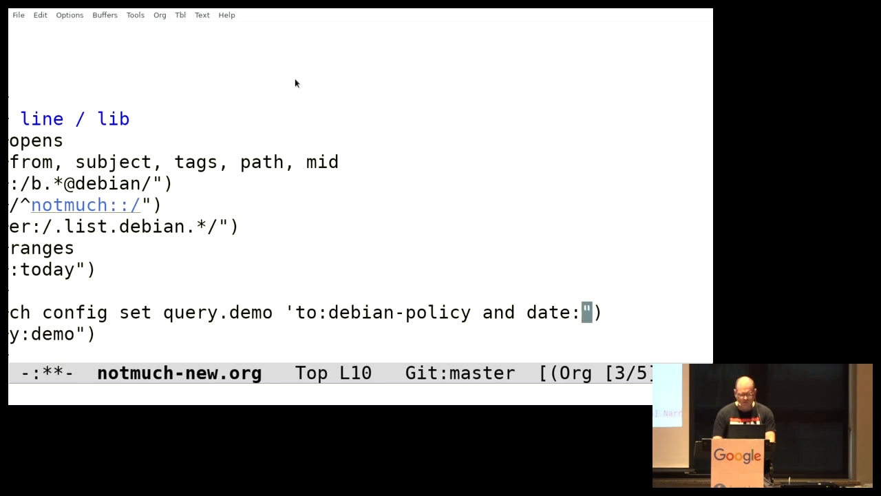
- Complete the query.demo date as 2017-08-11 and close the quote and parenthesis
{"action": "type", "text": "20"}
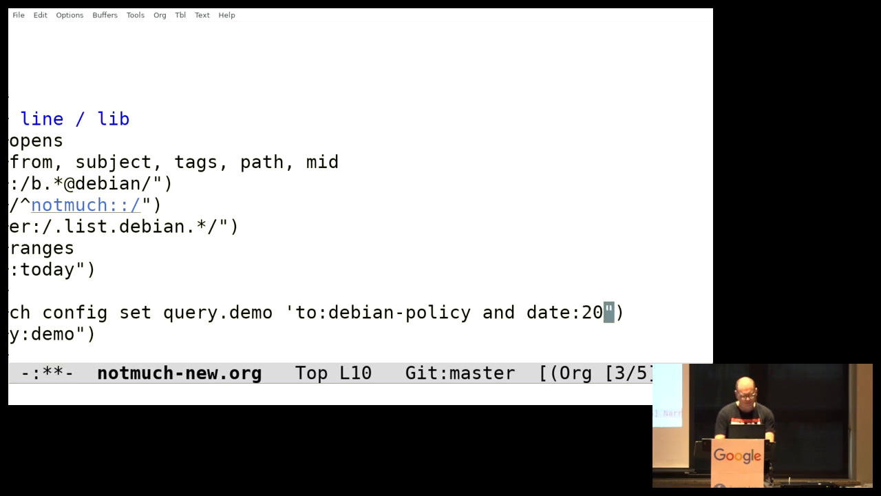
{"action": "type", "text": "17"}
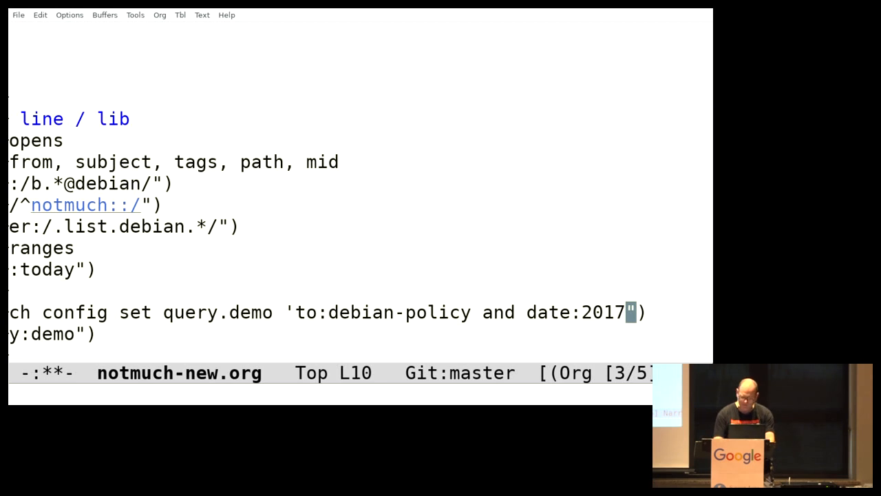
{"action": "type", "text": "-08-12"}
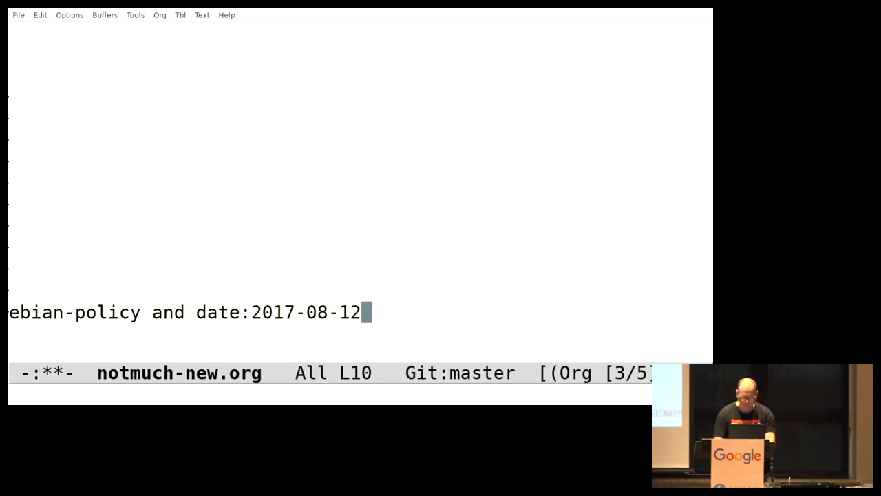
{"action": "type", "text": "\""}
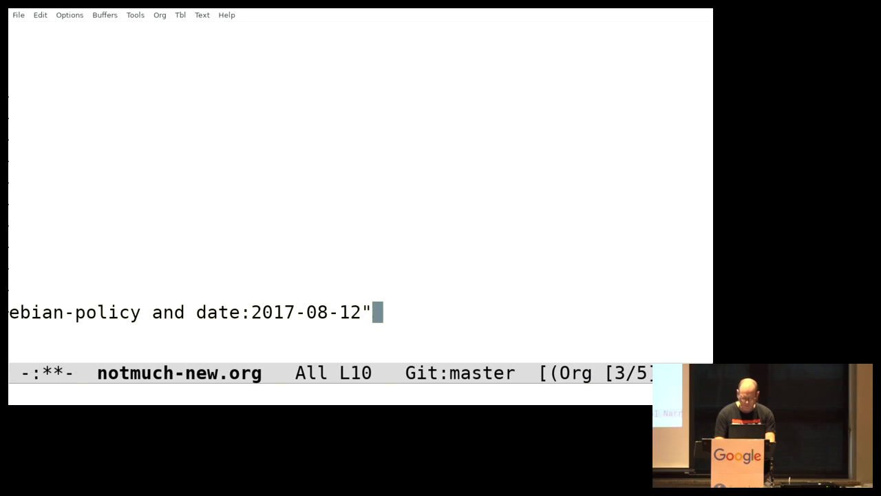
{"action": "type", "text": ")"}
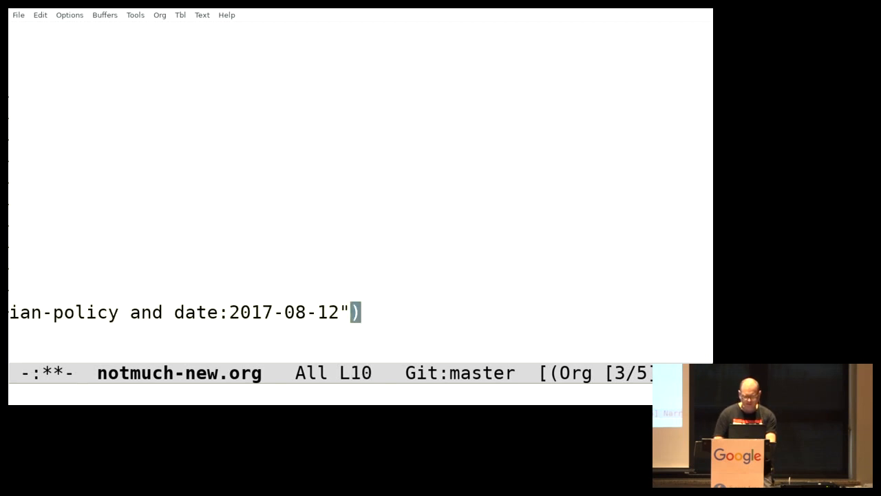
{"action": "key", "text": "BackSpace"}
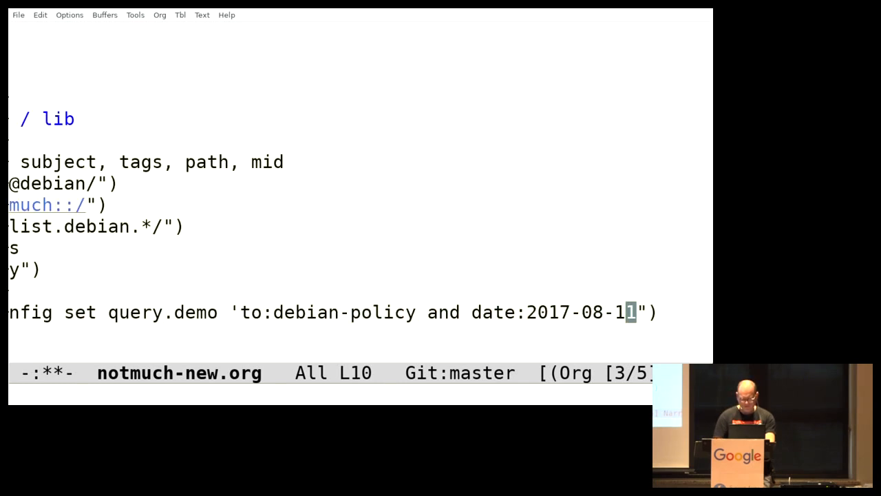
{"action": "type", "text": "1'"}
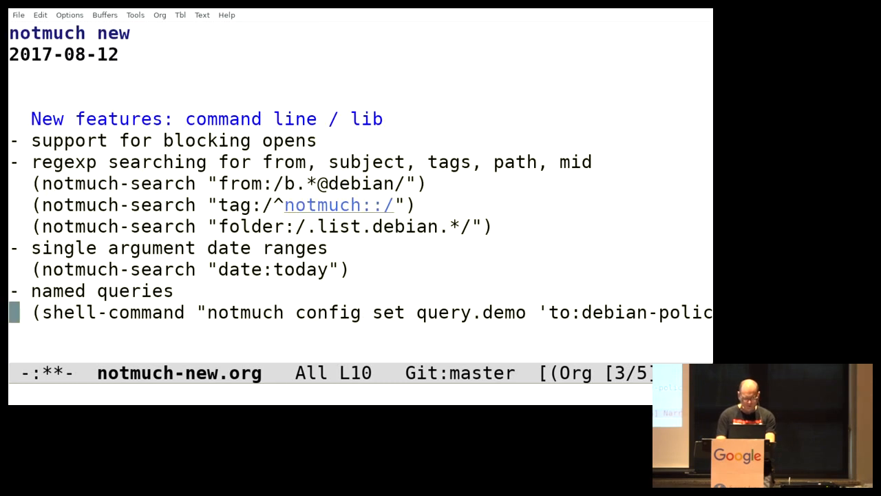
- Evaluate the query.demo shell-command and begin a notmuch search query
{"action": "key", "text": "down"}
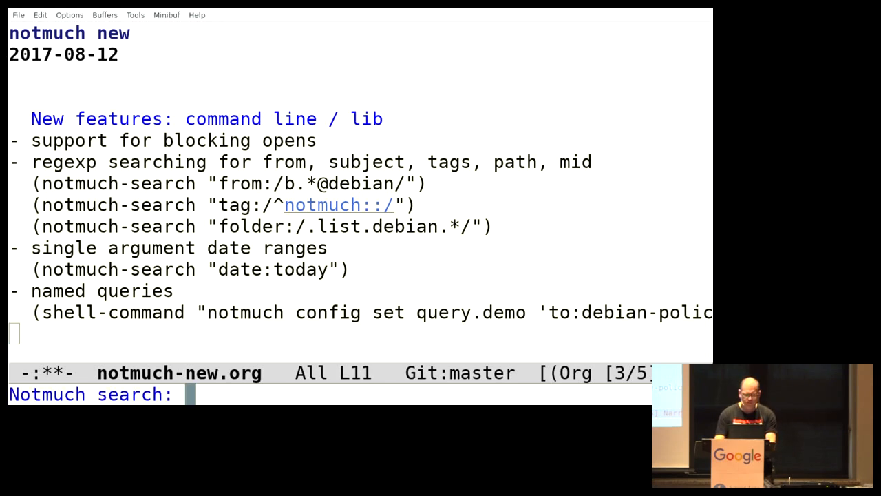
{"action": "type", "text": "ta"}
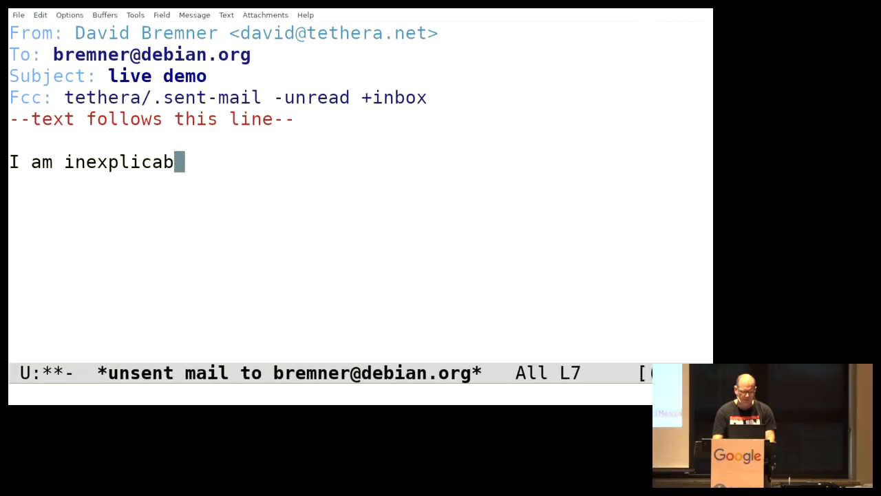
- Finish the body 'I am inexplicably nervous,' and postpone the live demo draft
{"action": "type", "text": "ly nervous"}
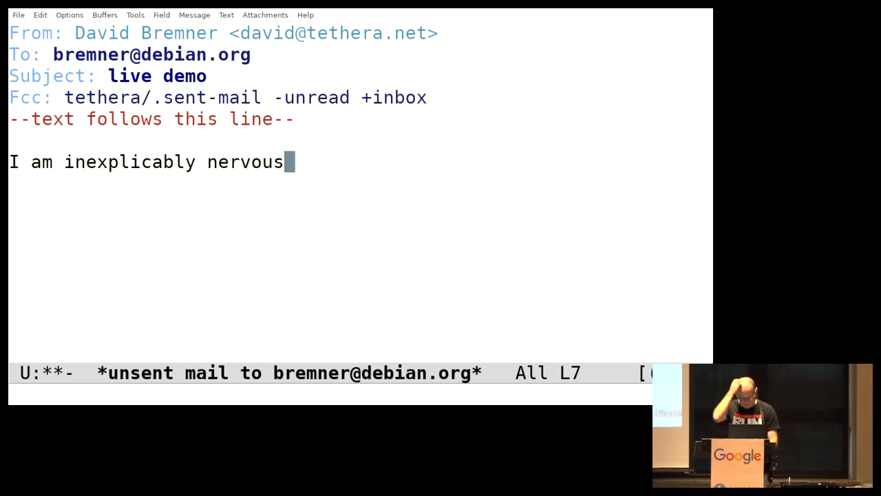
{"action": "key", "text": "ctrl+space"}
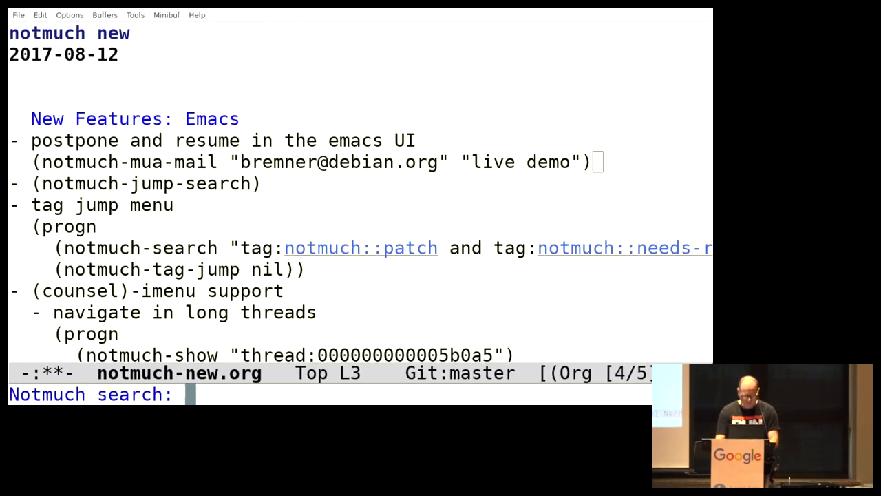
- Run a notmuch search for date:today
{"action": "type", "text": "date"}
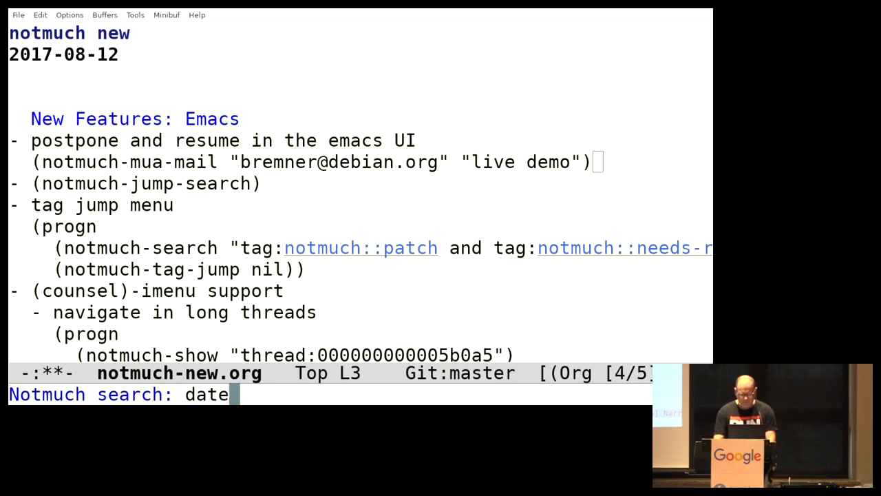
{"action": "type", "text": ":tod"}
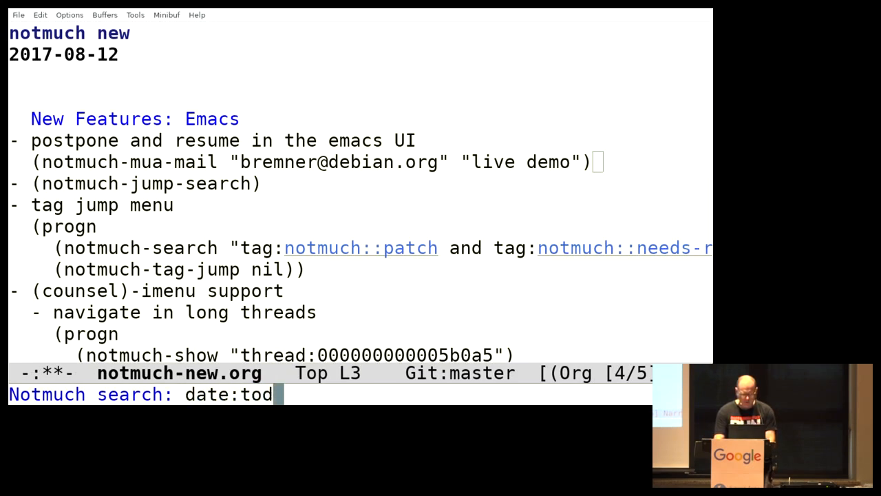
{"action": "key", "text": "Return"}
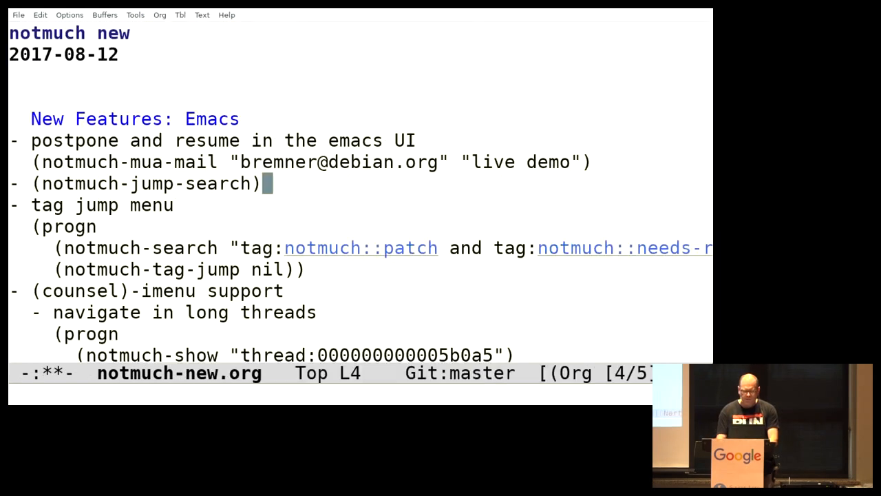
- Evaluate the notmuch-jump-search and tag:notmuch::patch needs-review search from the notes
{"action": "key", "text": "down"}
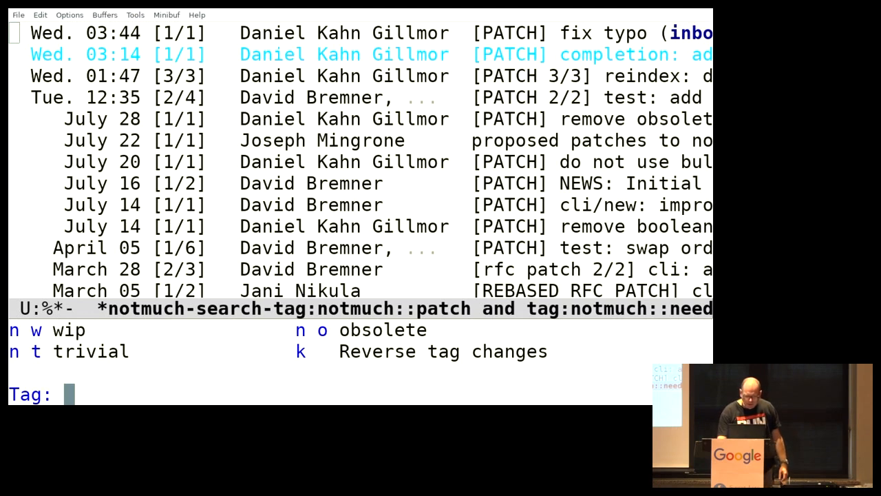
- Pick the n tag key in the notmuch tag jump menu on the patch list
{"action": "type", "text": "notmuch-tag-jump nil))"}
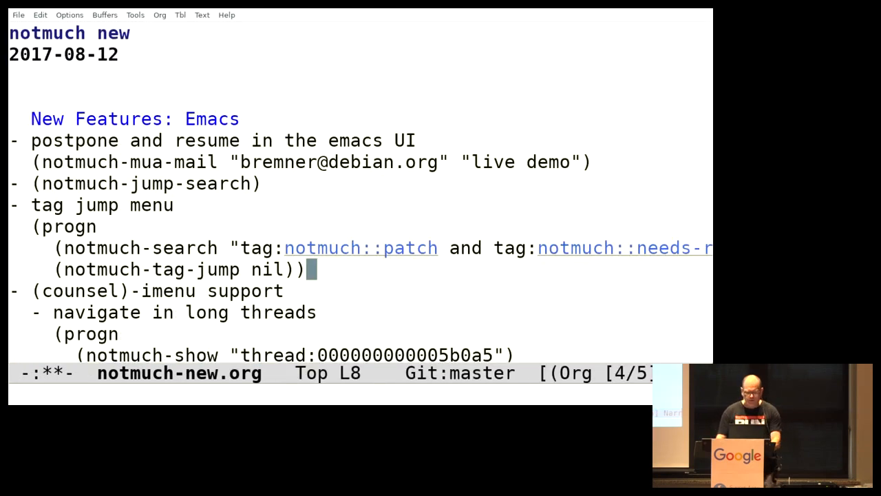
{"action": "scroll", "scroll_direction": "down", "scroll_amount": 3}
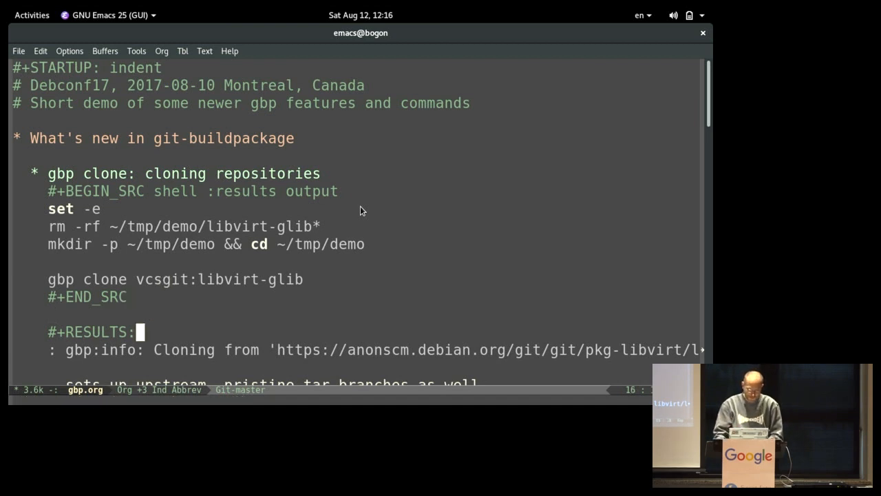
- Scroll past the clone results down to the gbp push heading
{"action": "scroll", "scroll_direction": "down", "scroll_amount": 3}
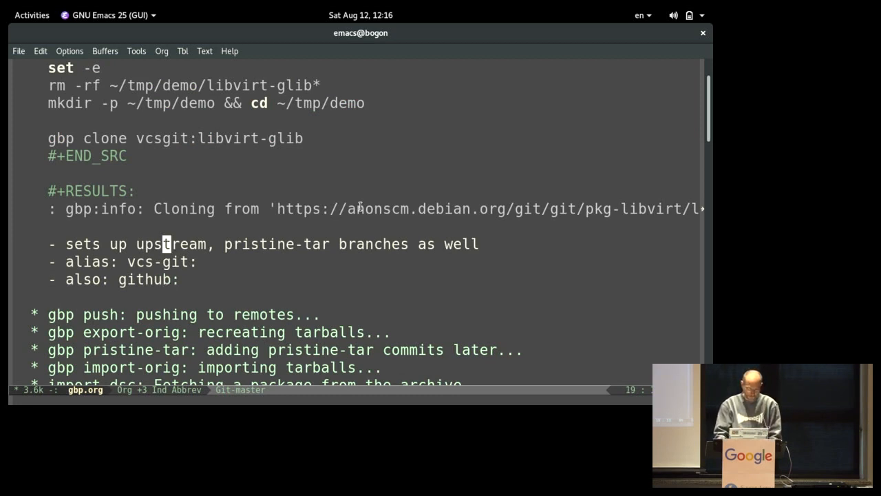
{"action": "key", "text": "down"}
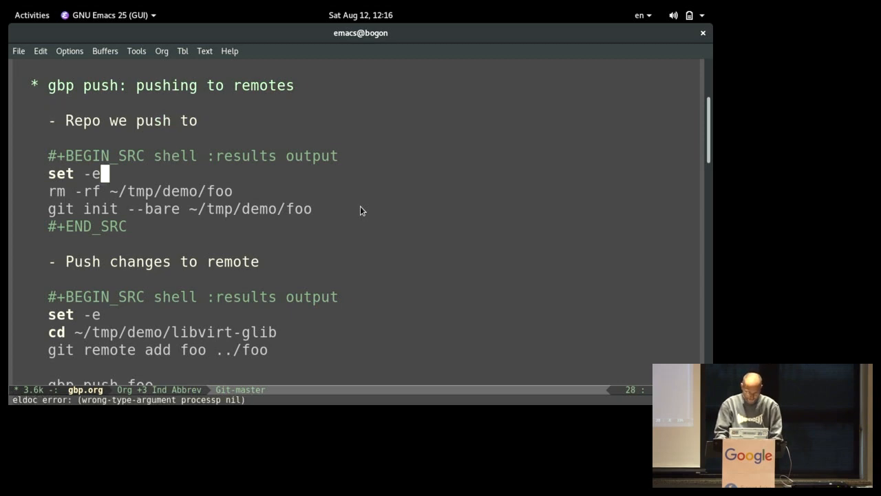
- Evaluate the bare-repo init block and the gbp push block, confirming each with y
{"action": "key", "text": "C-c C-c"}
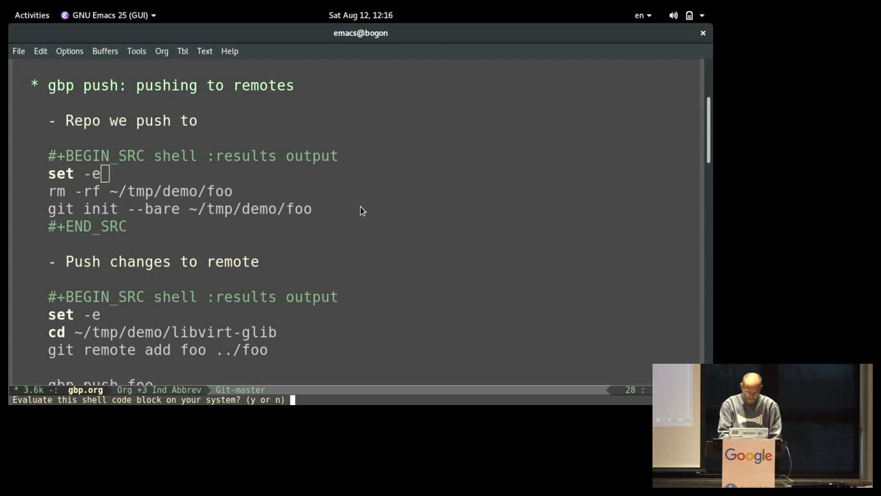
{"action": "key", "text": "y"}
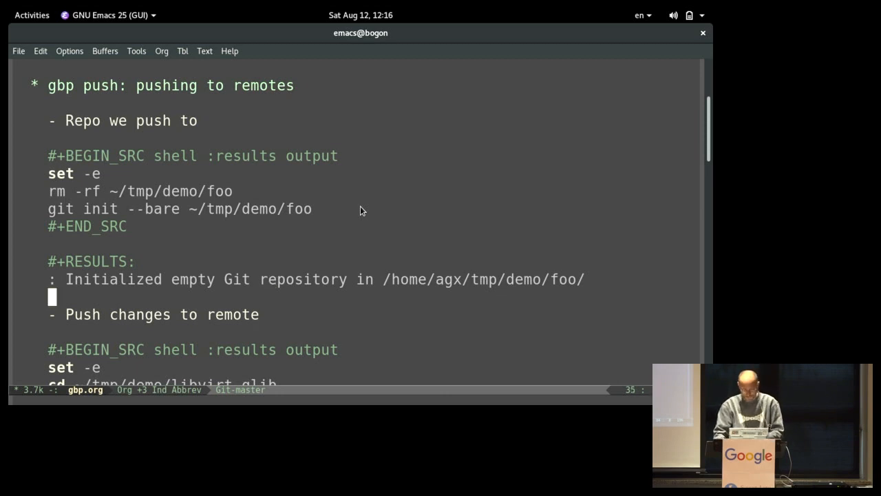
{"action": "scroll", "scroll_direction": "down", "scroll_amount": 3}
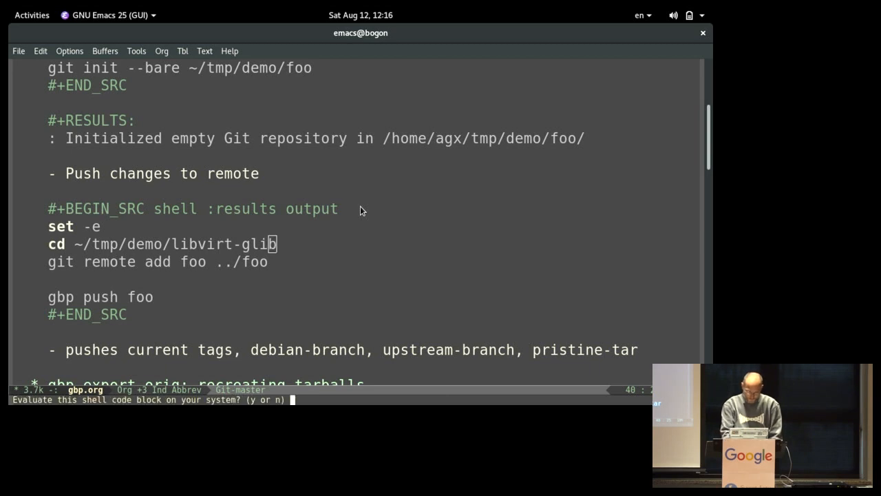
{"action": "key", "text": "y"}
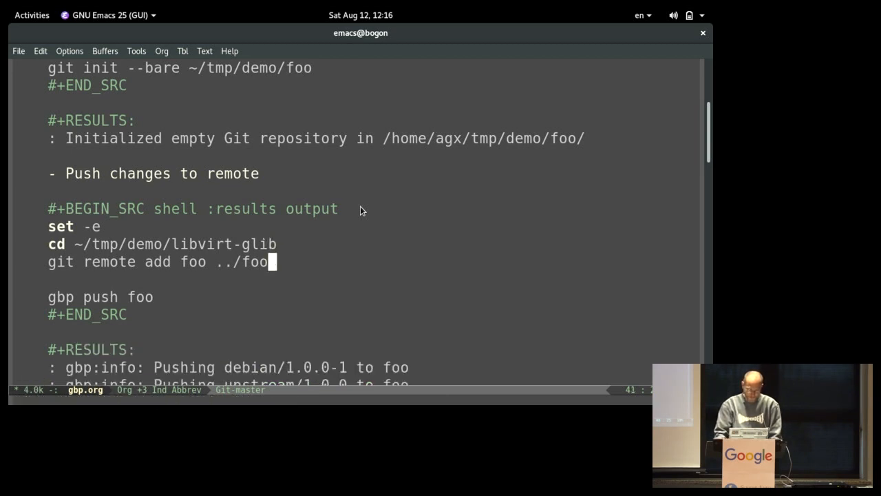
{"action": "scroll", "scroll_direction": "down", "scroll_amount": 3}
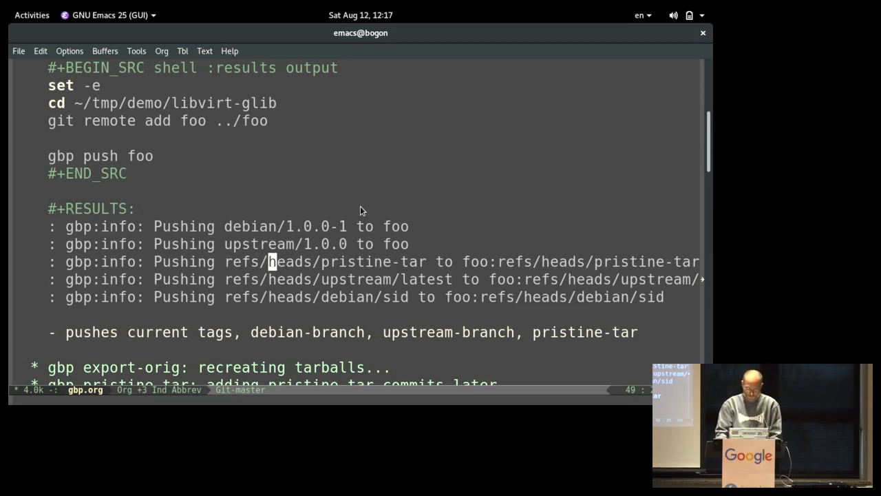
{"action": "key", "text": "down"}
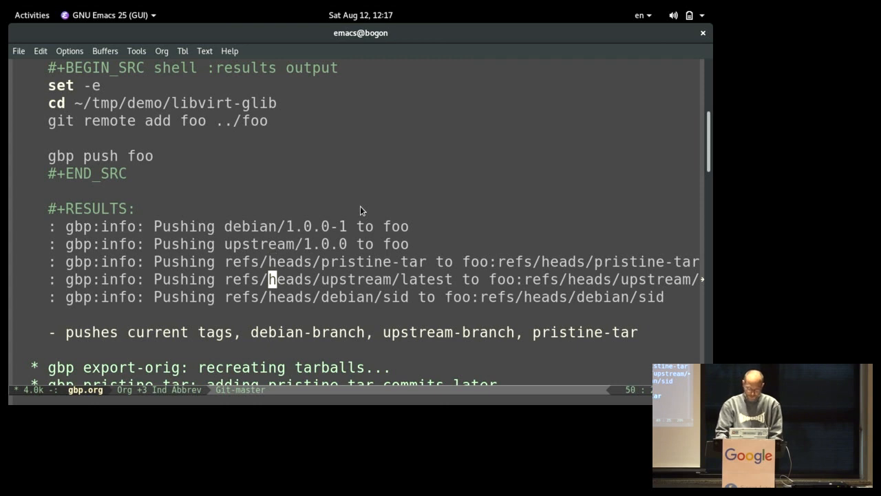
- Evaluate the gbp export-orig block, confirming with y, to create the libvirt-glib orig tarball
{"action": "key", "text": "down"}
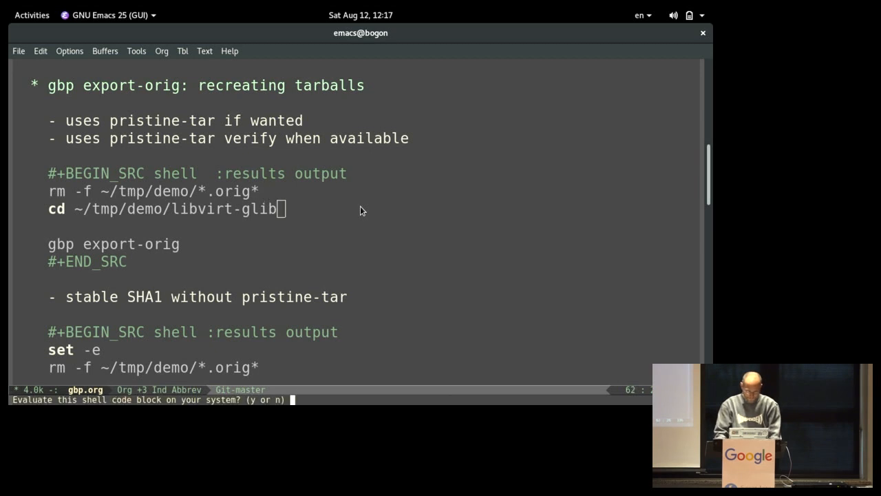
{"action": "key", "text": "y"}
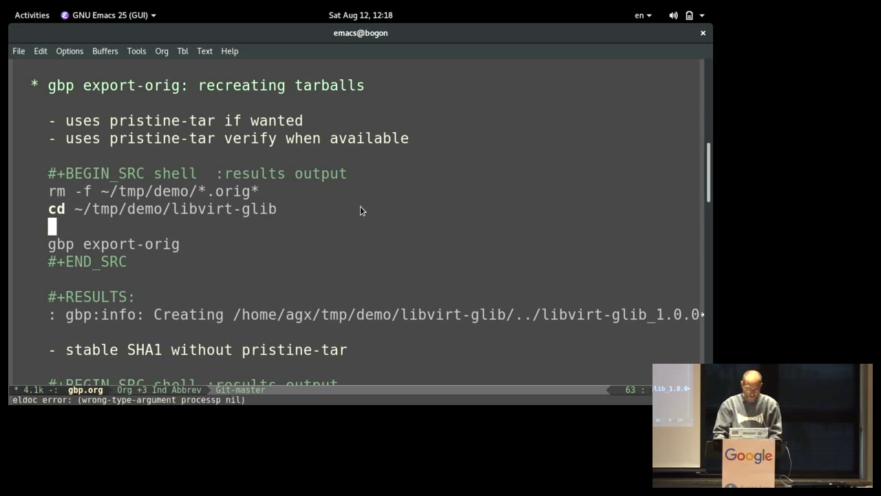
- Evaluate the stable SHA1 without pristine-tar block to show tarball creation and checksum
{"action": "scroll", "scroll_direction": "down", "scroll_amount": 3}
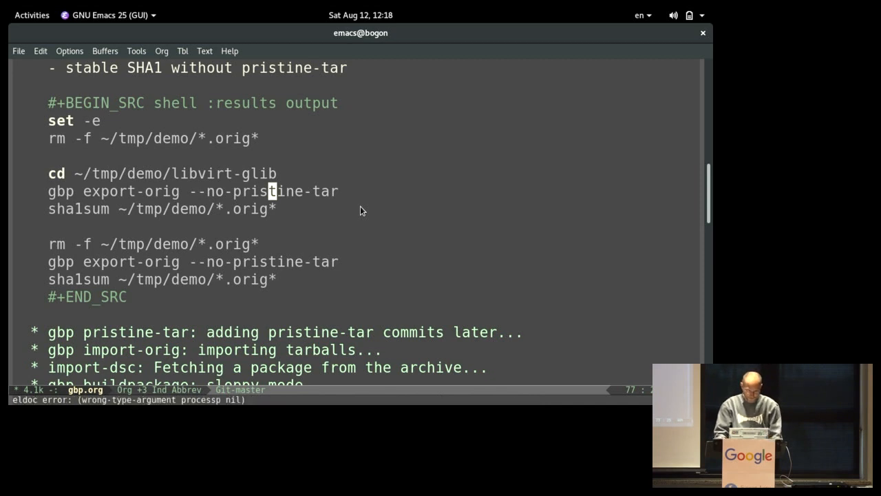
{"action": "key", "text": "C-c C-c"}
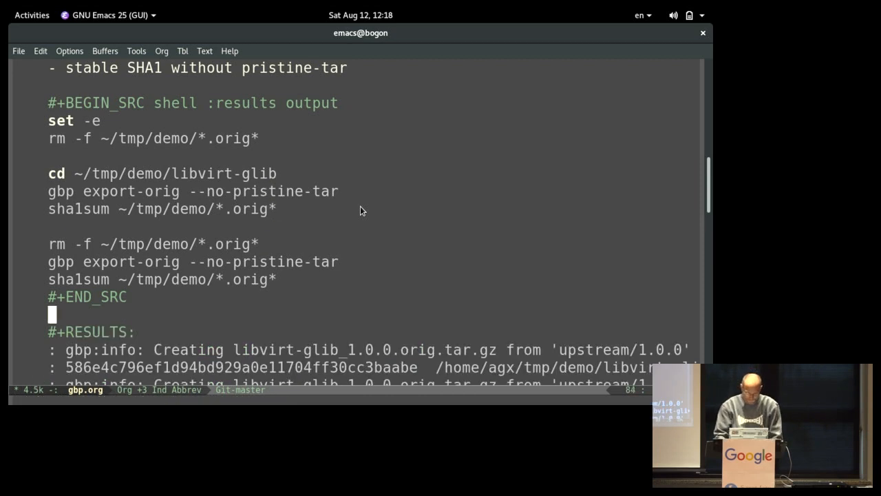
{"action": "scroll", "scroll_direction": "down", "scroll_amount": 3}
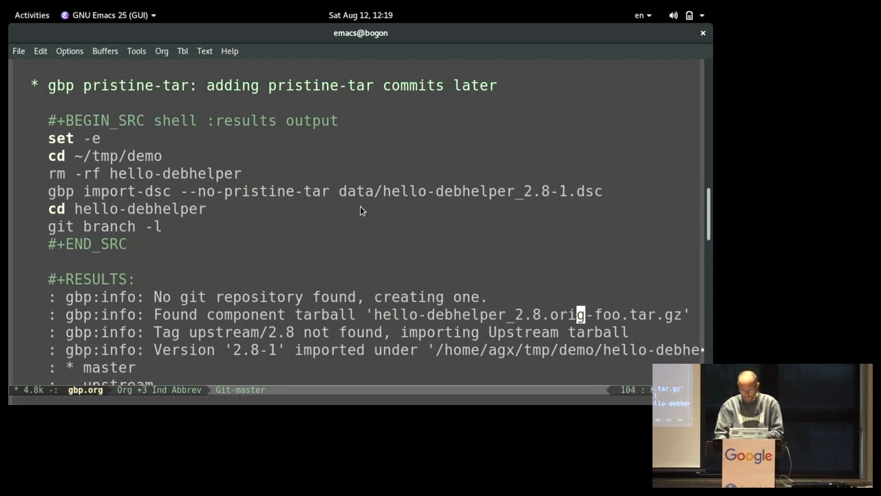
- Move through the pristine-tar commit results listing both hello-debhelper orig tarballs
{"action": "key", "text": "Right"}
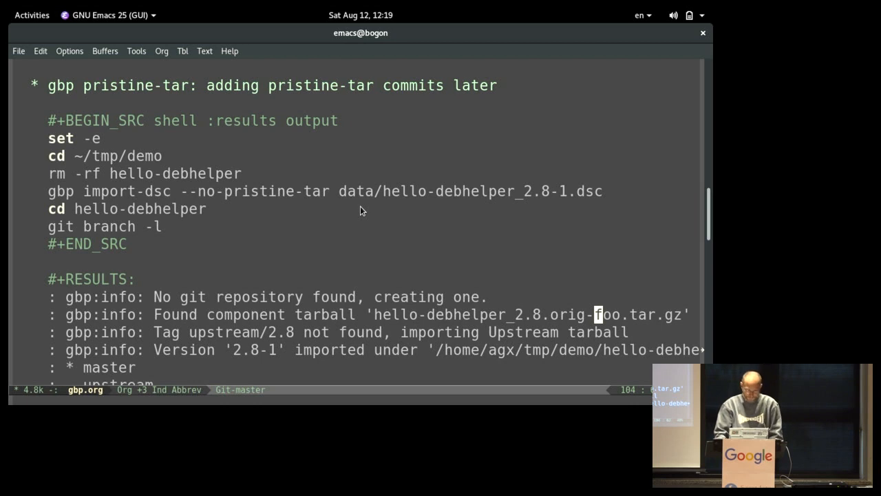
{"action": "scroll", "scroll_direction": "down", "scroll_amount": 3}
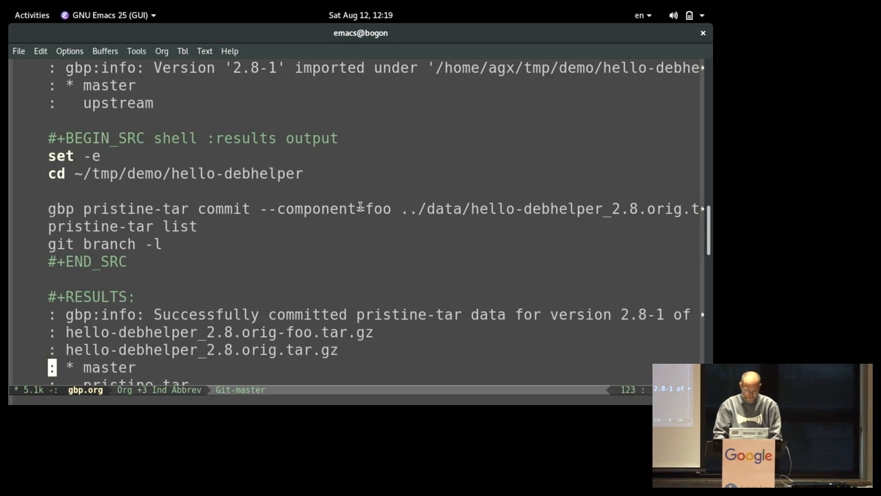
- Scroll down past the pristine-tar branch listing toward the Rollbacks section
{"action": "scroll", "scroll_direction": "down", "scroll_amount": 3}
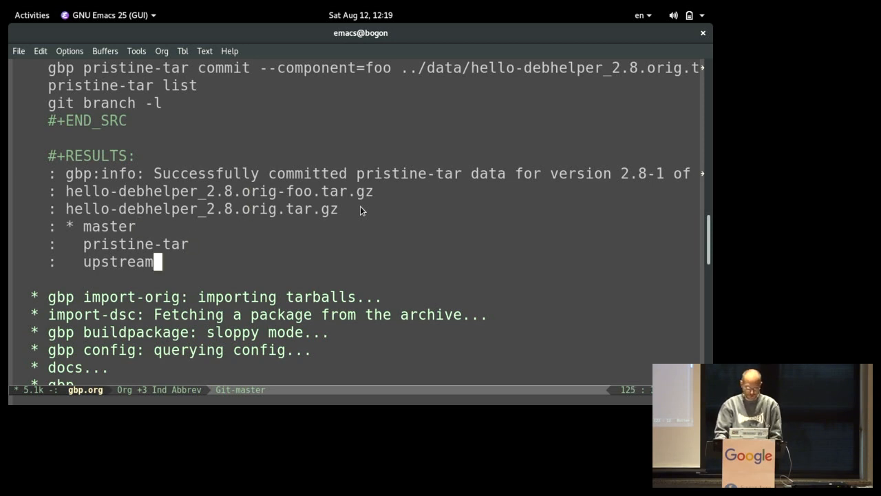
{"action": "mouse_move", "coordinate": [243, 298]}
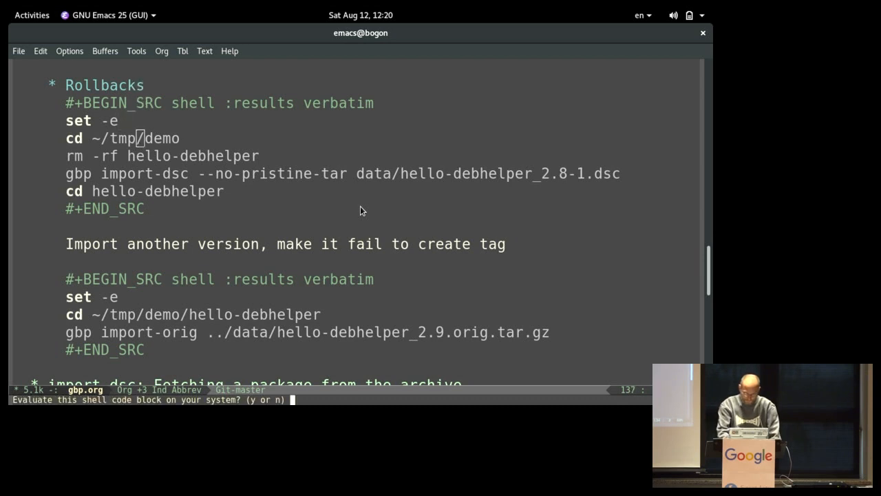
- Confirm and re-run the Rollbacks setup block, importing hello-debhelper 2.8-1 beneath it
{"action": "key", "text": "y"}
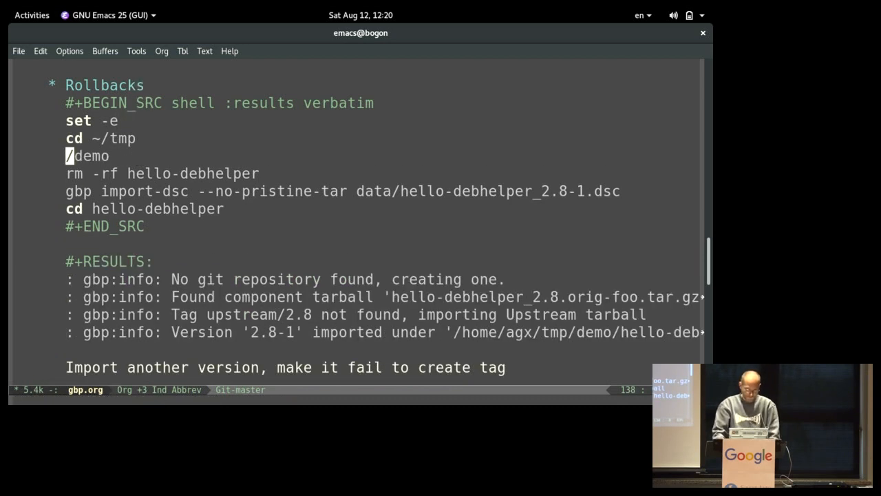
{"action": "key", "text": "C-c C-c"}
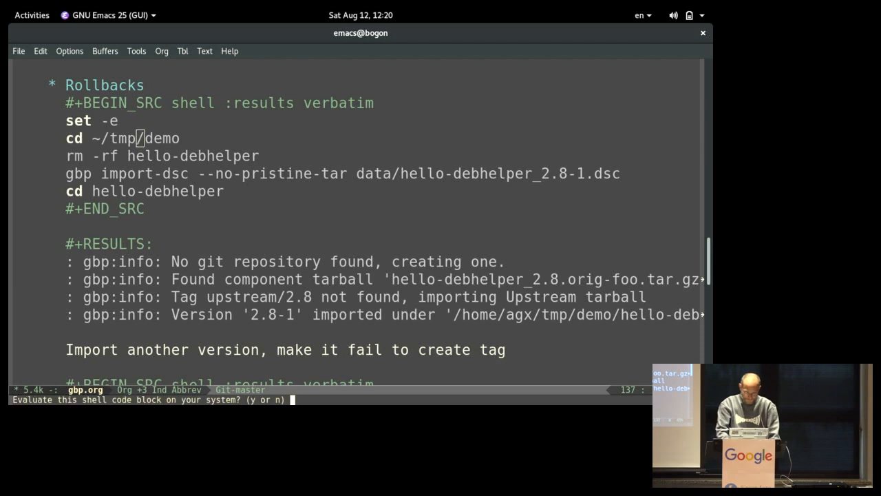
{"action": "key", "text": "y"}
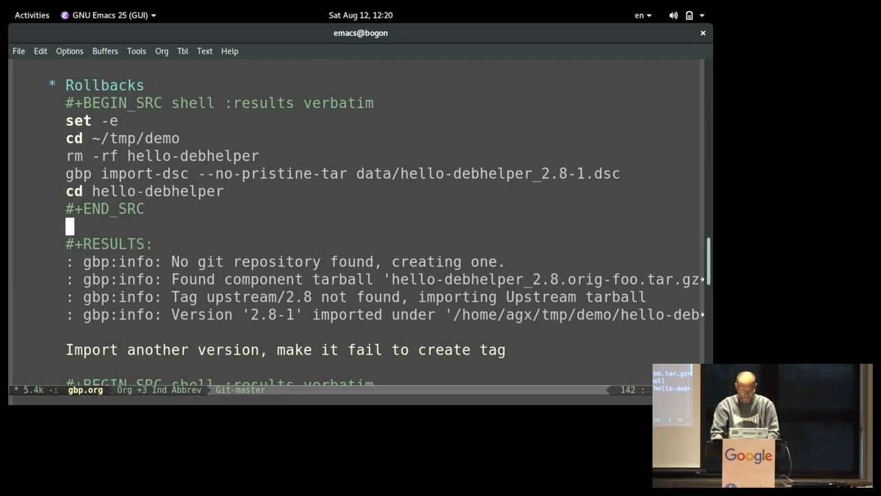
{"action": "scroll", "scroll_direction": "down", "scroll_amount": 3}
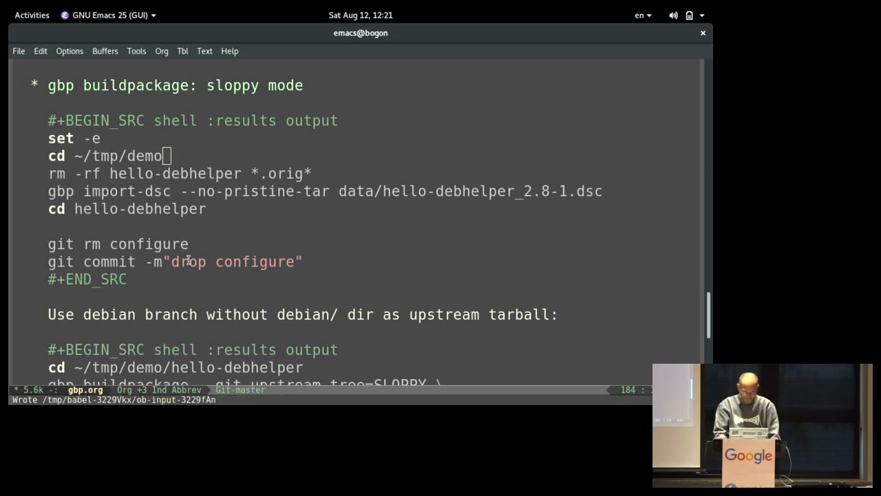
- Run the sloppy-mode setup block, showing configure removed and committed as 'drop configure'
{"action": "key", "text": "C-c C-c"}
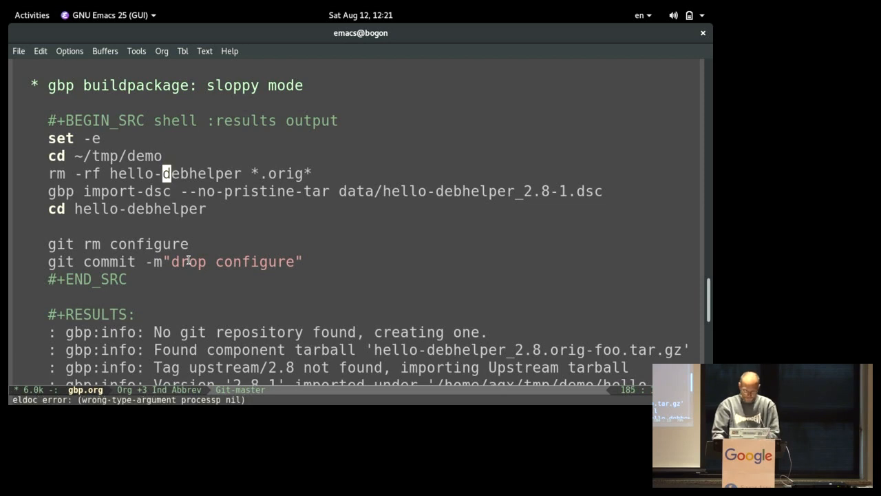
{"action": "scroll", "scroll_direction": "down", "scroll_amount": 3}
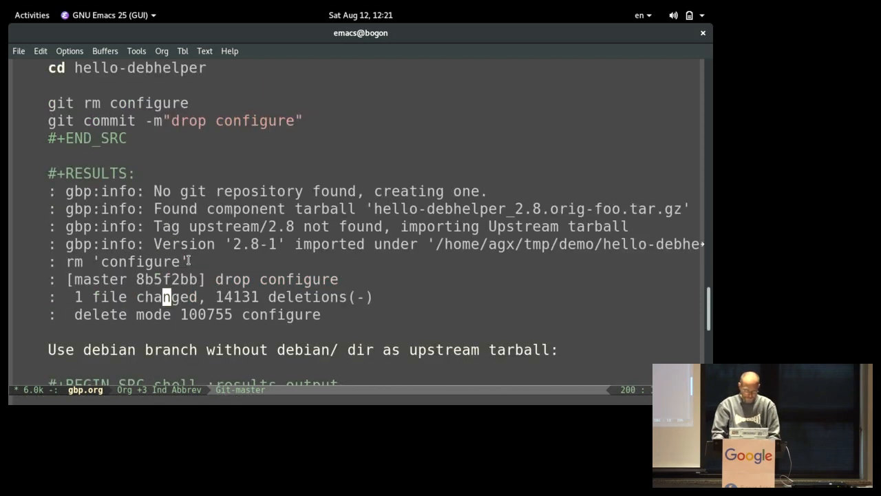
{"action": "scroll", "scroll_direction": "down", "scroll_amount": 3}
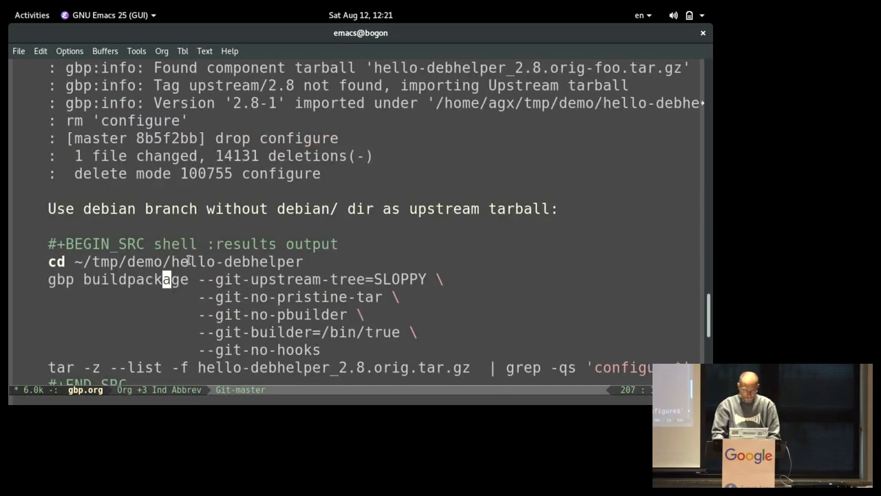
{"action": "key", "text": "right"}
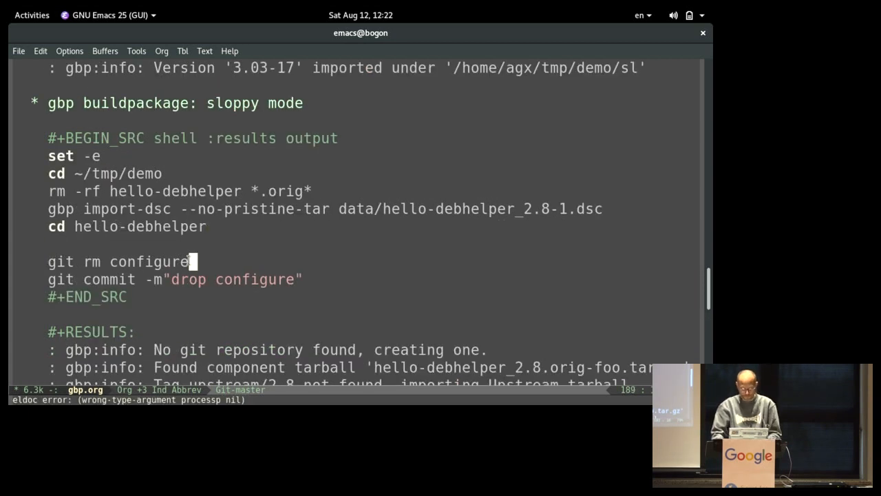
{"action": "scroll", "scroll_direction": "down", "scroll_amount": 3}
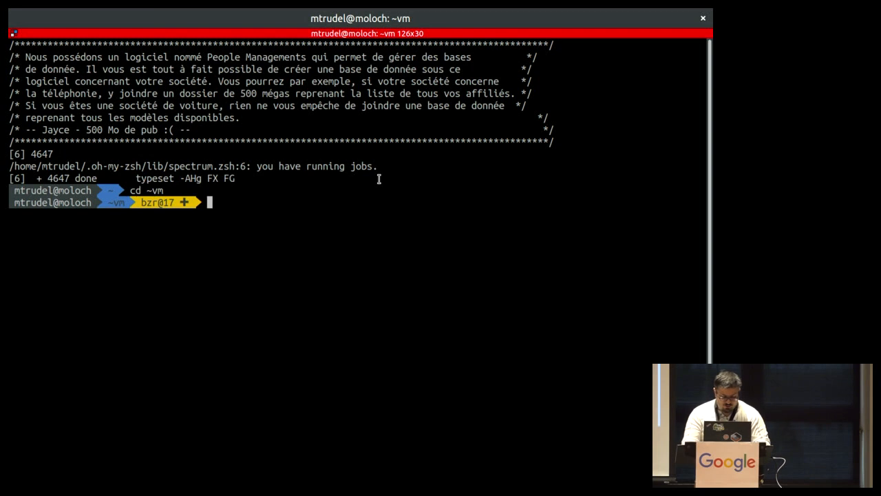
- Start the Ubuntu EFI virtual machine with make ms-efi NAME=ubuntu
{"action": "type", "text": "make ms-efi"}
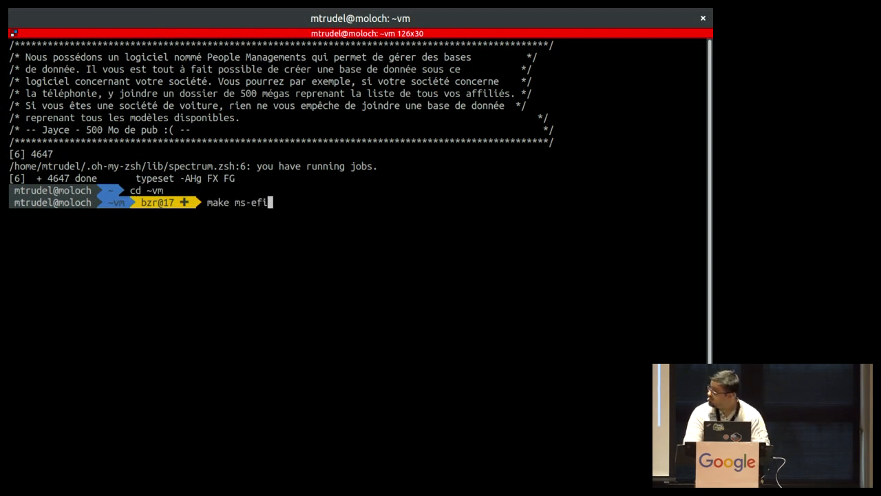
{"action": "type", "text": "NAME"}
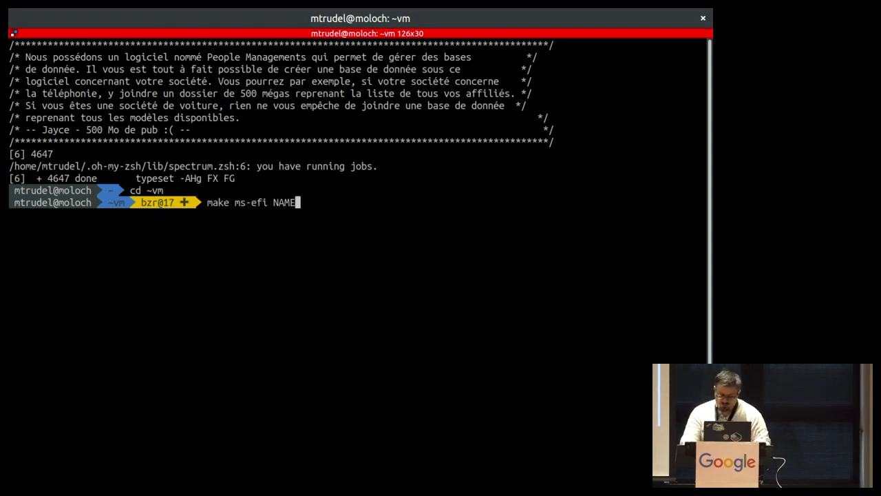
{"action": "type", "text": "=ubuntu"}
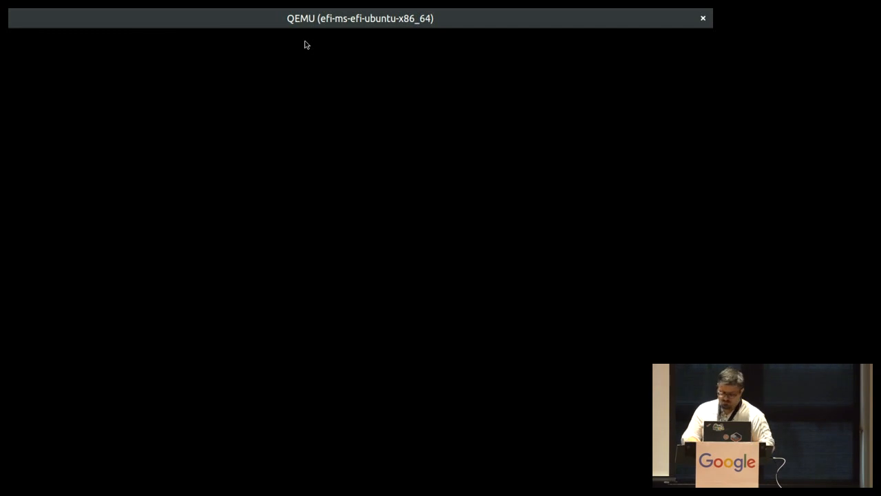
{"action": "mouse_move", "coordinate": [279, 159]}
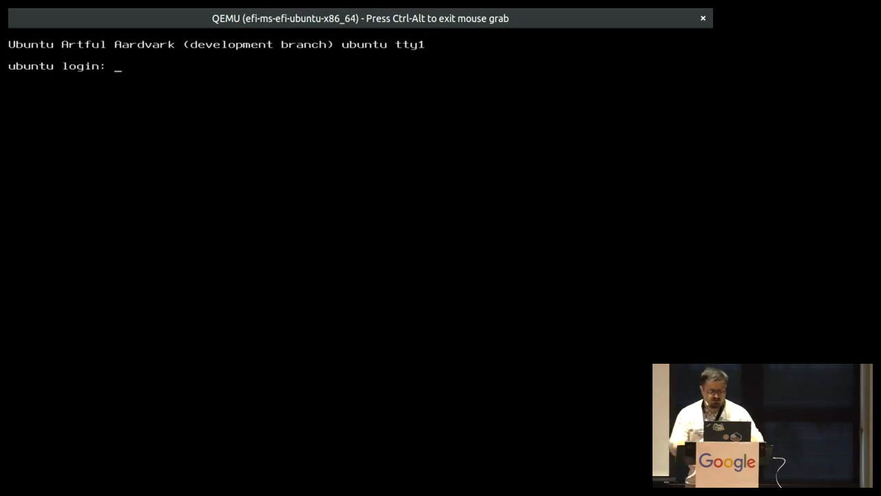
- Log into the Ubuntu guest as mtrudel at the tty prompt
{"action": "type", "text": "ubuntu"}
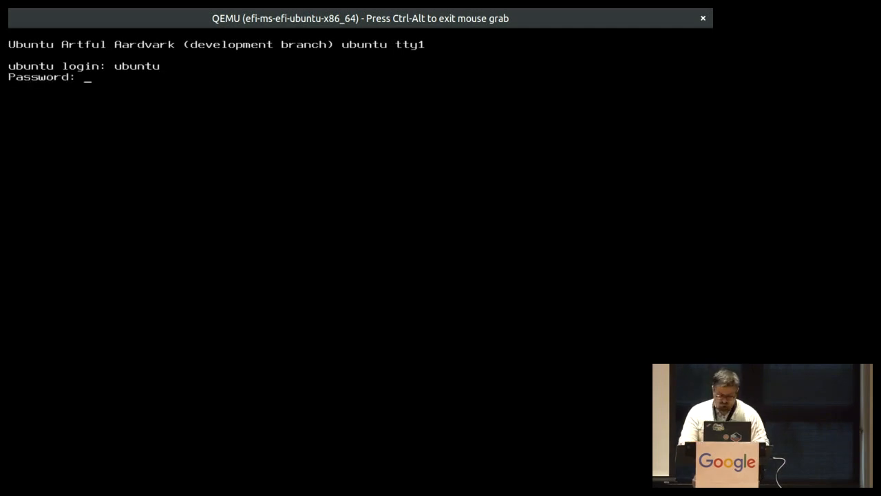
{"action": "key", "text": "Return"}
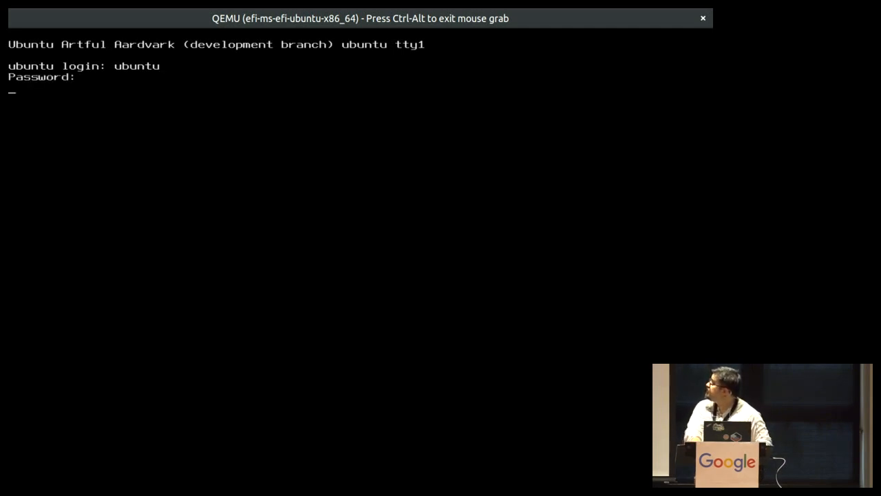
{"action": "type", "text": "mtr"}
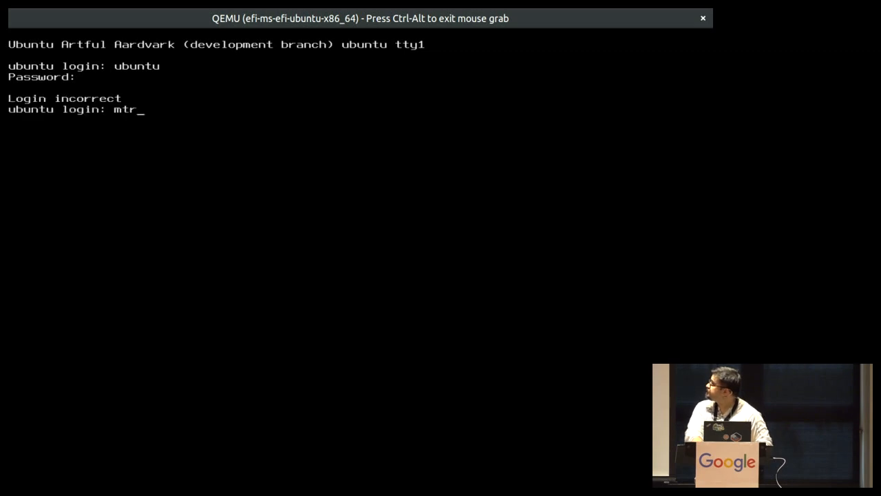
{"action": "type", "text": "udel"}
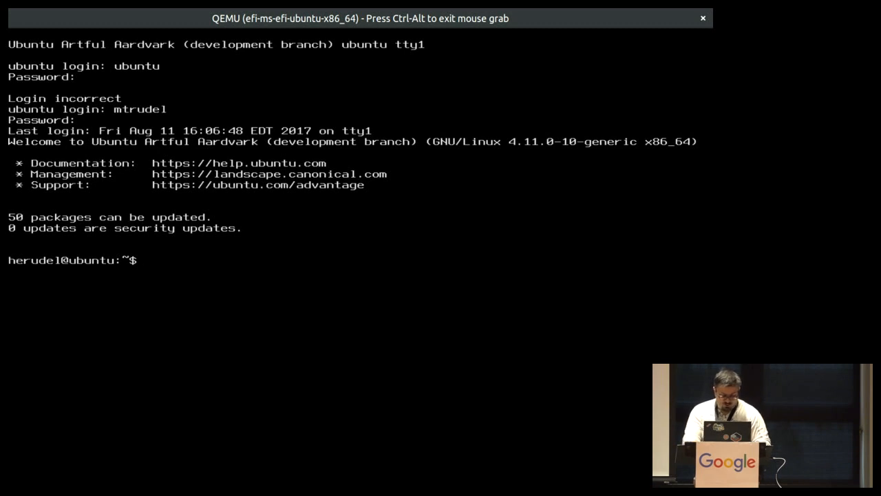
- Hexdump the SecureBoot EFI variable to confirm it is enabled, then begin on MokListRT
{"action": "type", "text": "hexdump -Cv /sys.firmwa"}
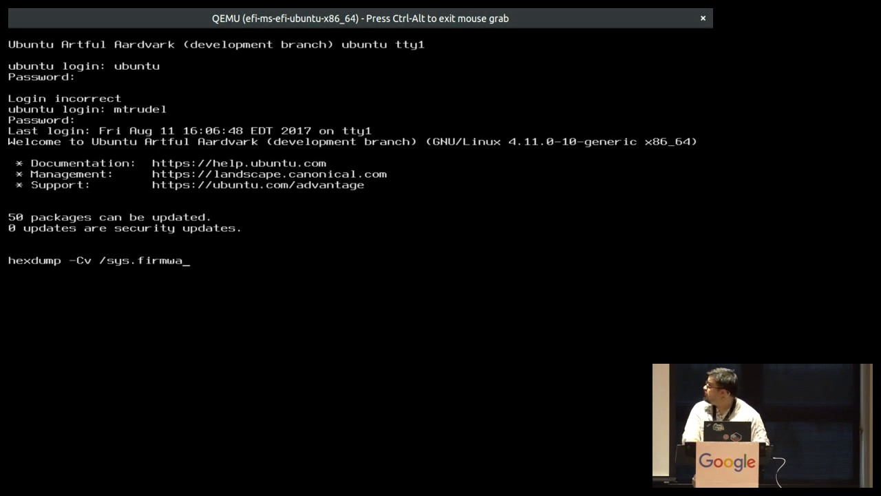
{"action": "key", "text": "BackSpace"}
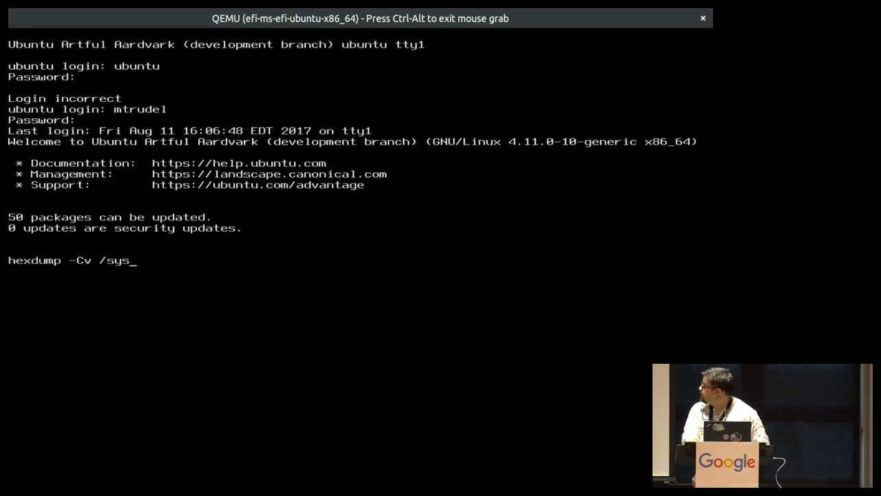
{"action": "type", "text": "firm"}
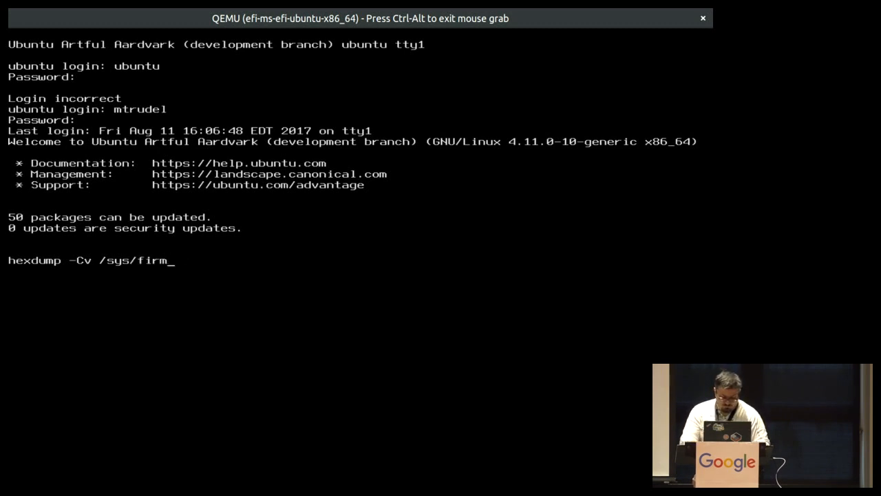
{"action": "type", "text": "ware/efi/efivar"}
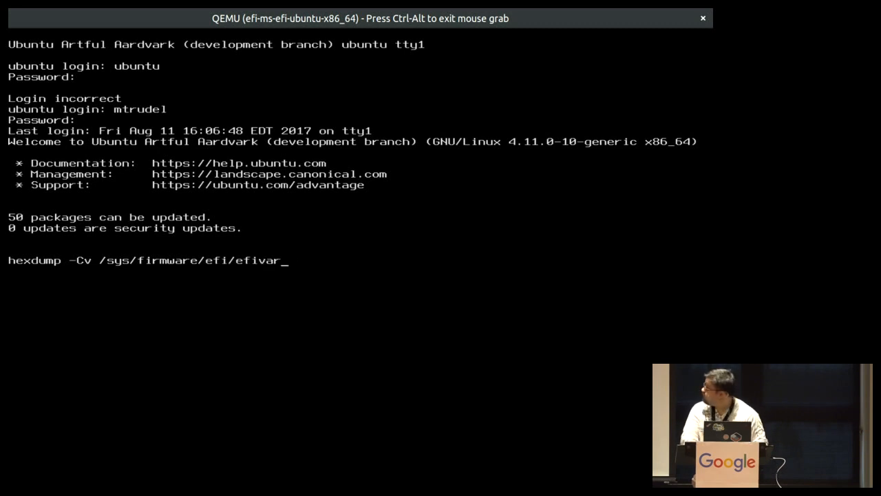
{"action": "type", "text": "s/SecureBoot"}
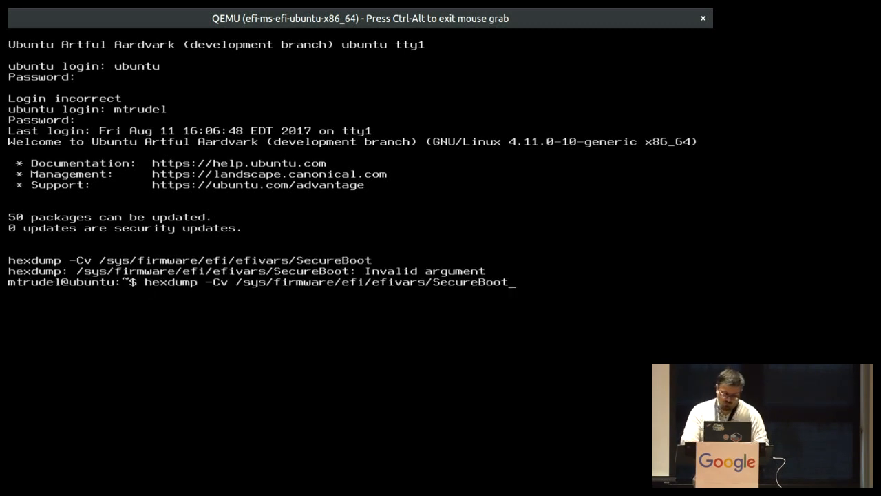
{"action": "key", "text": "Return"}
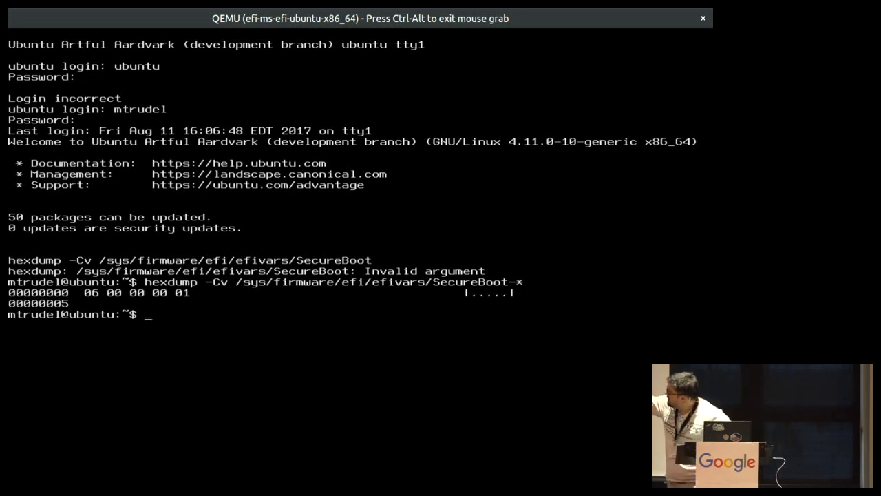
{"action": "type", "text": "hexdump -Cv /sys/firmware/efi/efivars/SecureBoot-*"}
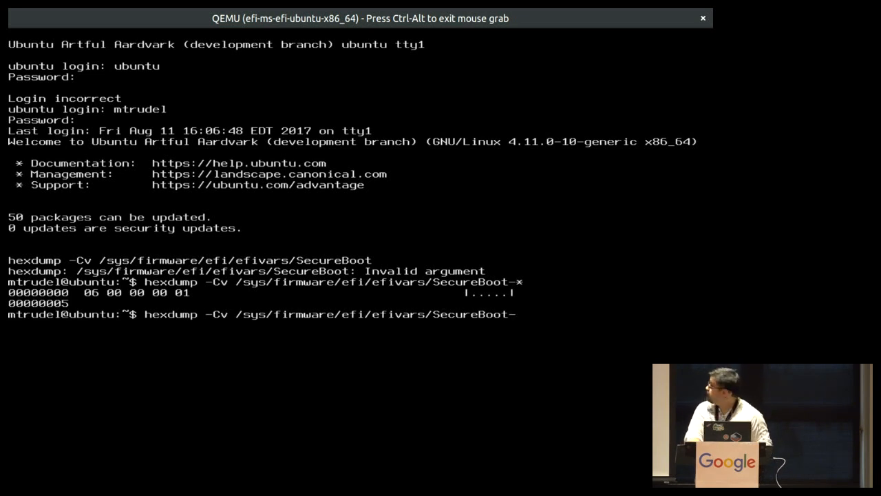
{"action": "type", "text": "MokListRT-605dab50-e046"}
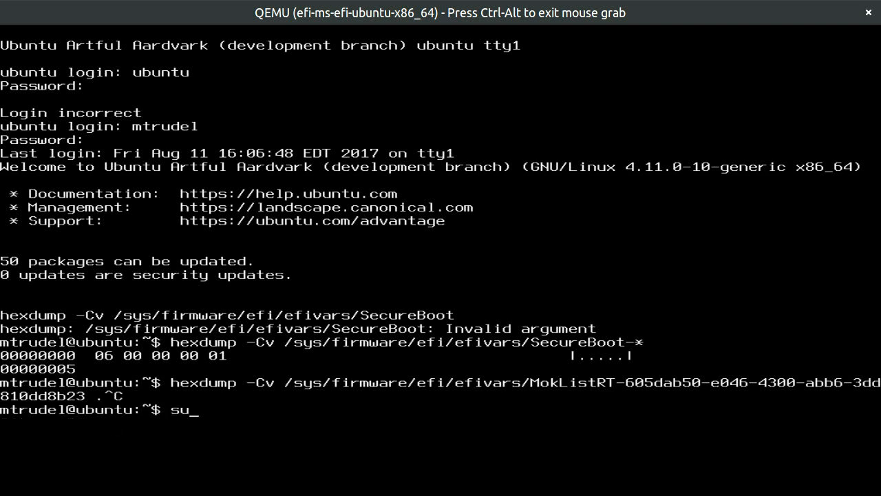
- Run sudo modprobe -v bbswitch, getting the module-not-found error, then start an apt install
{"action": "type", "text": "sudo modprobe -"}
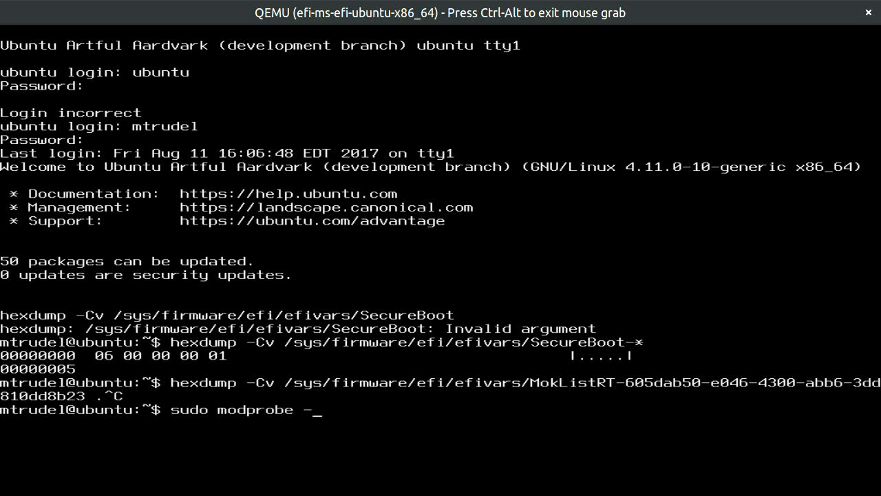
{"action": "type", "text": "v bbw"}
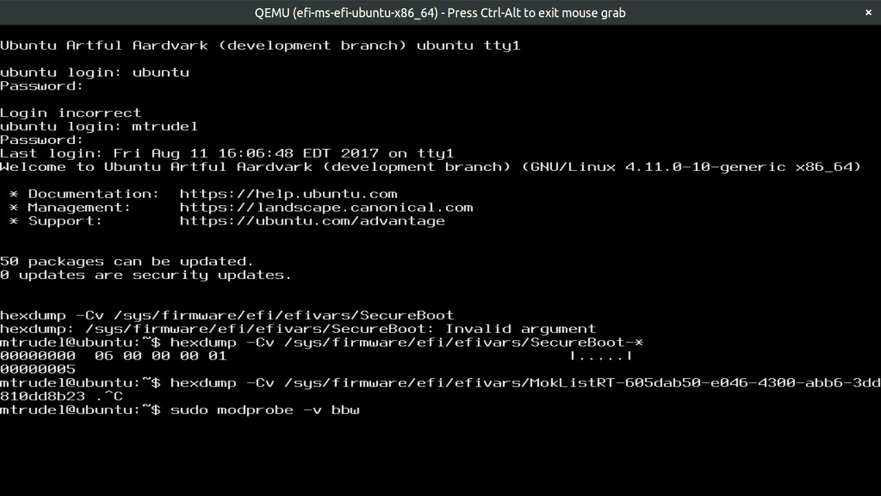
{"action": "type", "text": "switch0"}
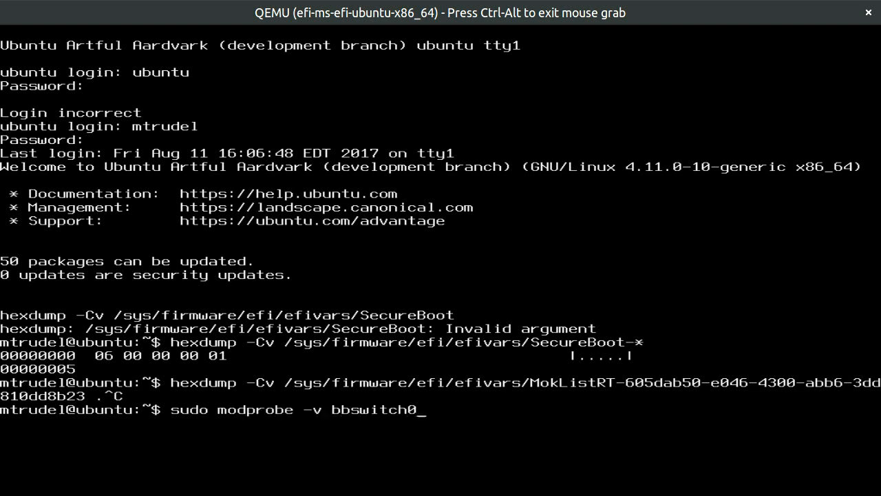
{"action": "key", "text": "BackSpace"}
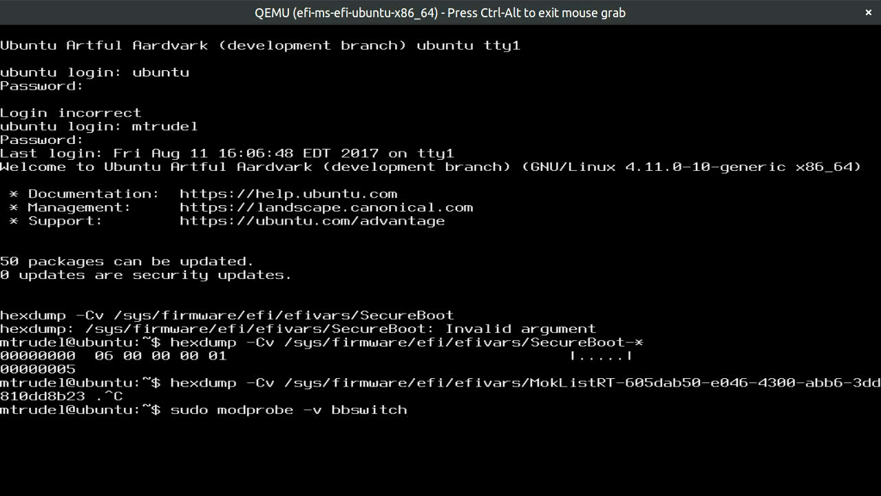
{"action": "key", "text": "Return"}
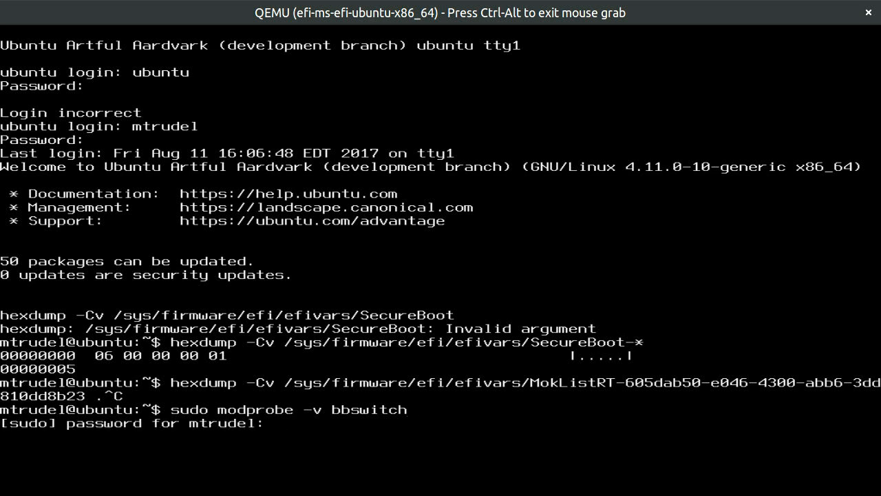
{"action": "key", "text": "Return"}
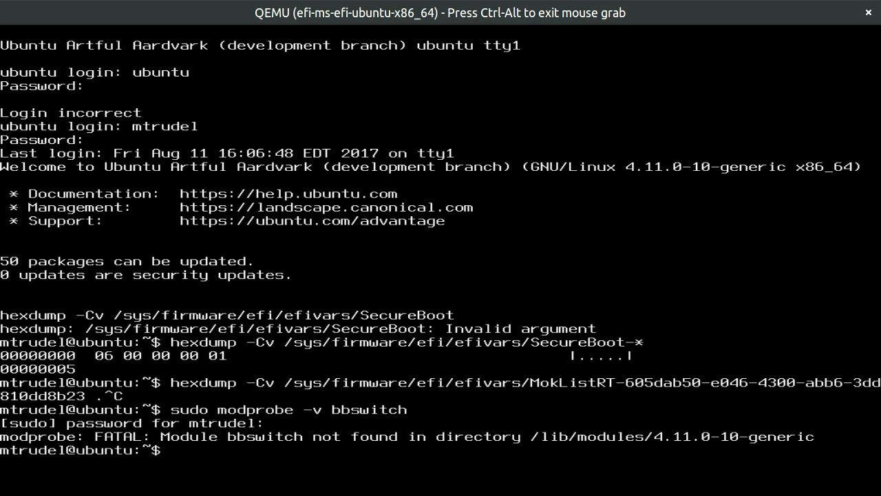
{"action": "type", "text": "sudo apt install"}
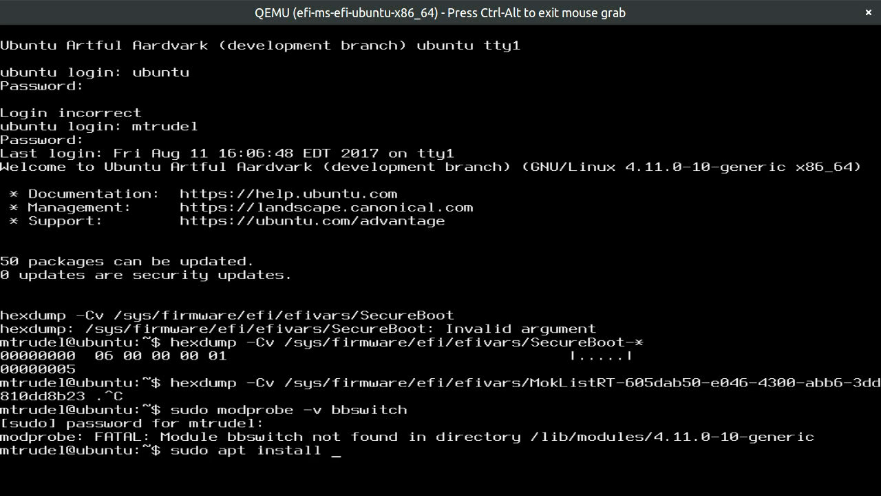
{"action": "type", "text": "bbswitch0"}
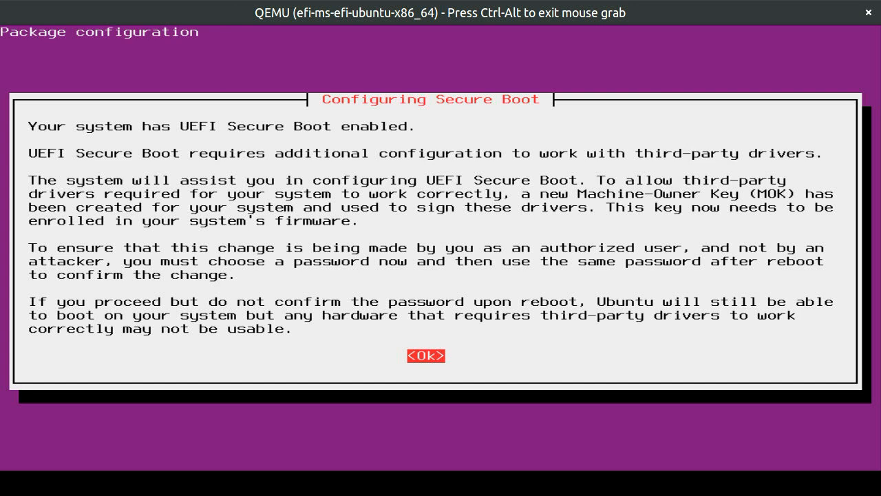
{"action": "left_click", "coordinate": [425, 355]}
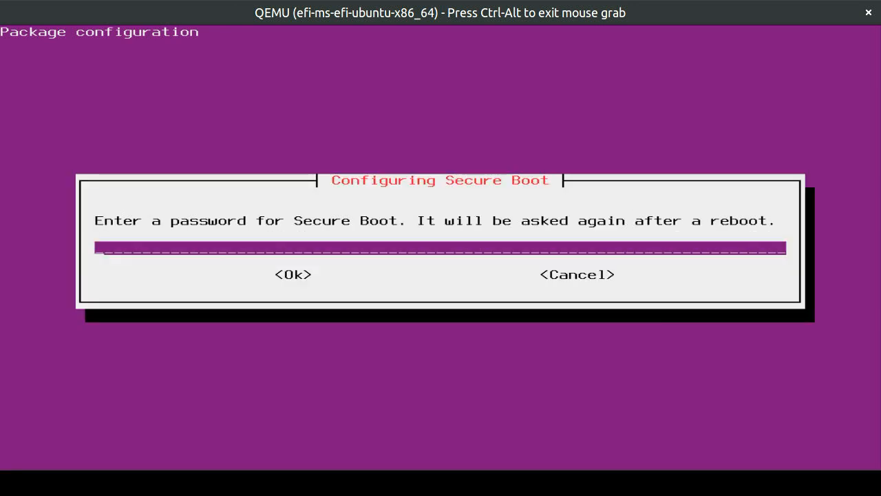
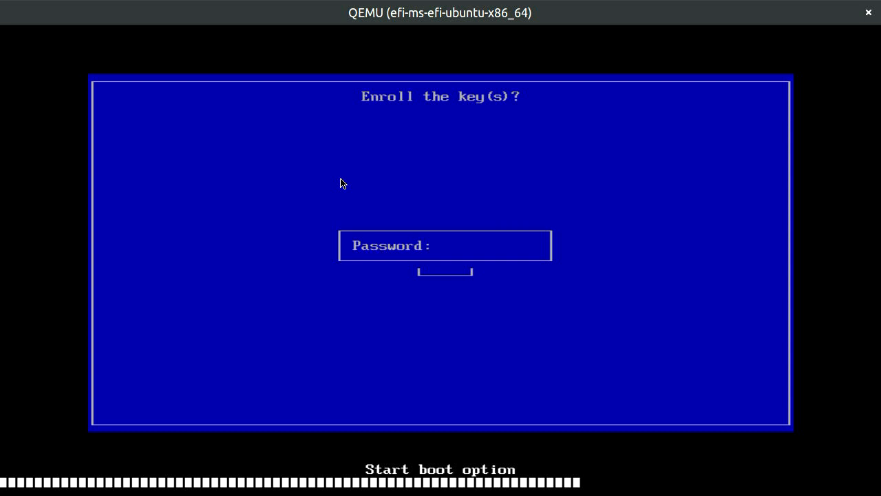
- Enroll the new key in MokManager with the password and reboot into Ubuntu
{"action": "key", "text": "Return"}
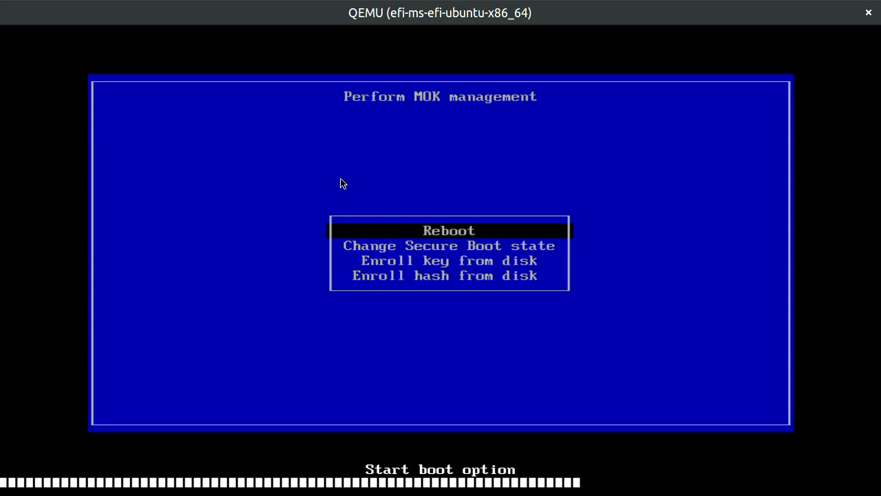
{"action": "key", "text": "Return"}
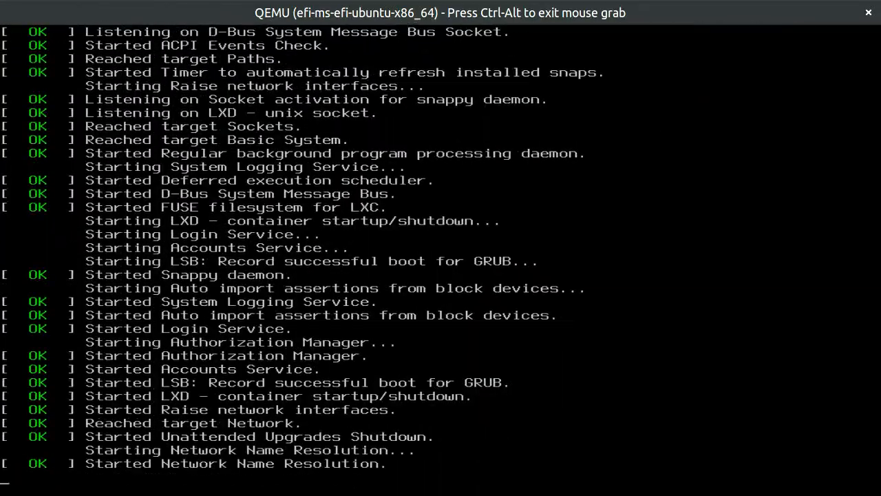
- Log in as mtrudel and retry sudo modprobe -v bbswitch, now failing with no such device
{"action": "type", "text": "m"}
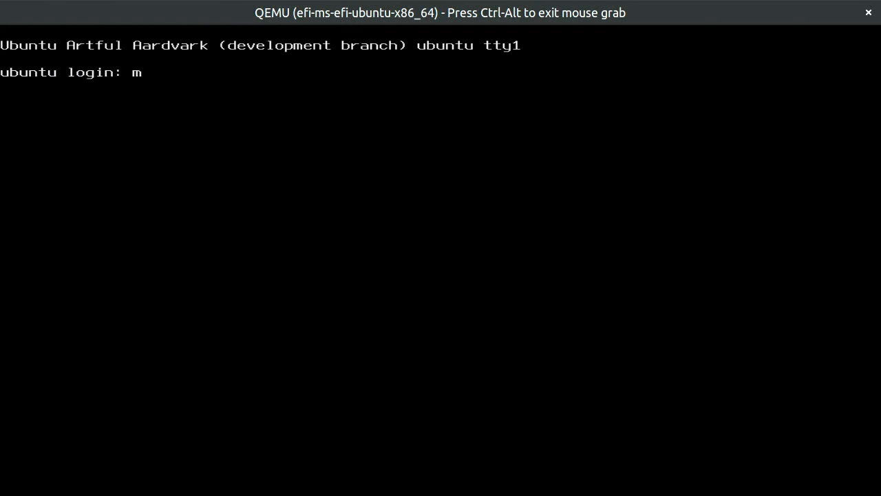
{"action": "type", "text": "trudel"}
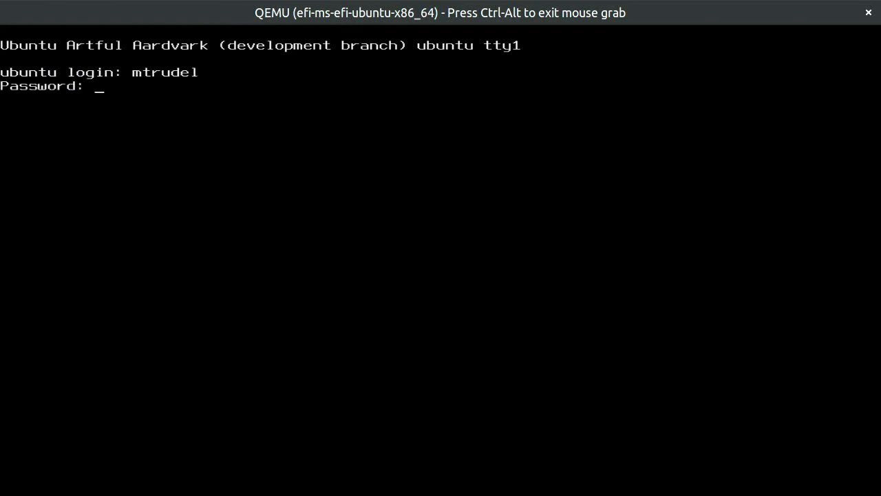
{"action": "type", "text": "s"}
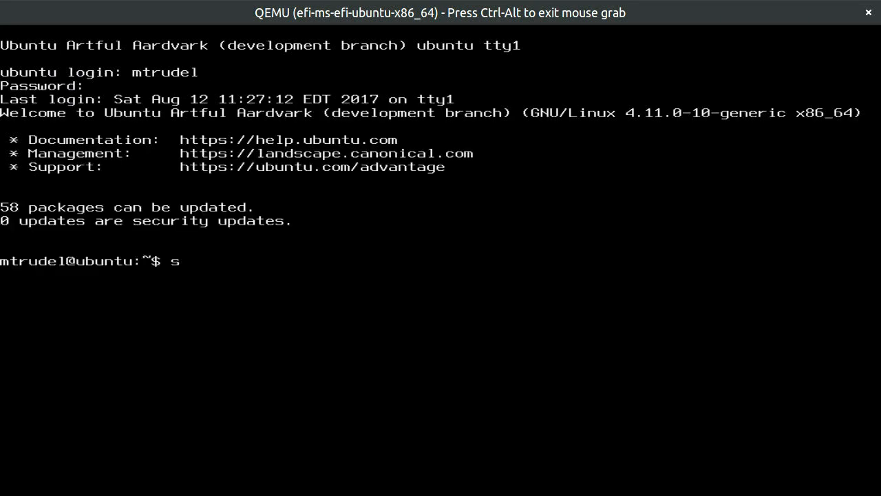
{"action": "type", "text": "udo modprobe -"}
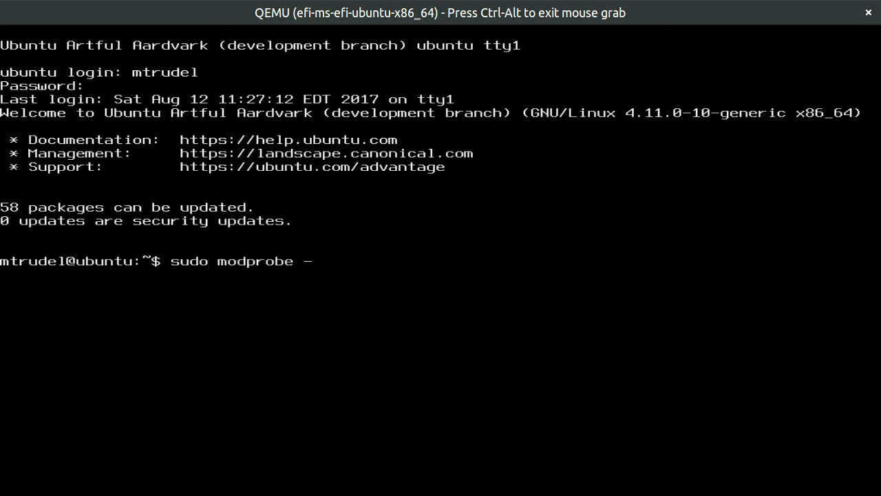
{"action": "type", "text": "v bbswitch"}
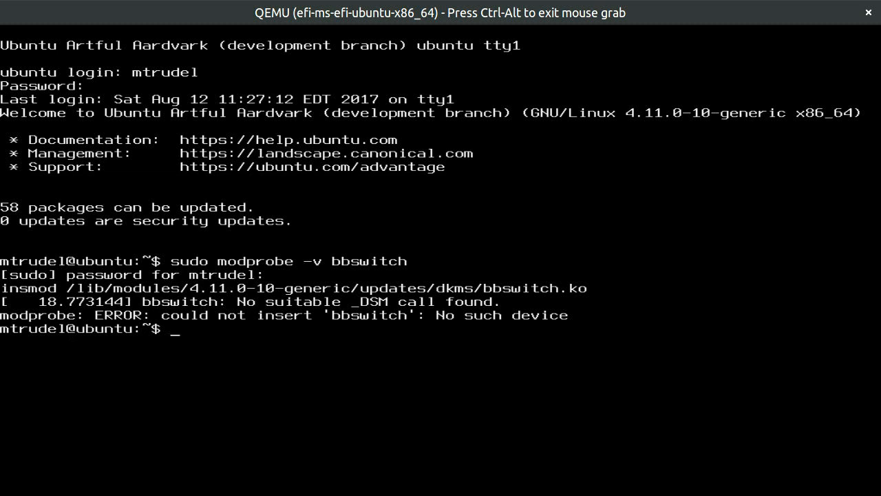
{"action": "type", "text": "sudo apt install"}
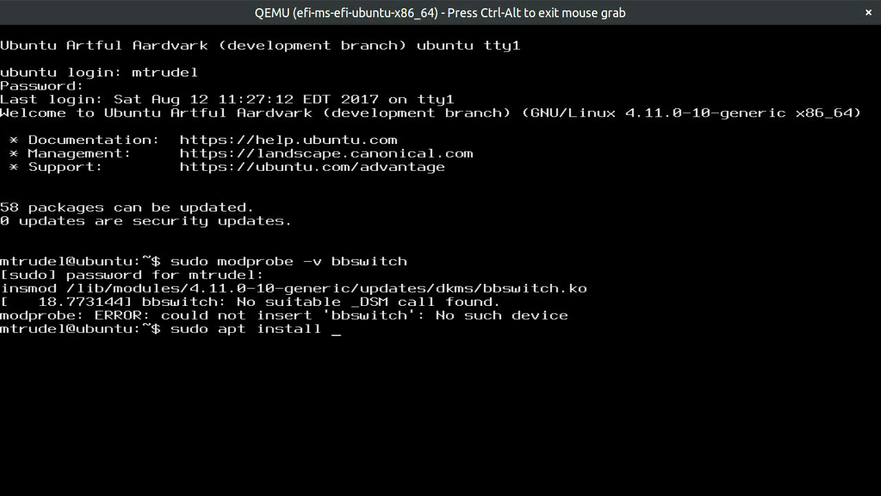
- Run 'sudo mokutil --delete /var/lib/shim-signed/mok/MOK.der' to request removal of the signing key
{"action": "key", "text": "BackSpace"}
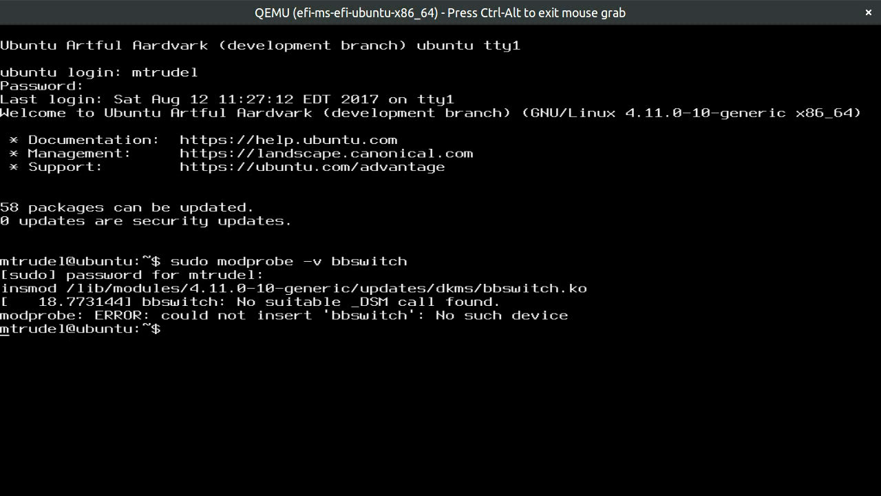
{"action": "type", "text": "sudo"}
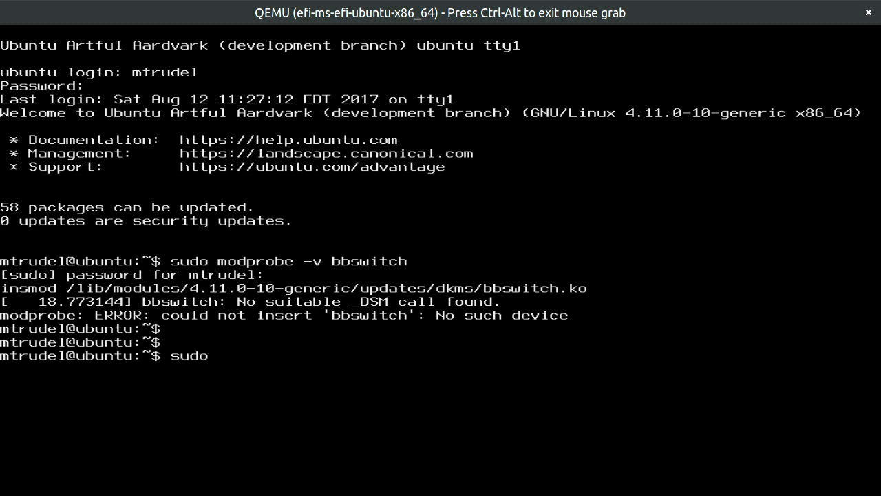
{"action": "type", "text": "mok"}
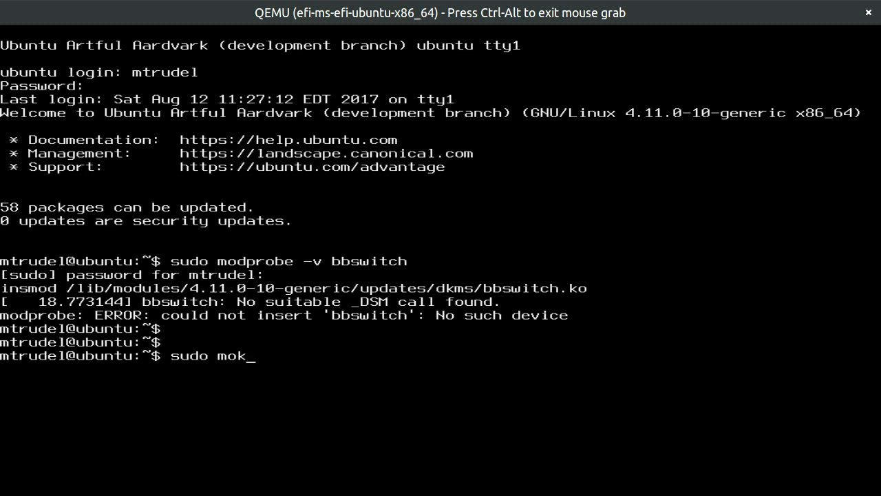
{"action": "type", "text": "util -"}
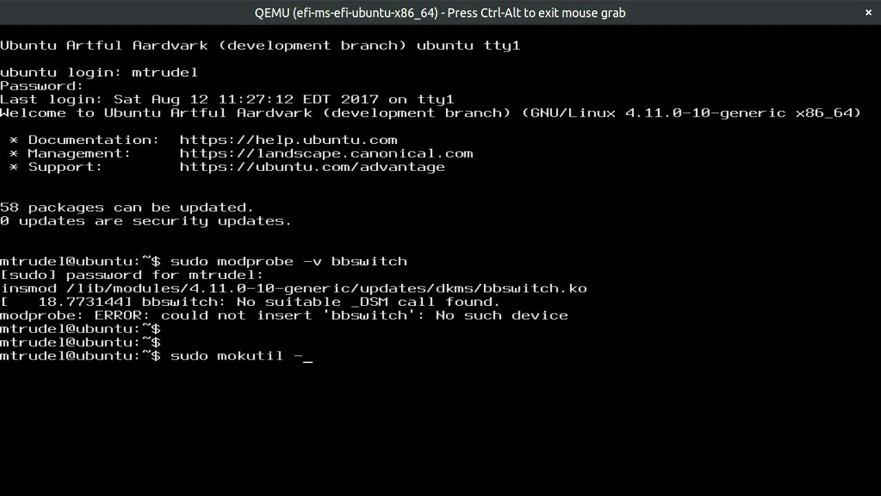
{"action": "type", "text": "-d"}
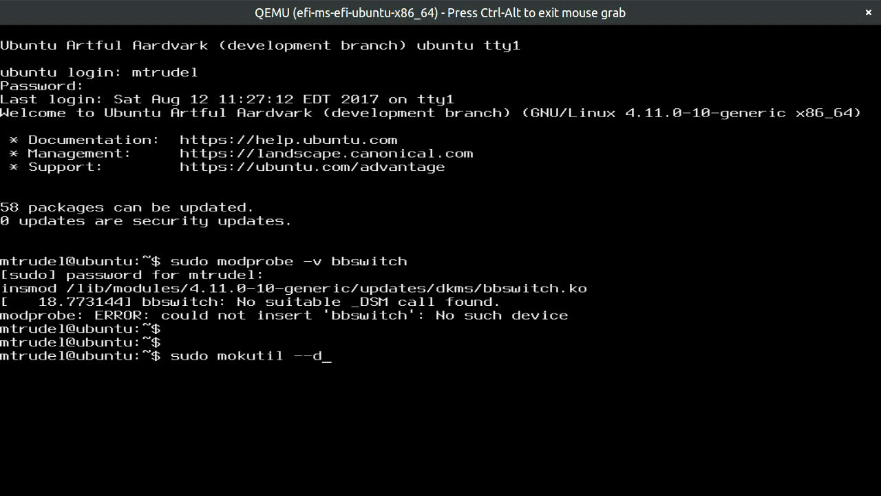
{"action": "type", "text": "elete /"}
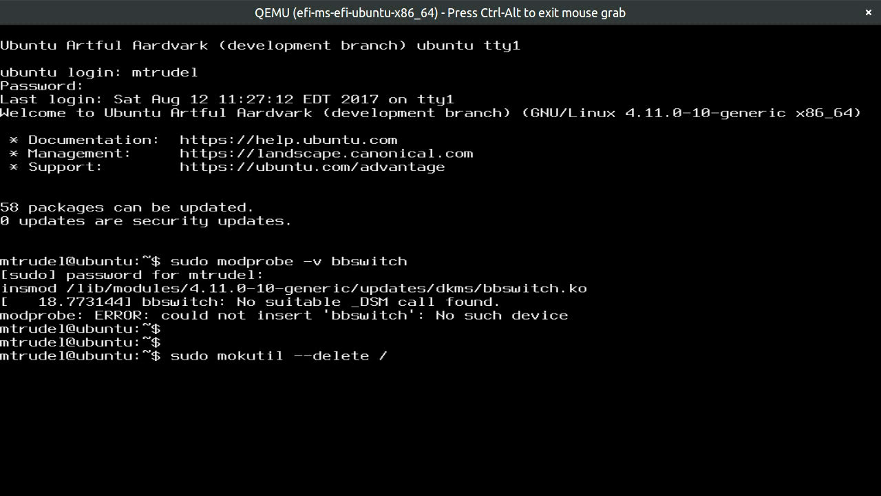
{"action": "type", "text": "var/lib/"}
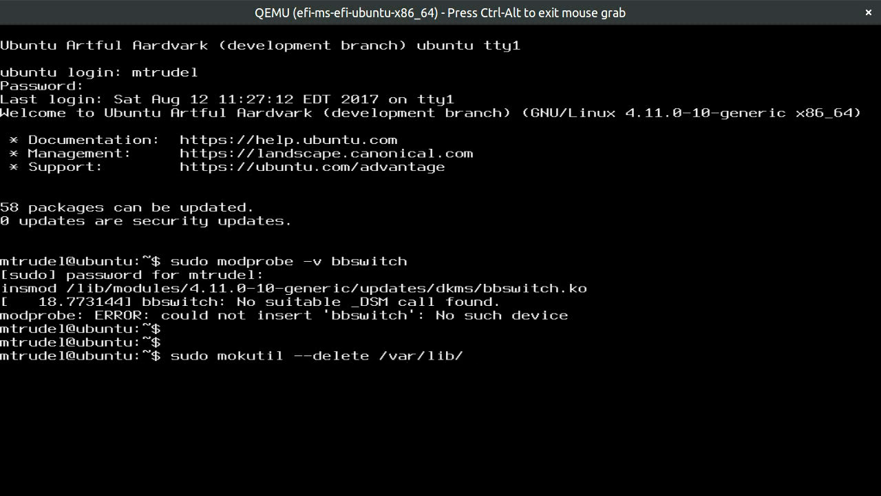
{"action": "type", "text": "shim-signed/"}
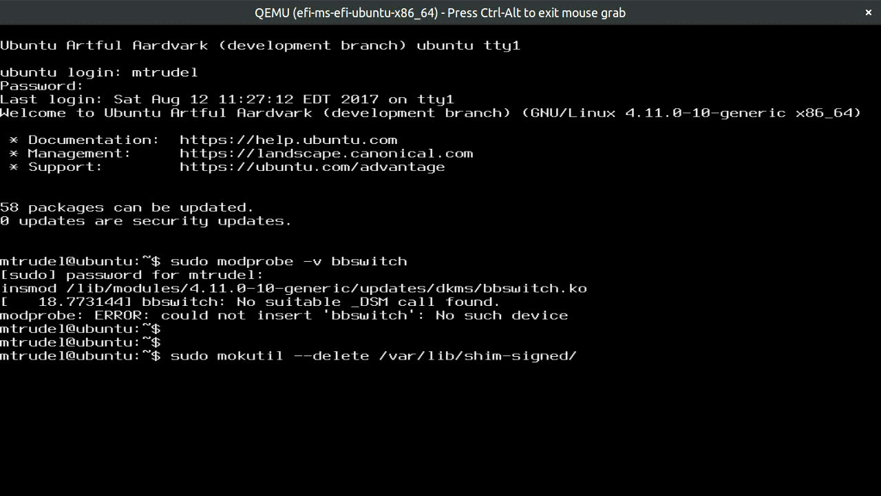
{"action": "type", "text": "mok/MOK.der"}
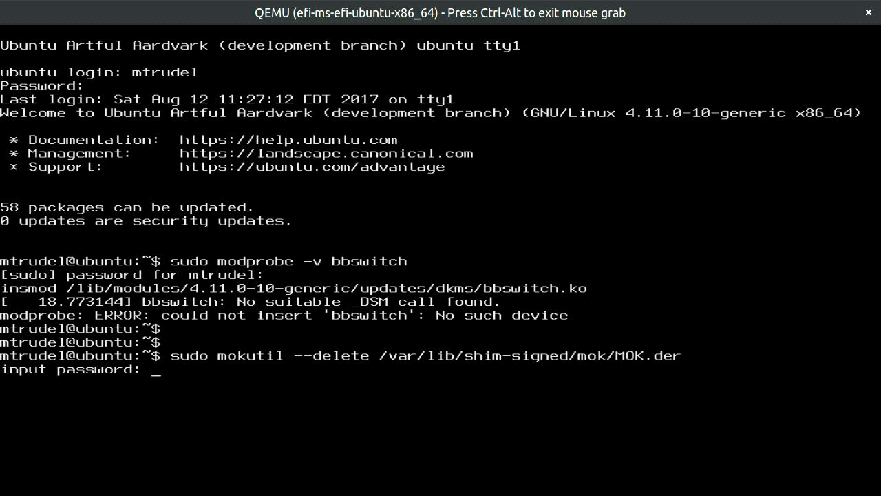
{"action": "key", "text": "Return"}
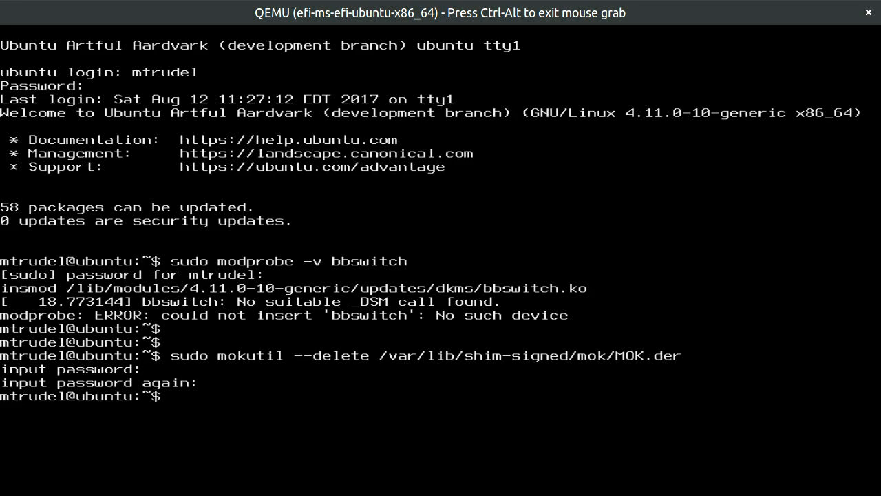
- Run 'sudo reboot' to restart the Ubuntu guest
{"action": "type", "text": "sudo rebo"}
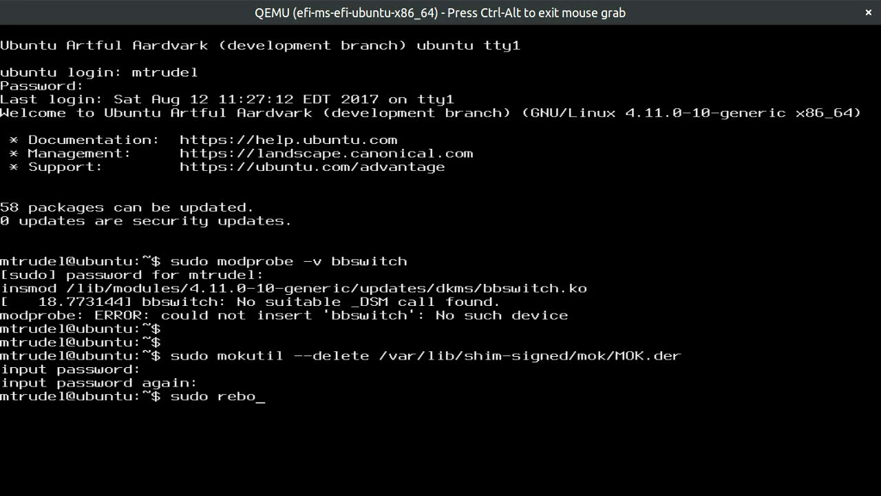
{"action": "key", "text": "Return"}
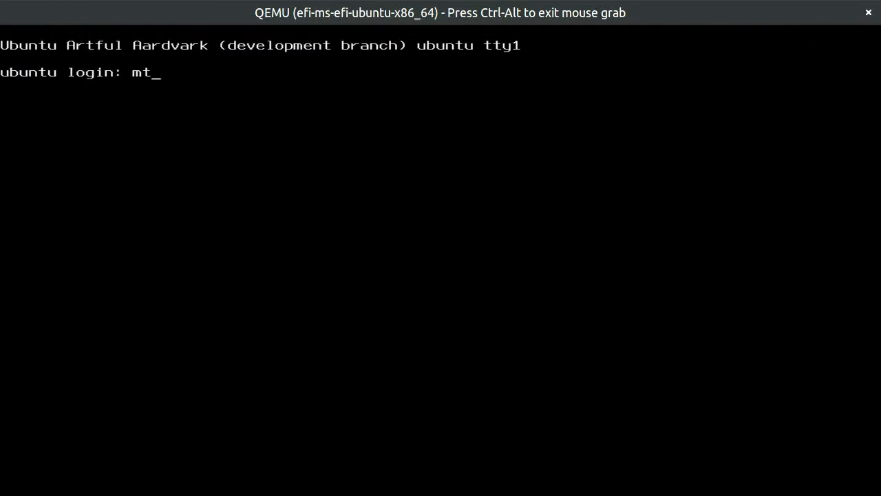
- Log in as rudek and run 'sudo modprobe -v bbswitch' to retry loading the module
{"action": "type", "text": "rudek"}
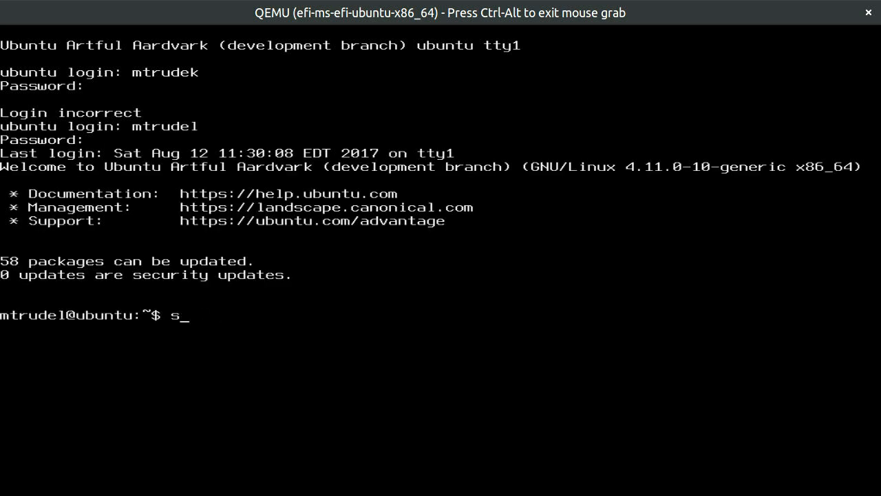
{"action": "type", "text": "udo modprobe"}
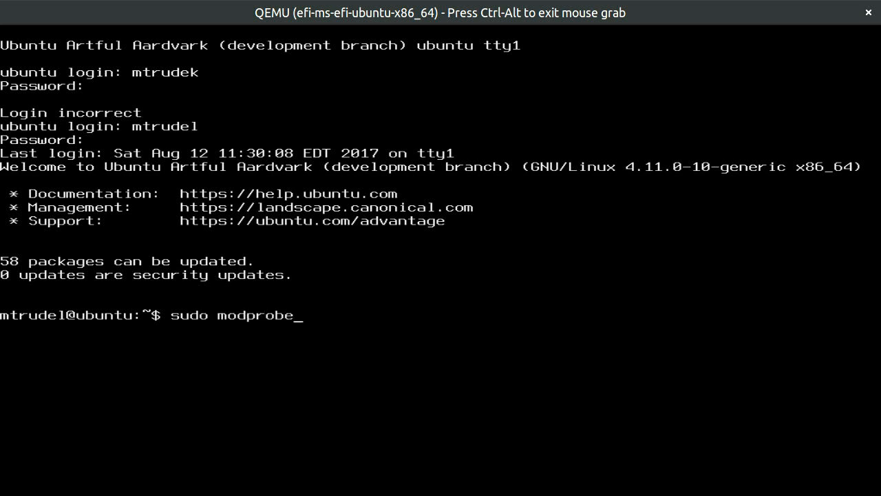
{"action": "type", "text": "-v bbswitch"}
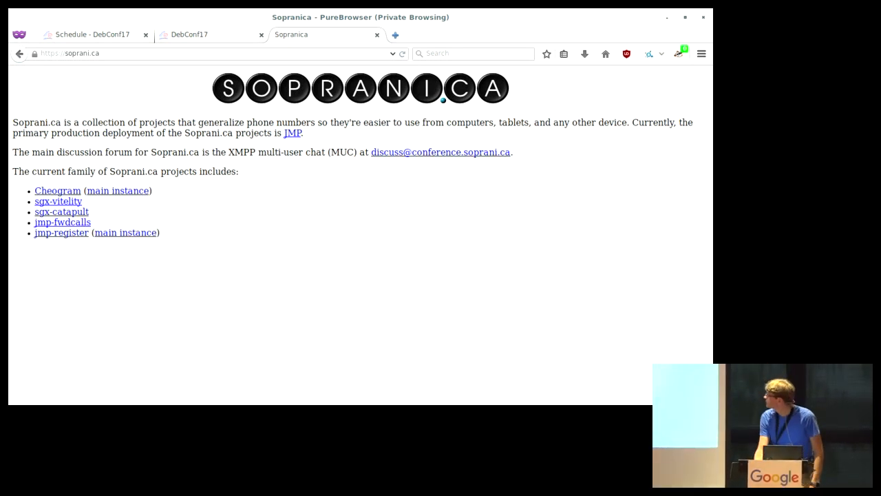
{"action": "mouse_move", "coordinate": [344, 118]}
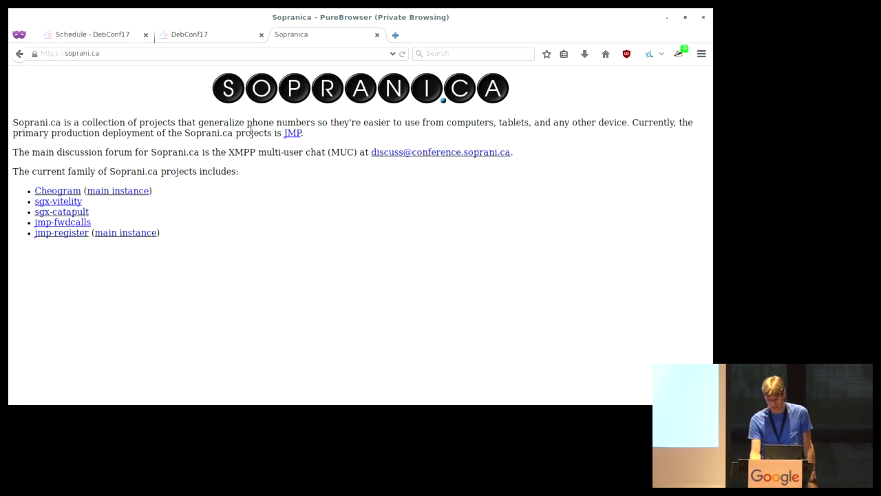
{"action": "mouse_move", "coordinate": [241, 150]}
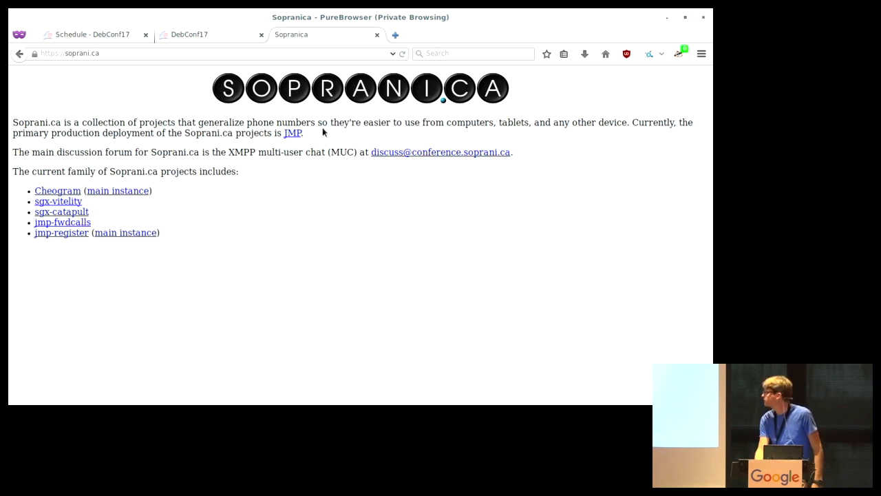
{"action": "mouse_move", "coordinate": [127, 145]}
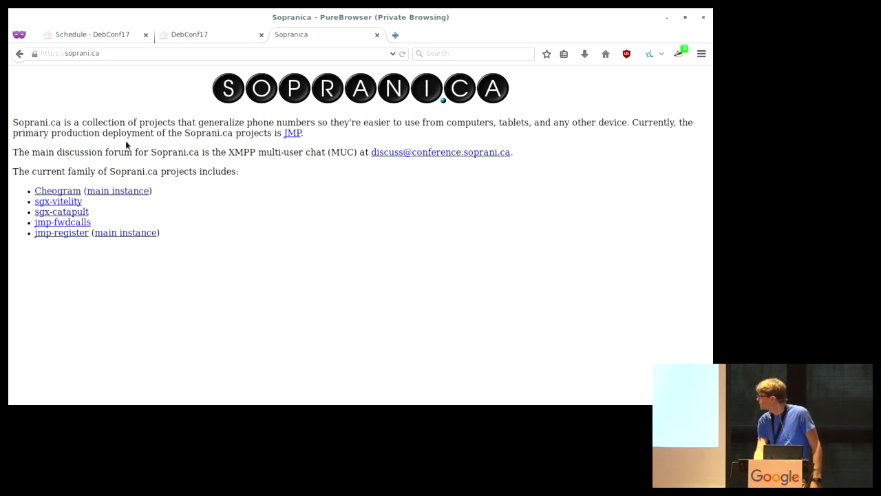
{"action": "mouse_move", "coordinate": [292, 133]}
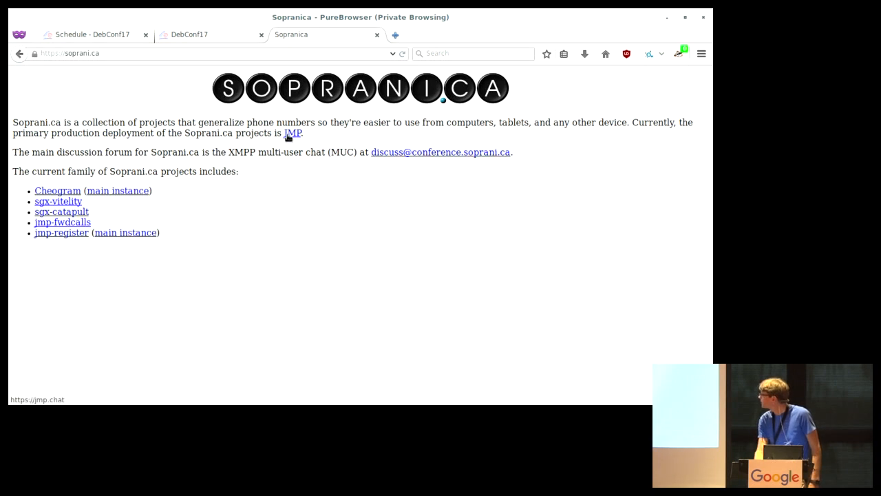
- Follow the JMP link in the Soprani.ca page's first paragraph
{"action": "left_click", "coordinate": [292, 132]}
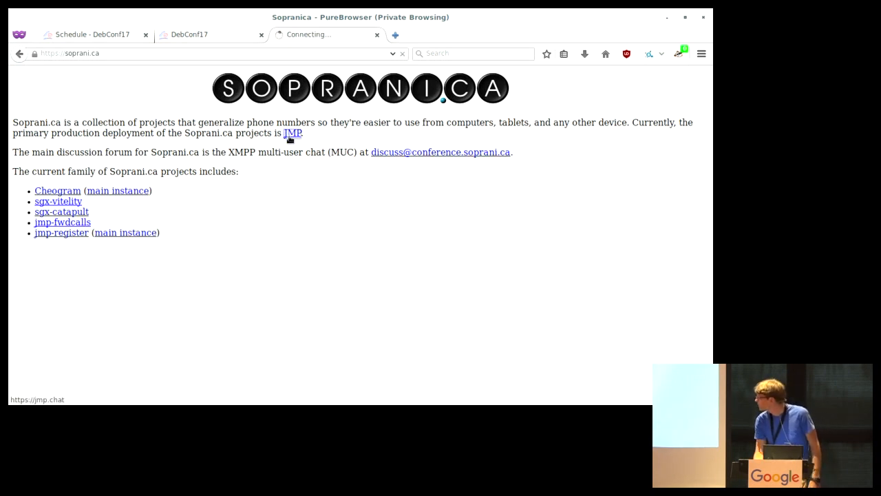
{"action": "left_click", "coordinate": [292, 132]}
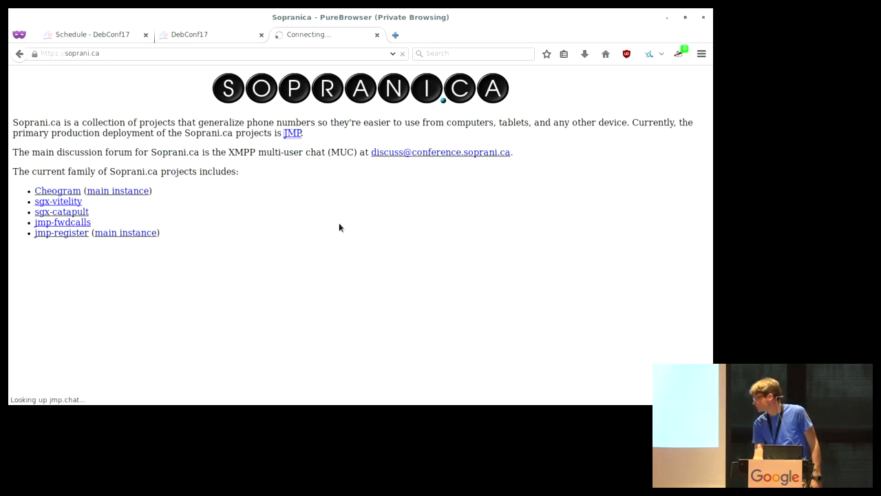
{"action": "mouse_move", "coordinate": [298, 250]}
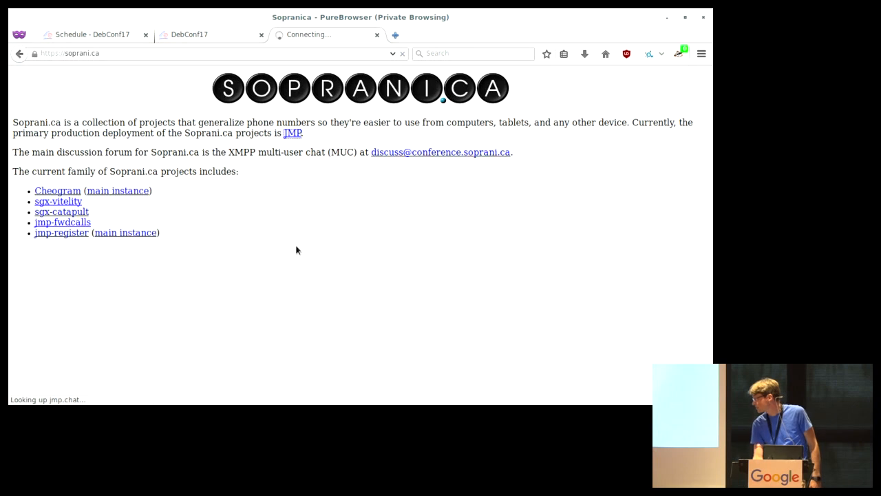
{"action": "left_click", "coordinate": [292, 132]}
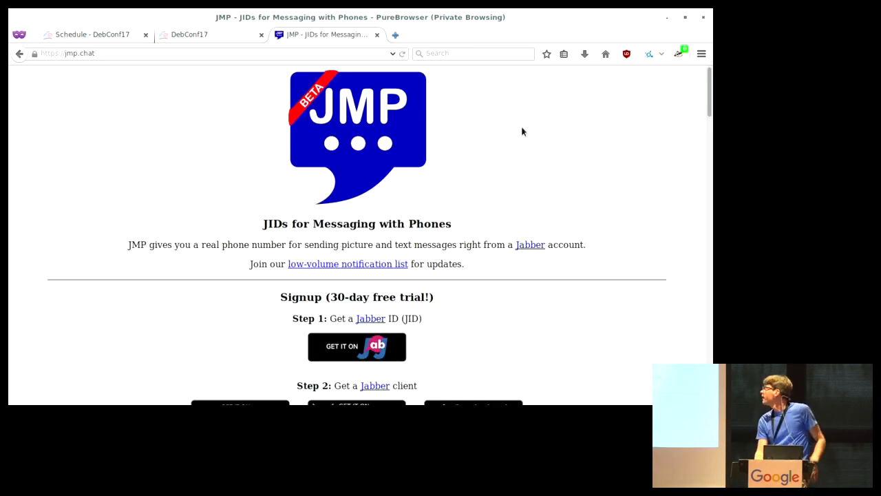
{"action": "mouse_move", "coordinate": [474, 173]}
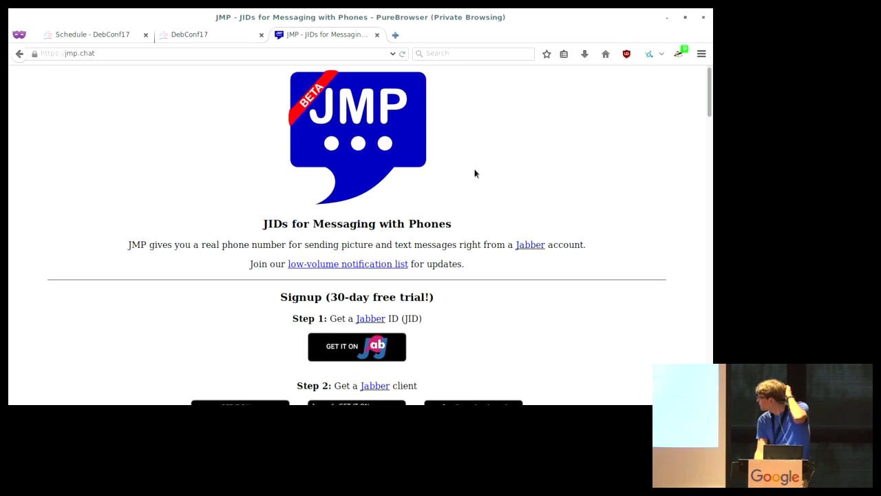
{"action": "mouse_move", "coordinate": [493, 287]}
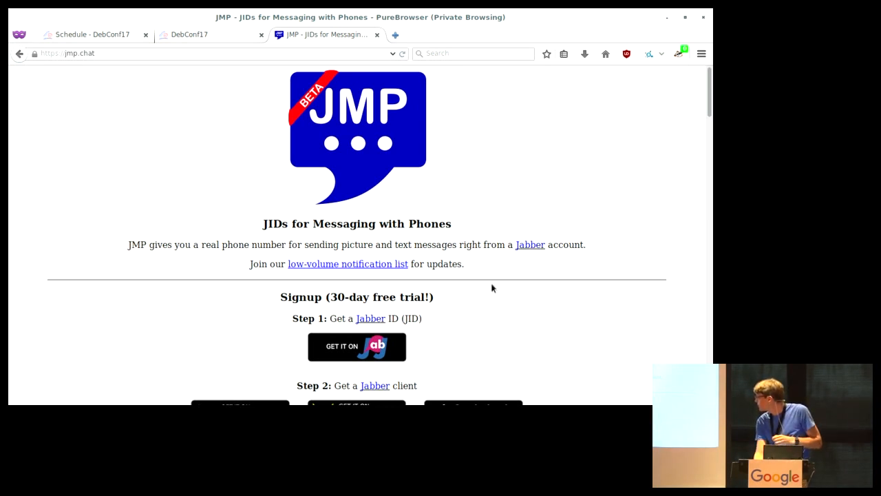
{"action": "scroll", "scroll_direction": "down", "scroll_amount": 3}
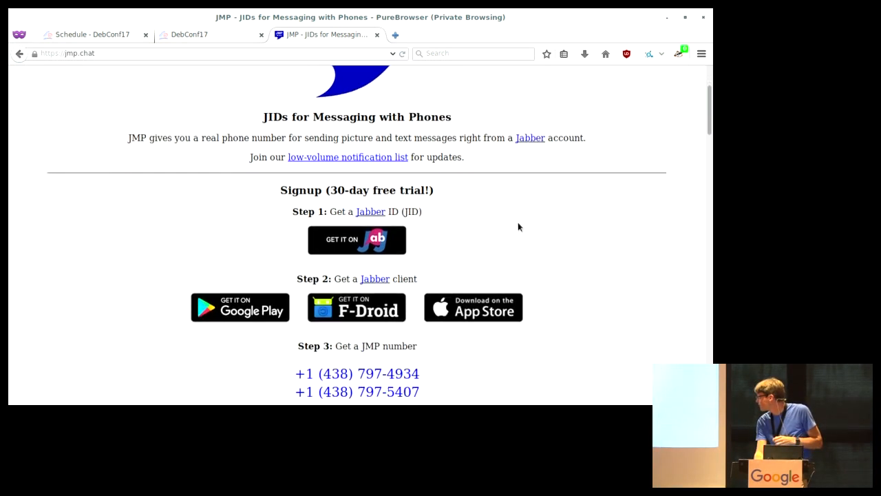
{"action": "scroll", "scroll_direction": "down", "scroll_amount": 3}
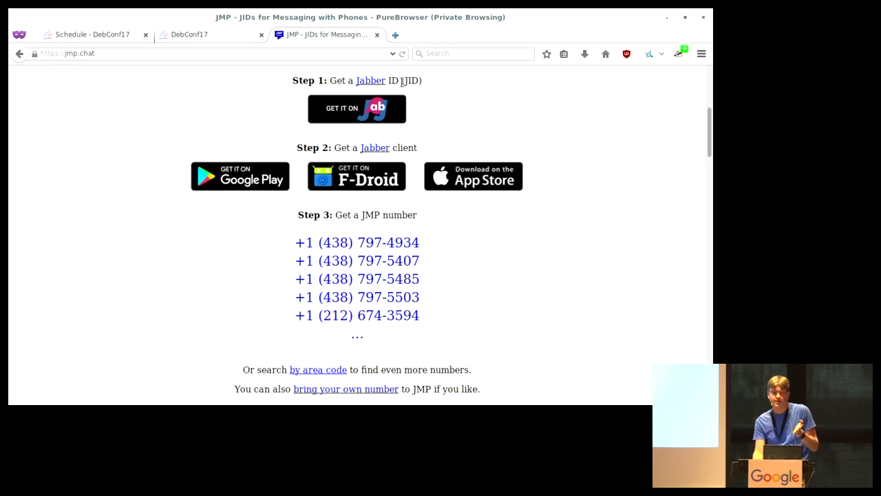
{"action": "mouse_move", "coordinate": [400, 85]}
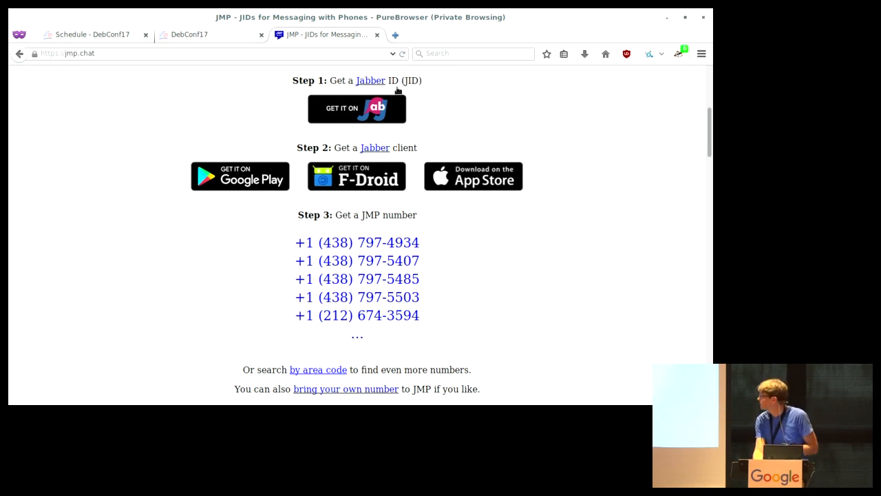
{"action": "mouse_move", "coordinate": [220, 190]}
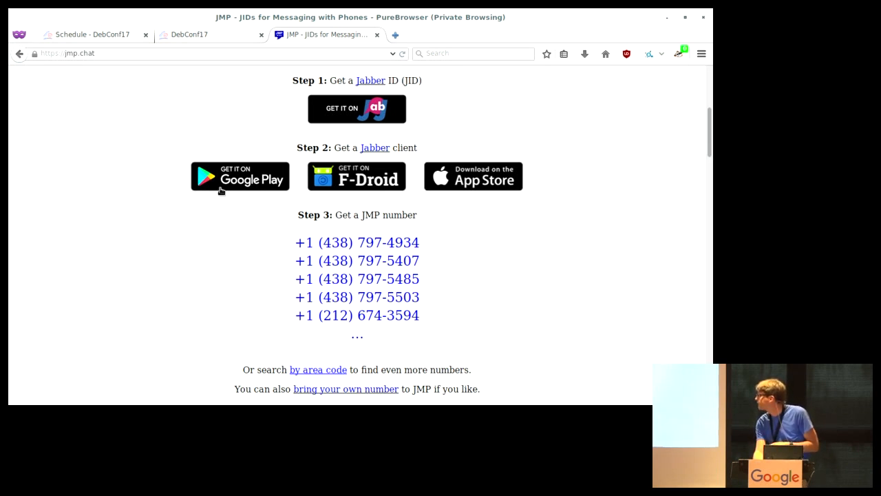
{"action": "mouse_move", "coordinate": [371, 173]}
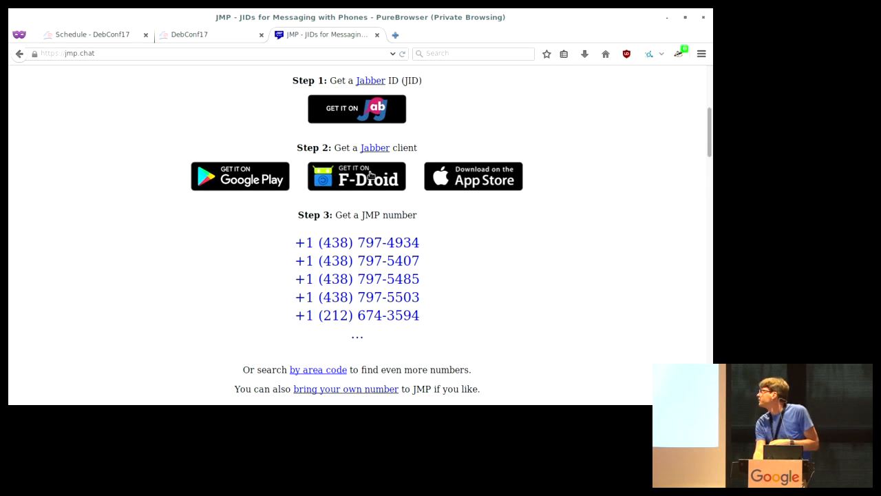
{"action": "mouse_move", "coordinate": [240, 176]}
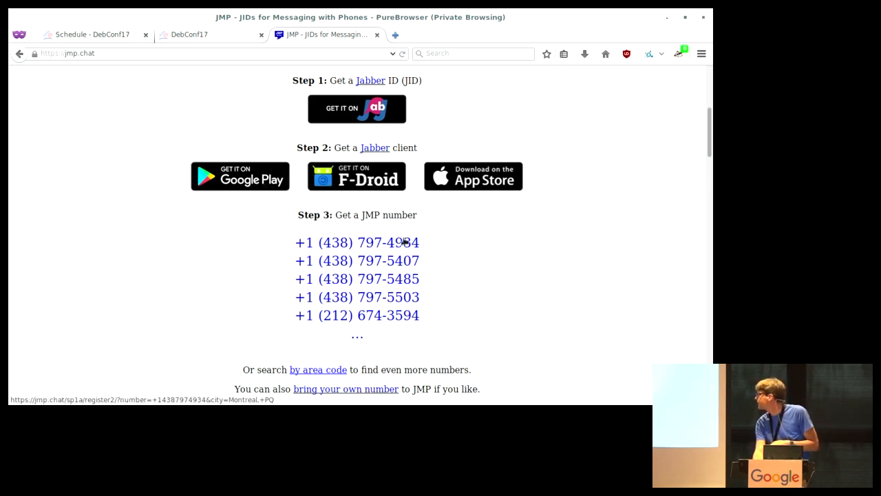
{"action": "mouse_move", "coordinate": [506, 259]}
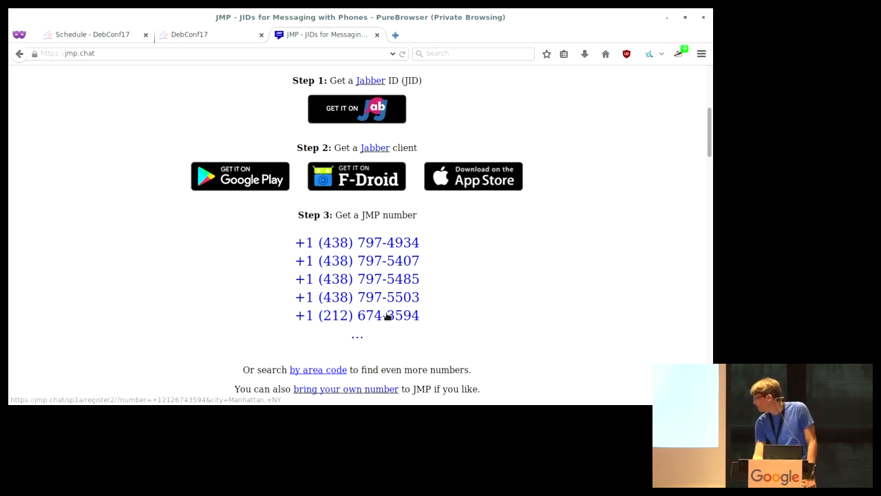
{"action": "mouse_move", "coordinate": [397, 80]}
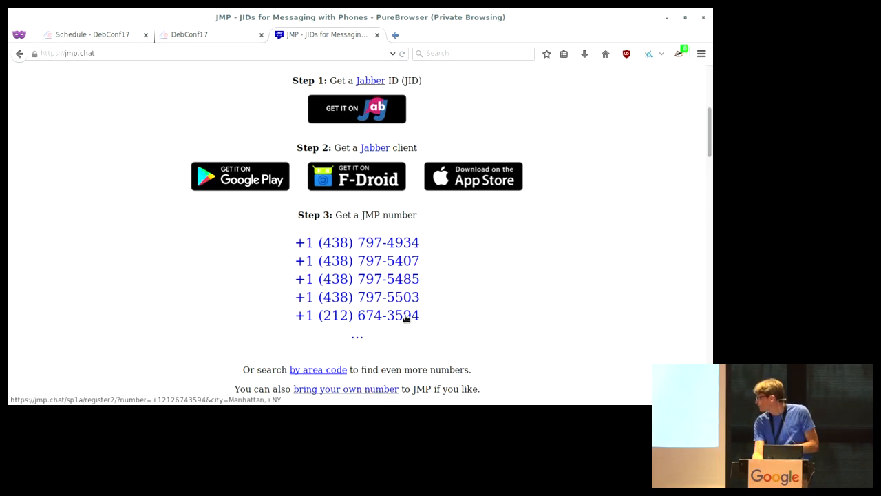
{"action": "left_click", "coordinate": [358, 313]}
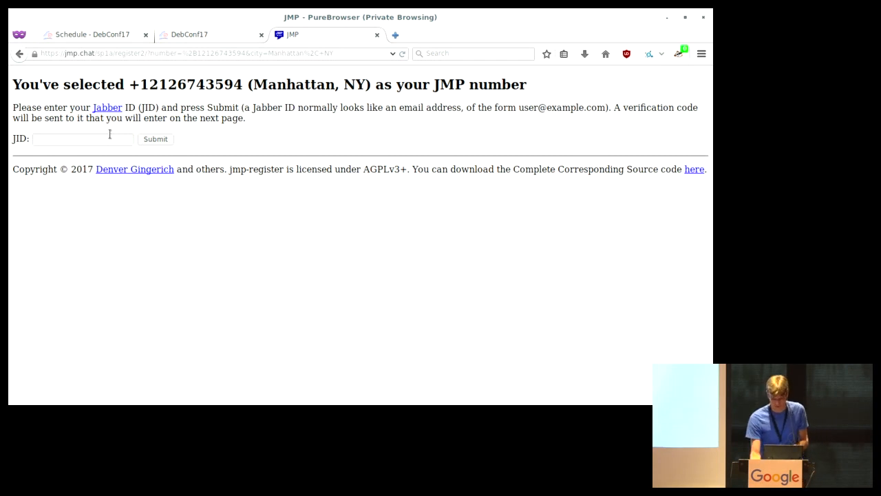
{"action": "left_click", "coordinate": [82, 137]}
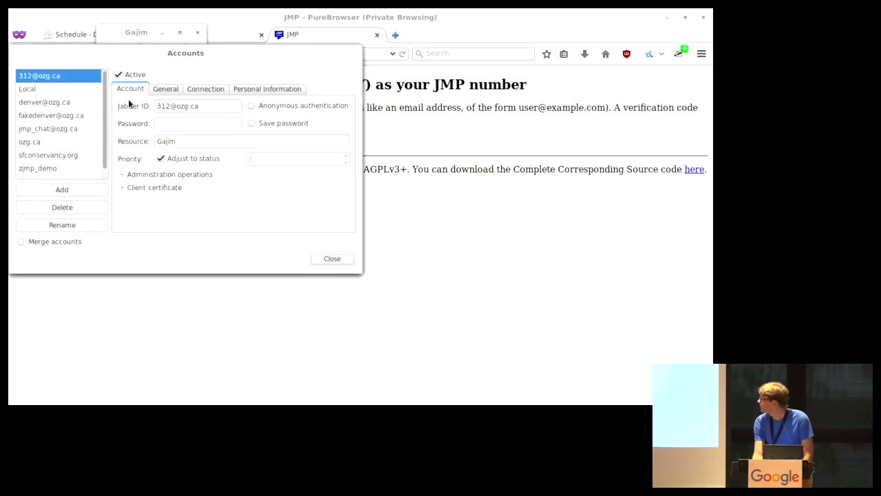
{"action": "left_click", "coordinate": [60, 189]}
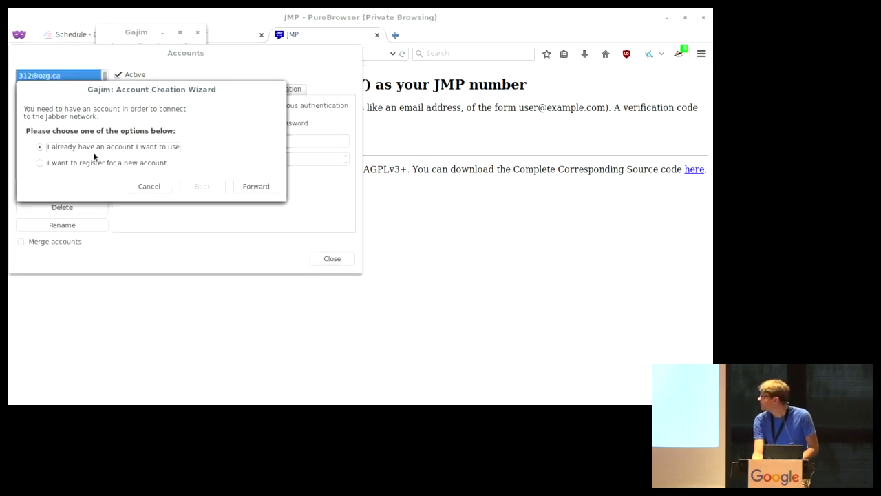
{"action": "left_click", "coordinate": [256, 185]}
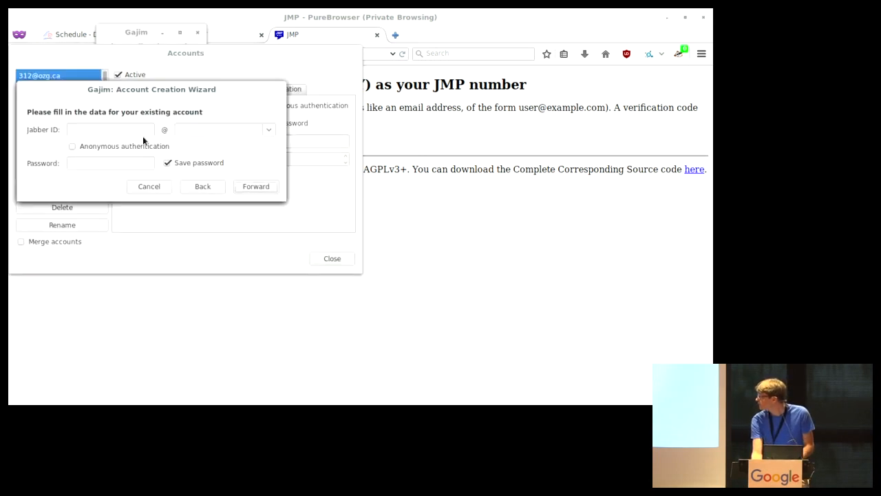
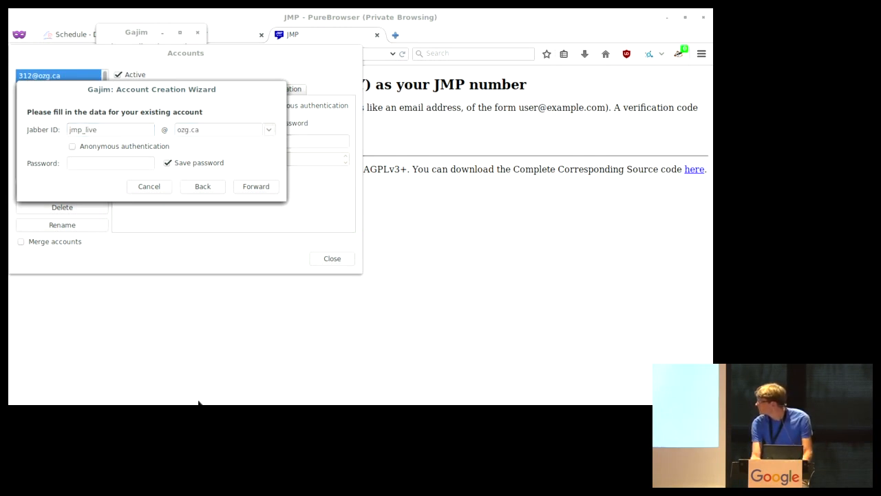
{"action": "left_click", "coordinate": [110, 163]}
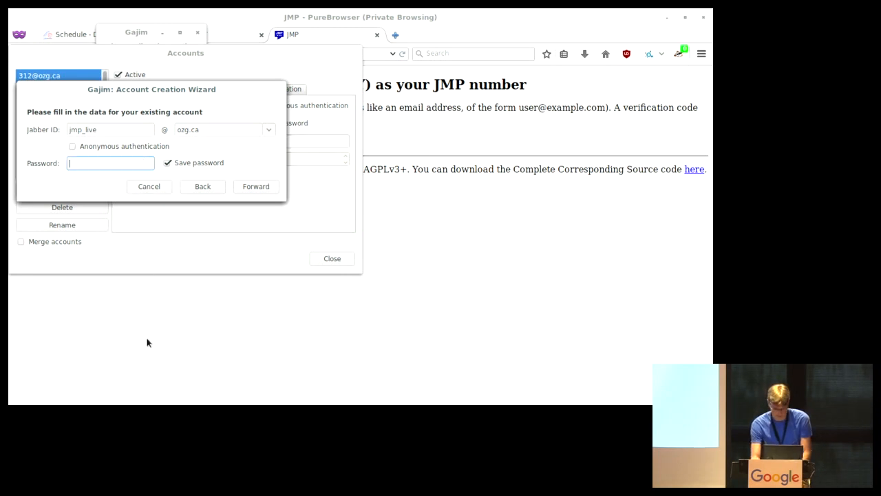
{"action": "type", "text": "••••"}
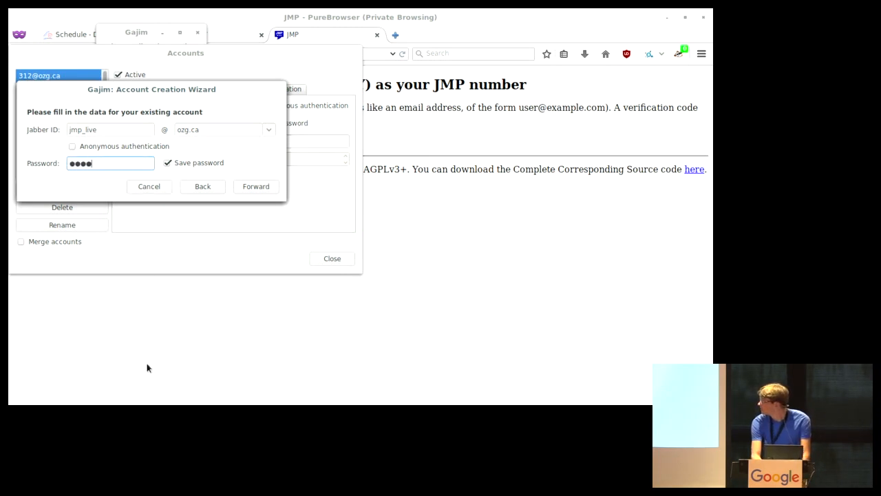
{"action": "type", "text": "••"}
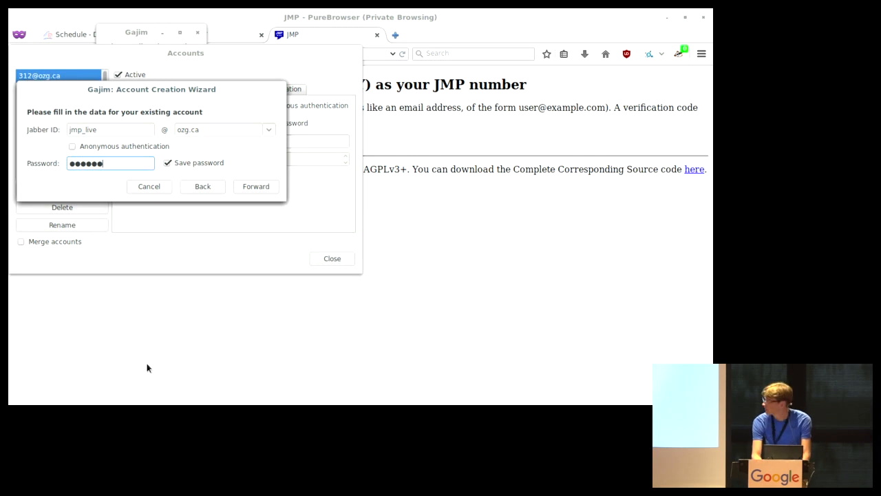
{"action": "left_click", "coordinate": [256, 186]}
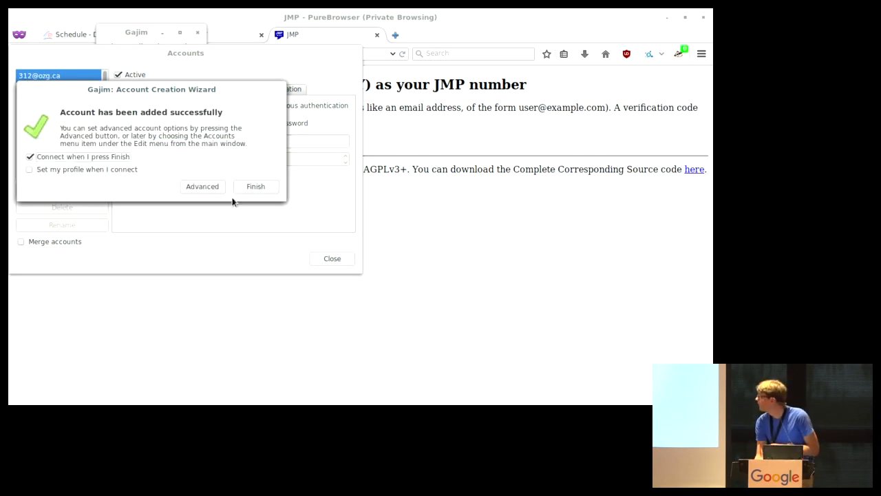
{"action": "left_click", "coordinate": [256, 186]}
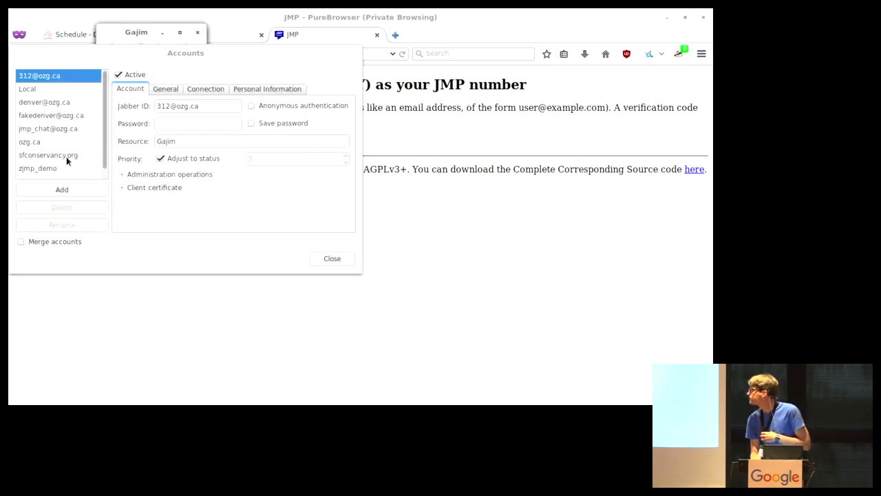
- Rename the ozg.ca account to 0jmp and mark it Active
{"action": "left_click", "coordinate": [29, 132]}
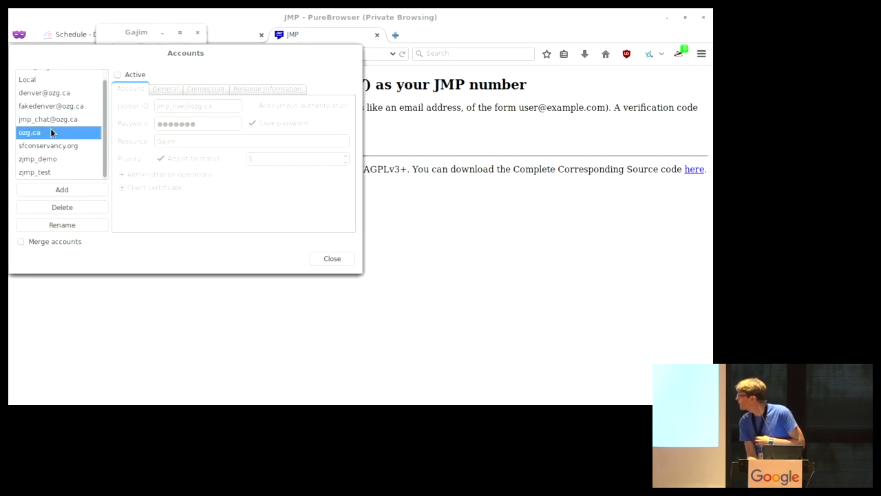
{"action": "mouse_move", "coordinate": [65, 172]}
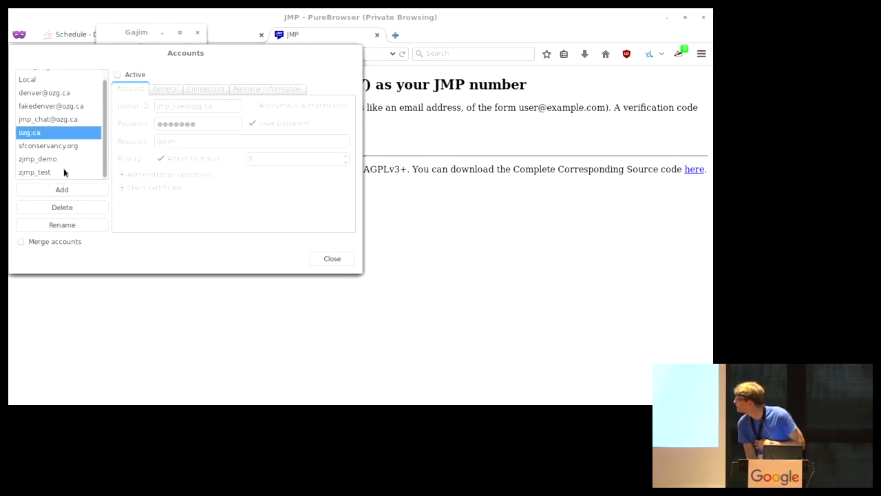
{"action": "left_click", "coordinate": [61, 224]}
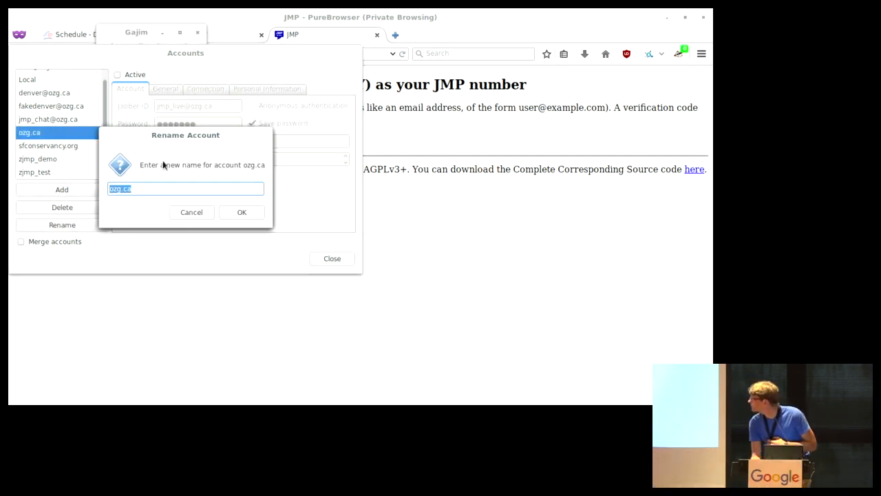
{"action": "type", "text": "0"}
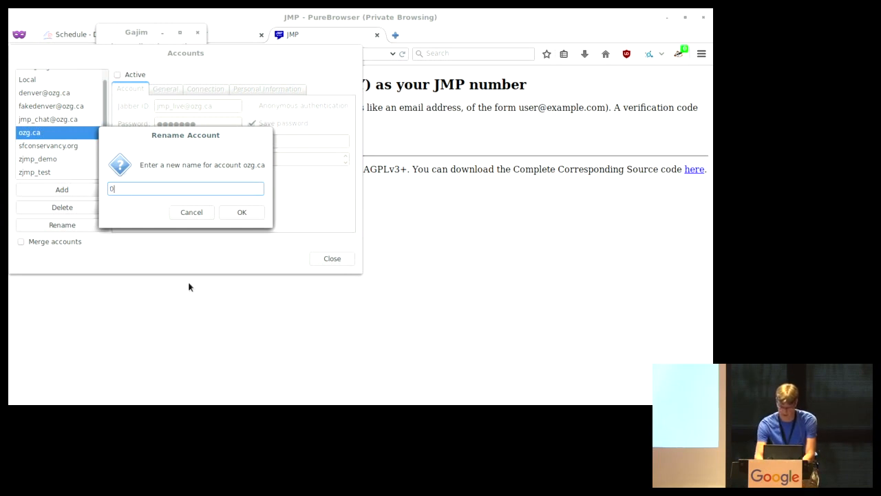
{"action": "type", "text": "jmp"}
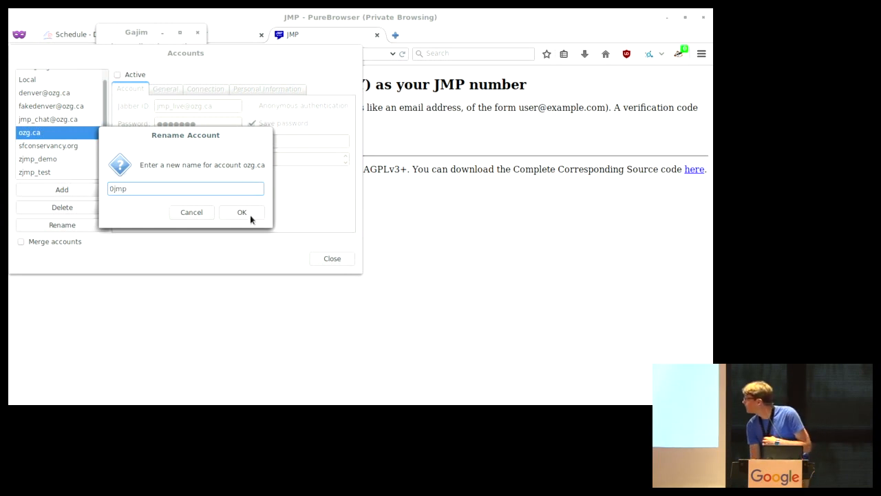
{"action": "left_click", "coordinate": [242, 212]}
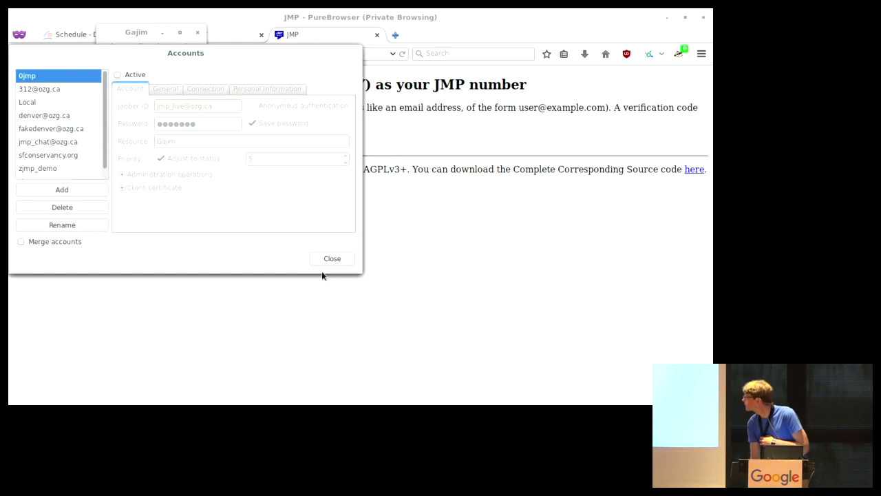
{"action": "left_click", "coordinate": [332, 259]}
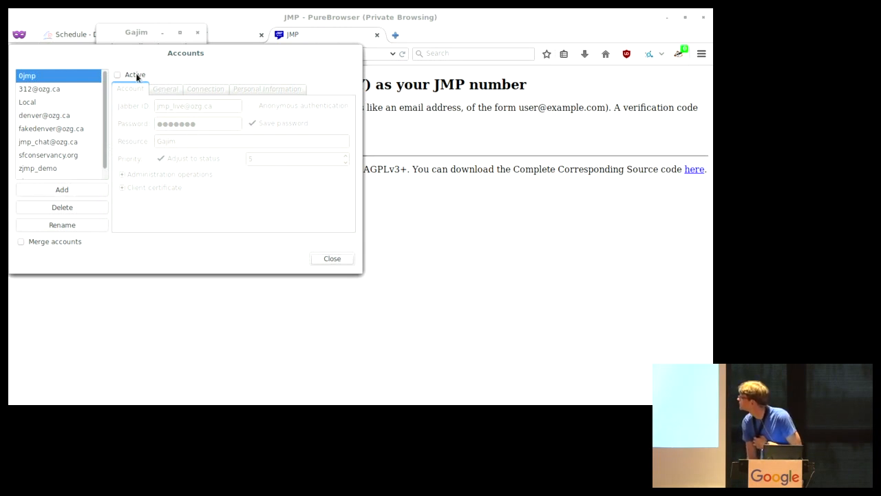
{"action": "left_click", "coordinate": [119, 75]}
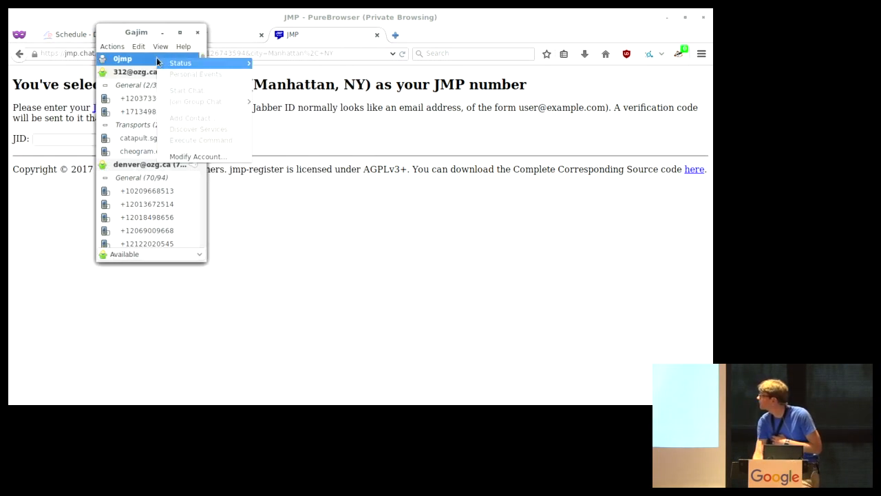
{"action": "mouse_move", "coordinate": [180, 63]}
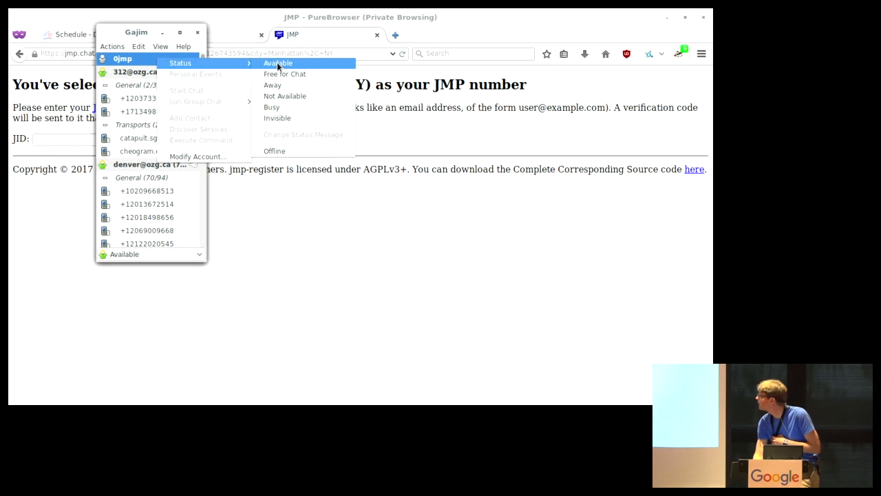
- Set the 0jmp account's status to Available
{"action": "left_click", "coordinate": [278, 64]}
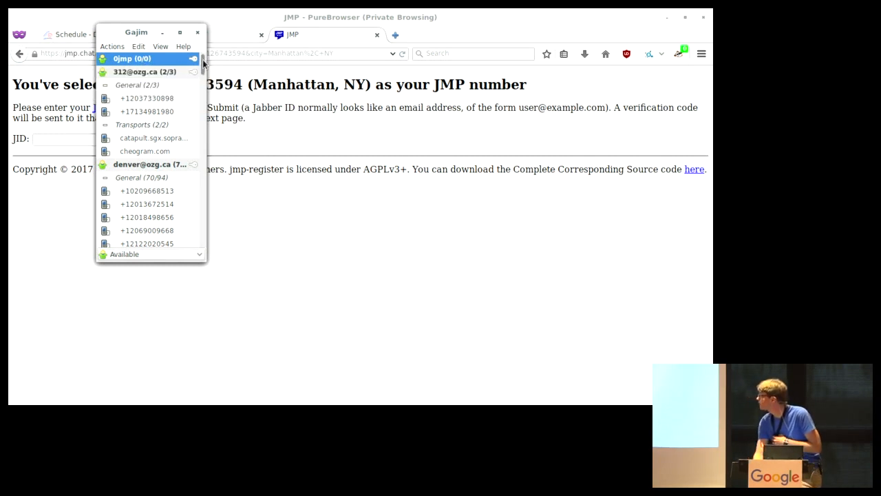
{"action": "scroll", "scroll_direction": "down", "scroll_amount": 3}
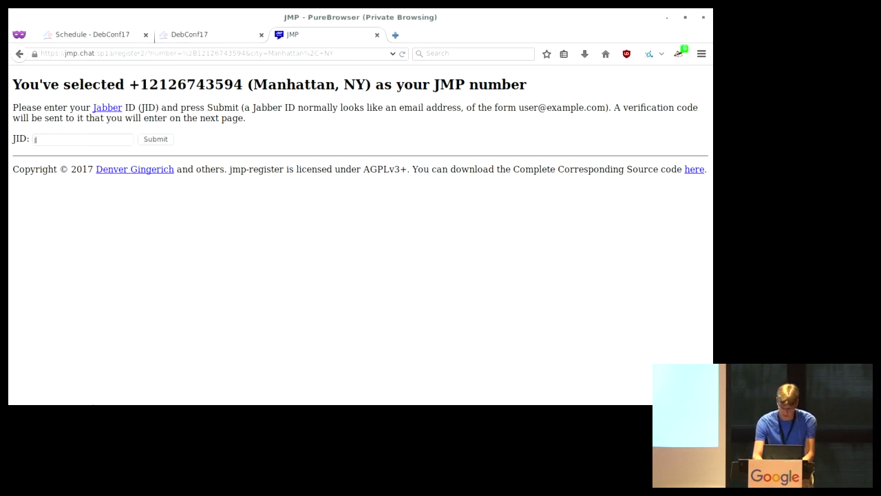
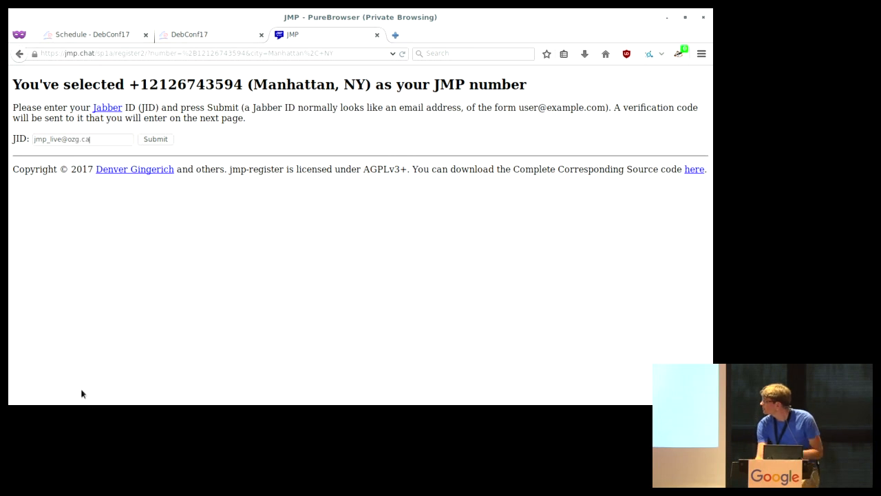
{"action": "left_click", "coordinate": [154, 138]}
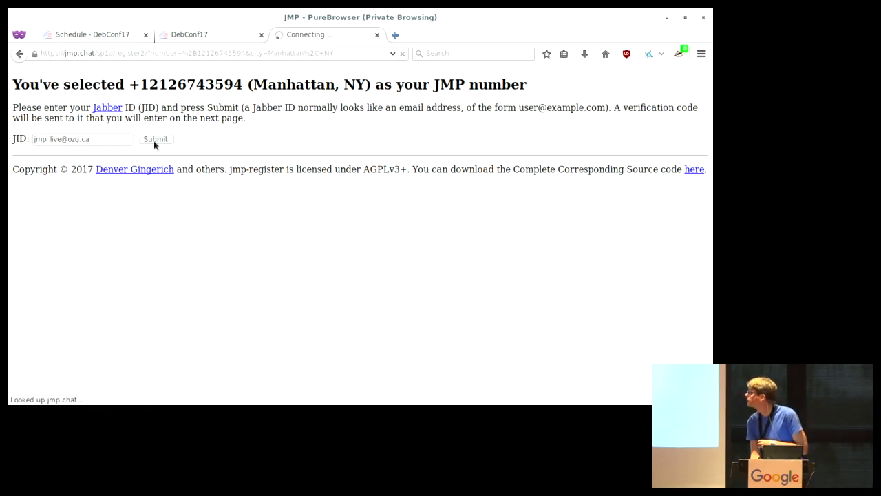
{"action": "left_click", "coordinate": [155, 138]}
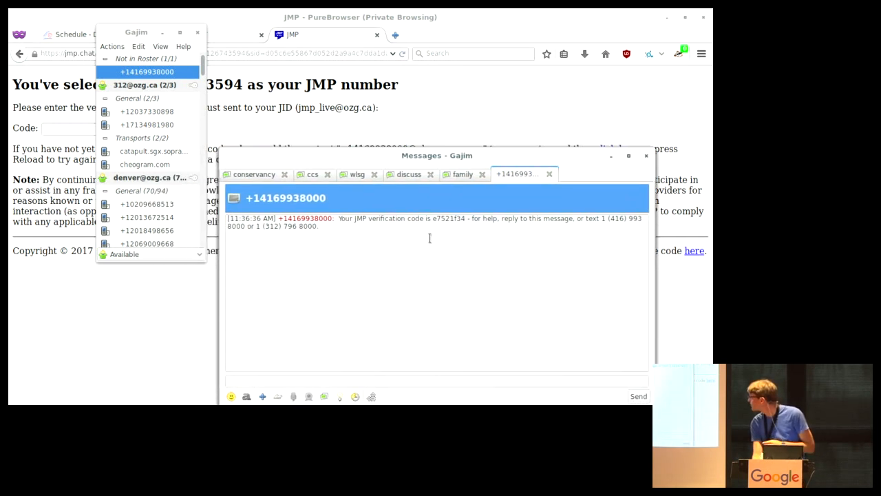
- Copy the verification code from the Gajim message and submit it to complete signup
{"action": "double_click", "coordinate": [449, 217]}
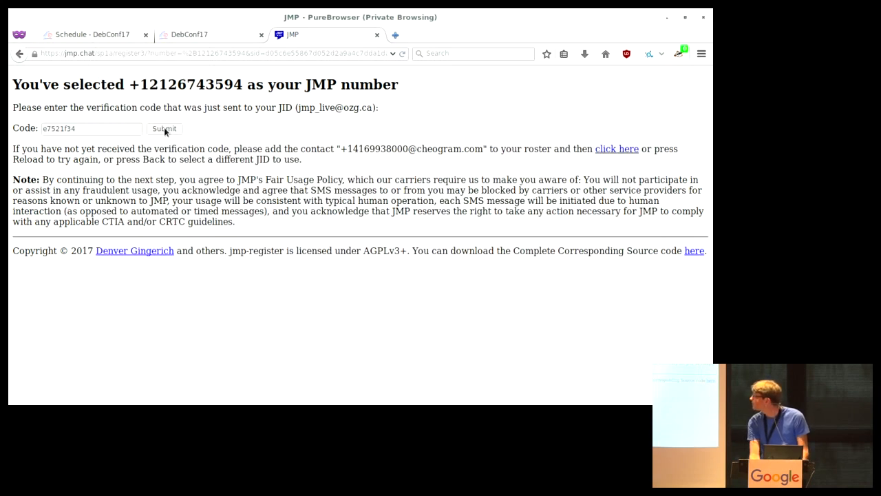
{"action": "left_click", "coordinate": [164, 128]}
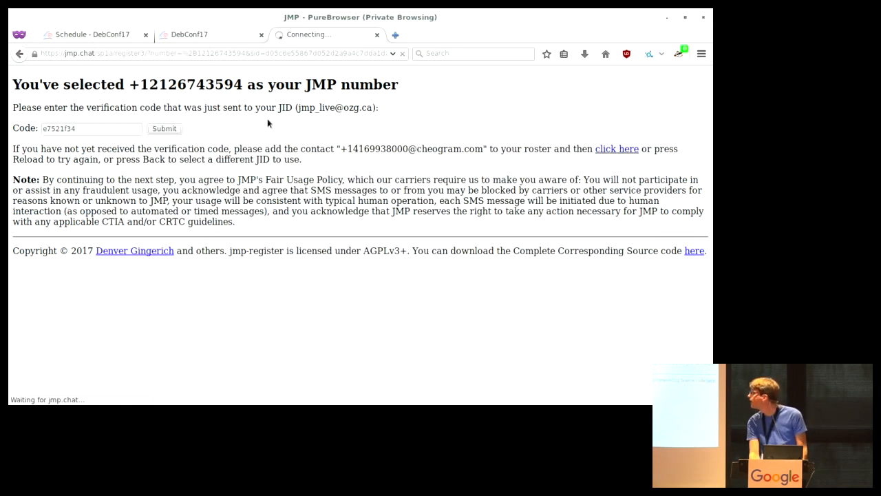
{"action": "left_click", "coordinate": [163, 128]}
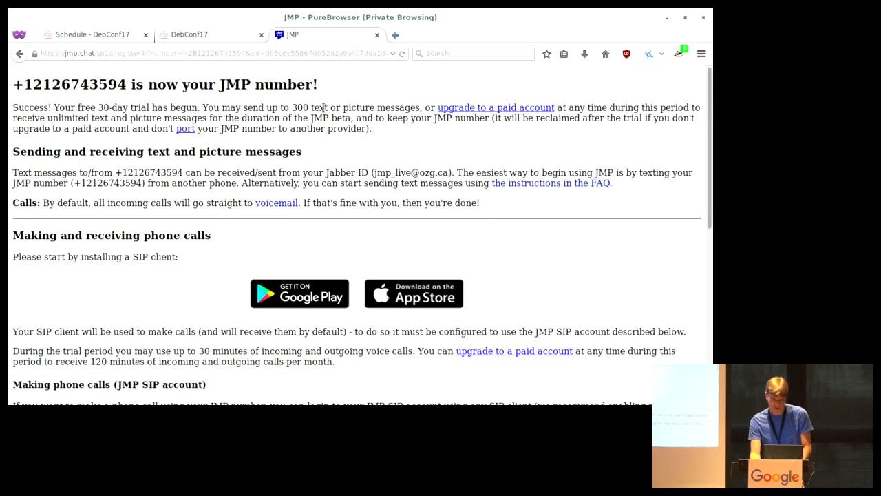
{"action": "mouse_move", "coordinate": [369, 88]}
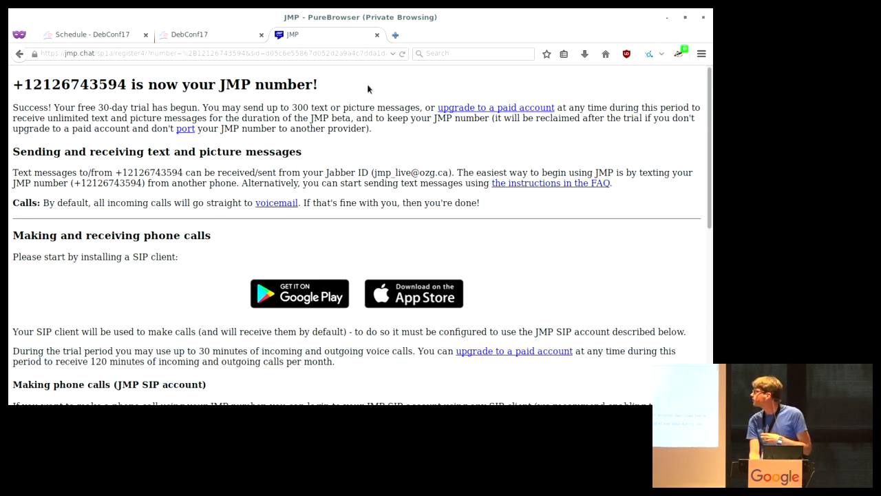
{"action": "mouse_move", "coordinate": [377, 237]}
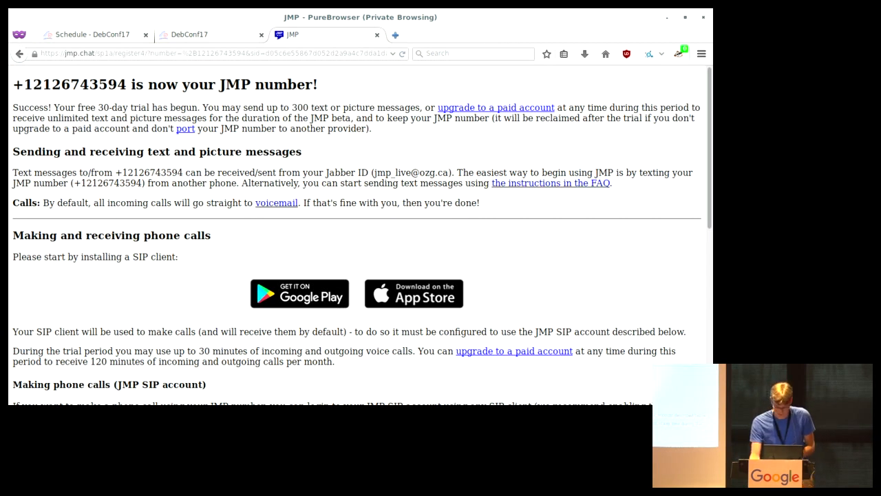
{"action": "mouse_move", "coordinate": [157, 199]}
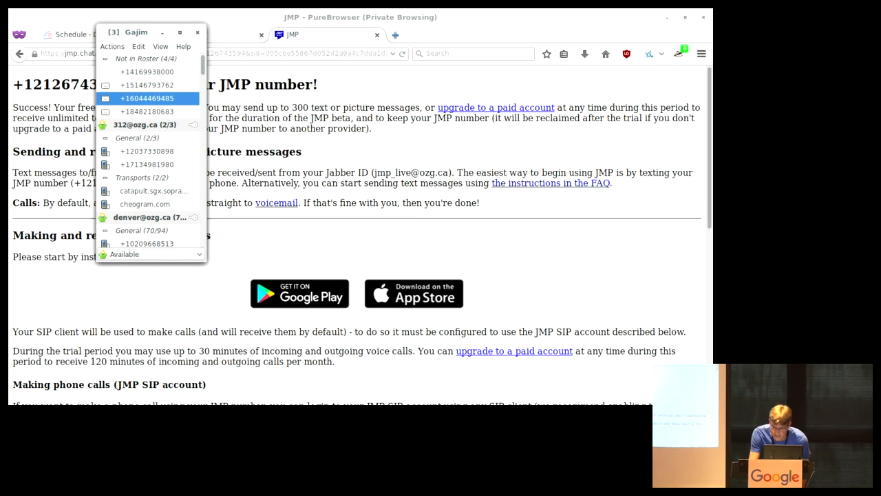
{"action": "mouse_move", "coordinate": [413, 182]}
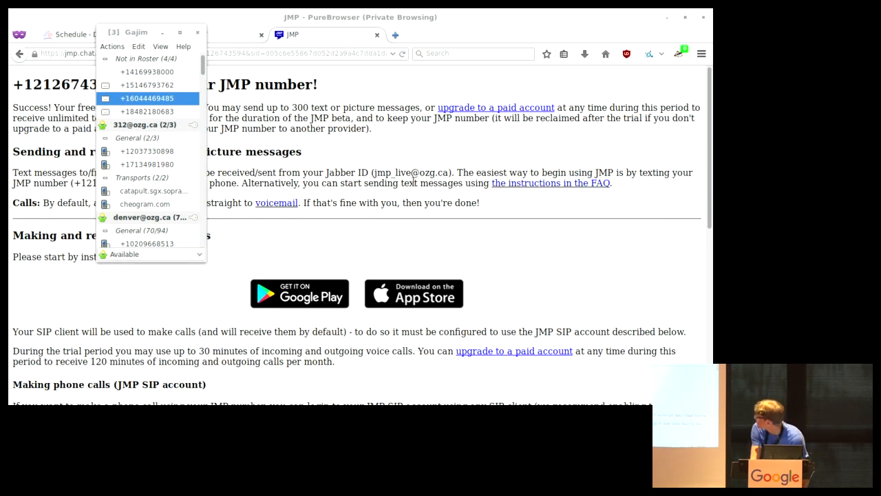
{"action": "mouse_move", "coordinate": [162, 85]}
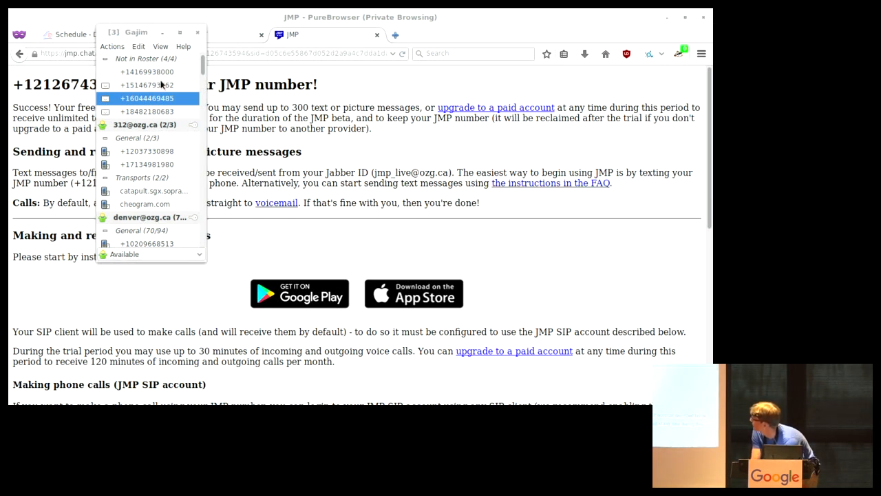
{"action": "left_click", "coordinate": [145, 85]}
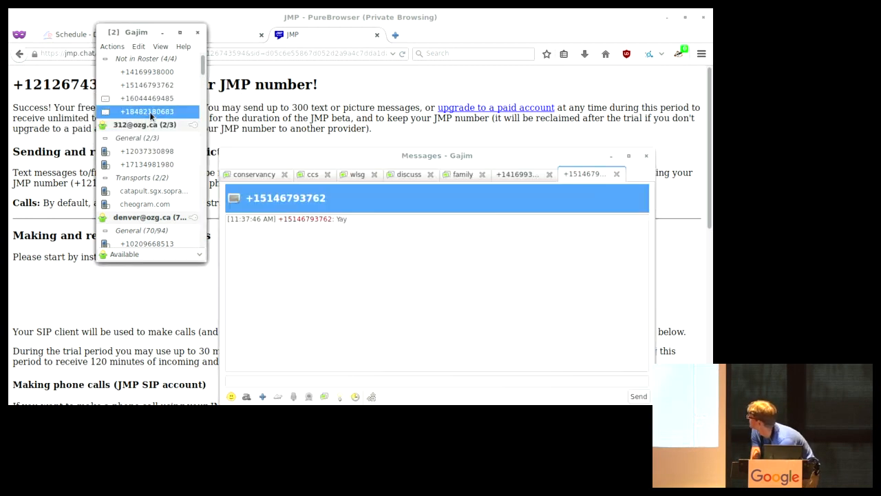
{"action": "left_click", "coordinate": [146, 110]}
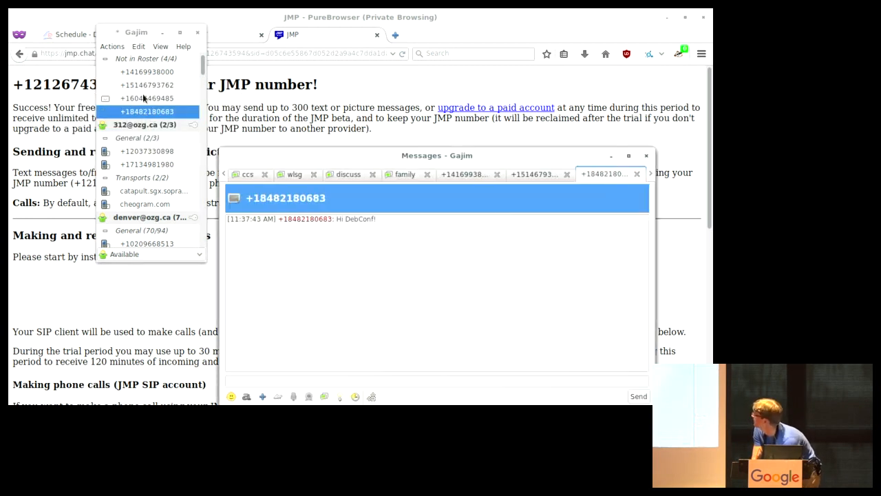
{"action": "left_click", "coordinate": [146, 98]}
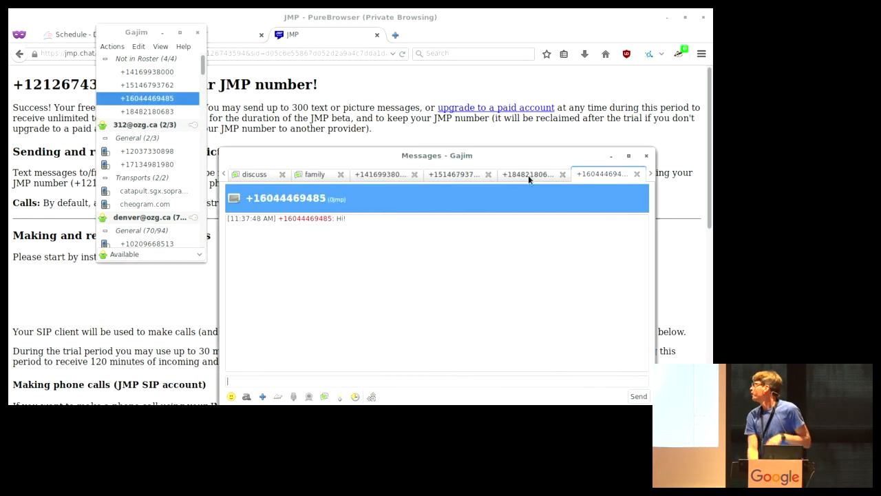
{"action": "left_click", "coordinate": [528, 174]}
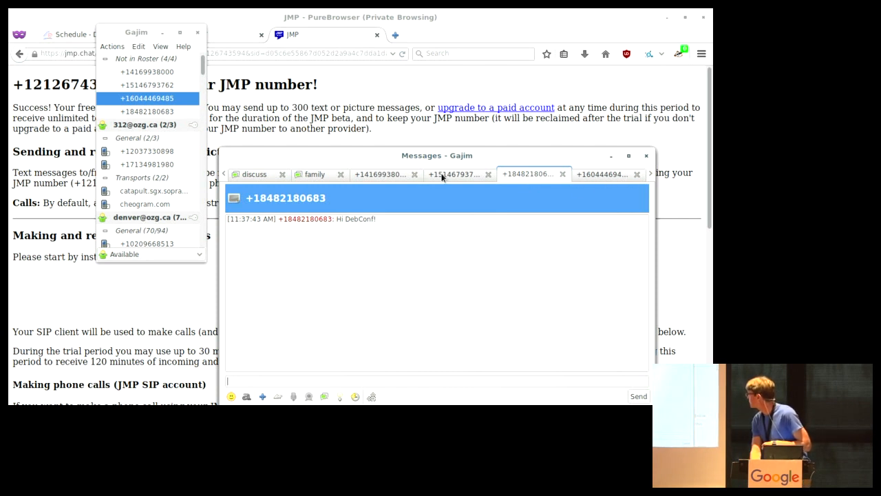
{"action": "left_click", "coordinate": [455, 174]}
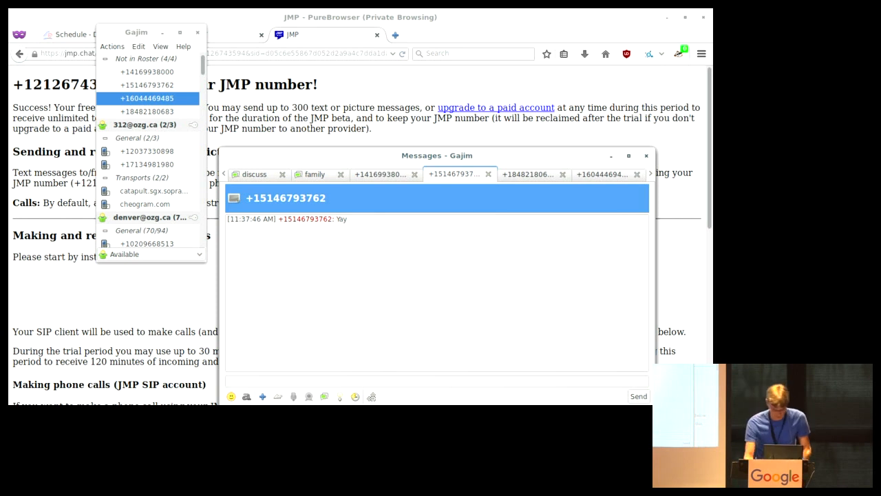
{"action": "left_click", "coordinate": [434, 382]}
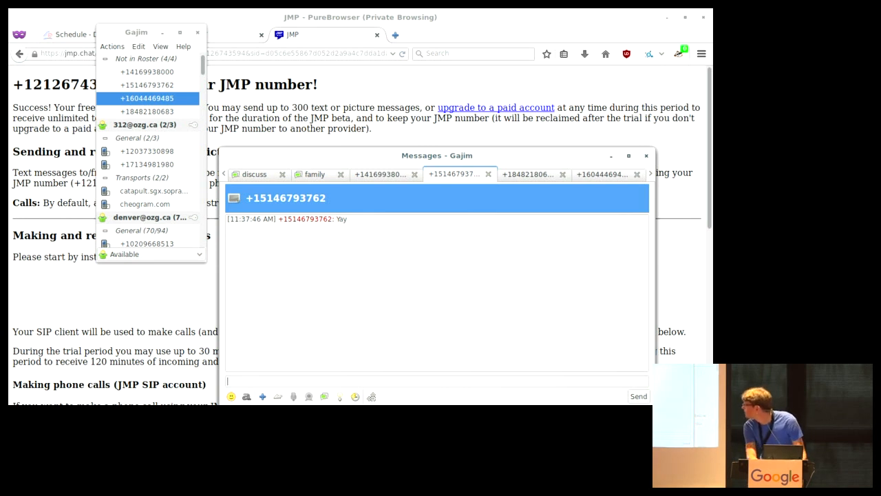
{"action": "type", "text": "W"}
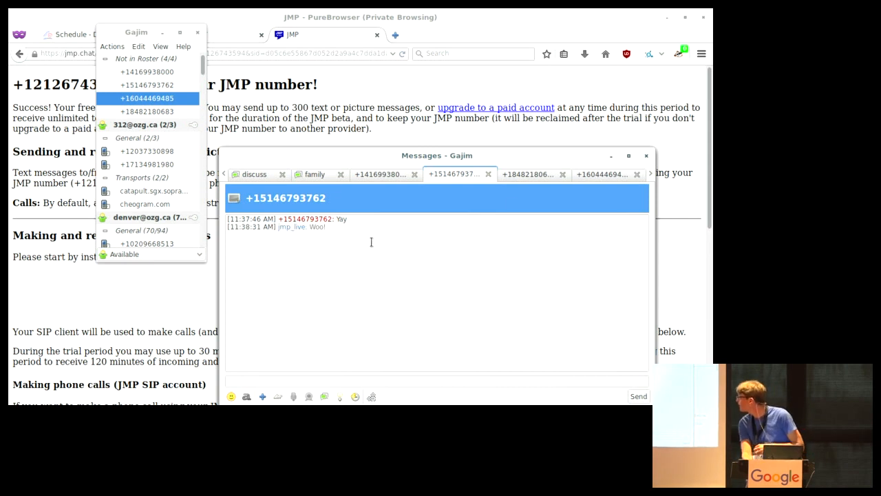
{"action": "right_click", "coordinate": [146, 86]}
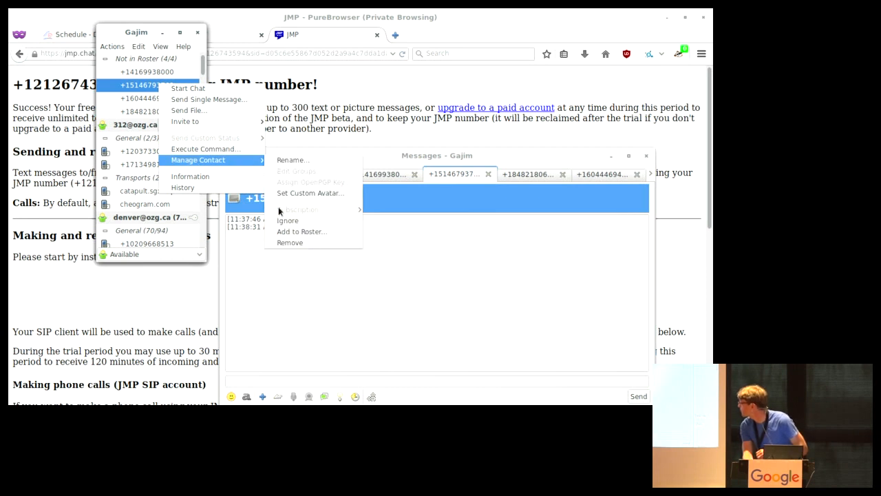
{"action": "left_click", "coordinate": [300, 231]}
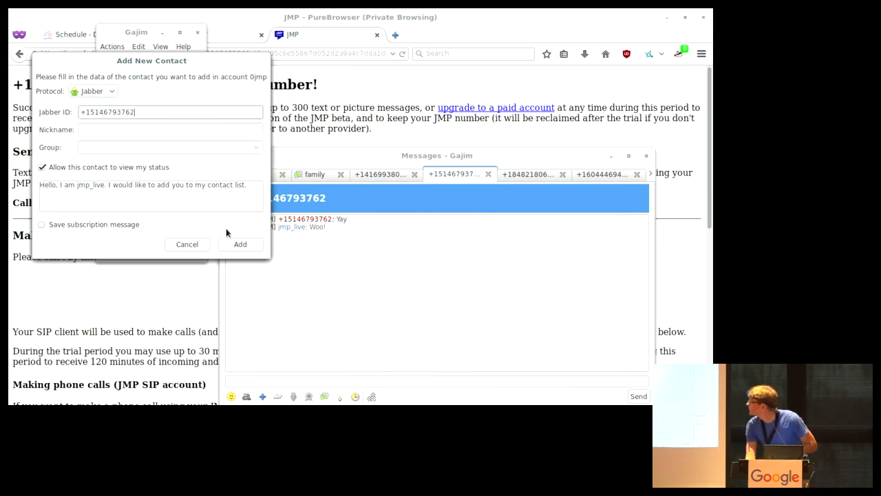
{"action": "left_click", "coordinate": [239, 244]}
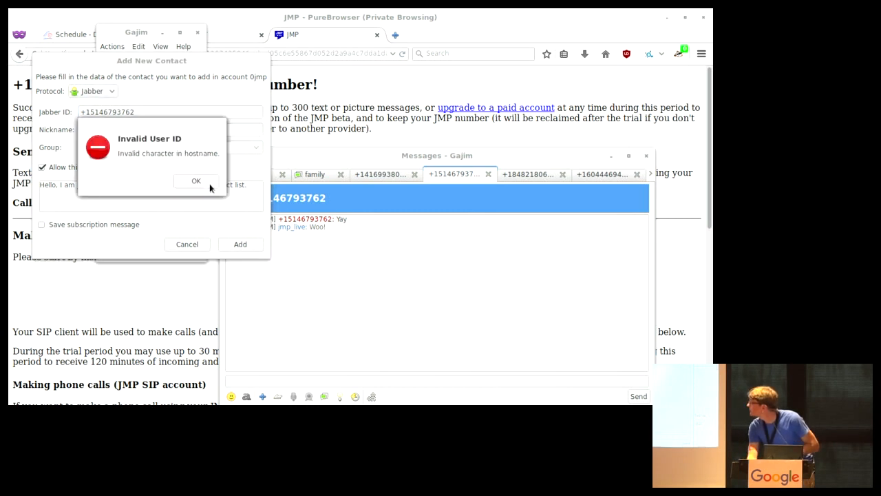
{"action": "left_click", "coordinate": [195, 181]}
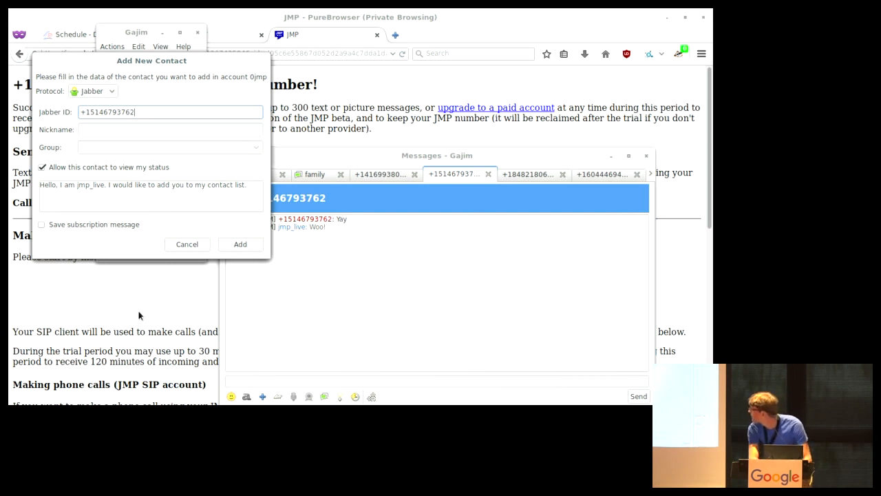
{"action": "type", "text": "@c"}
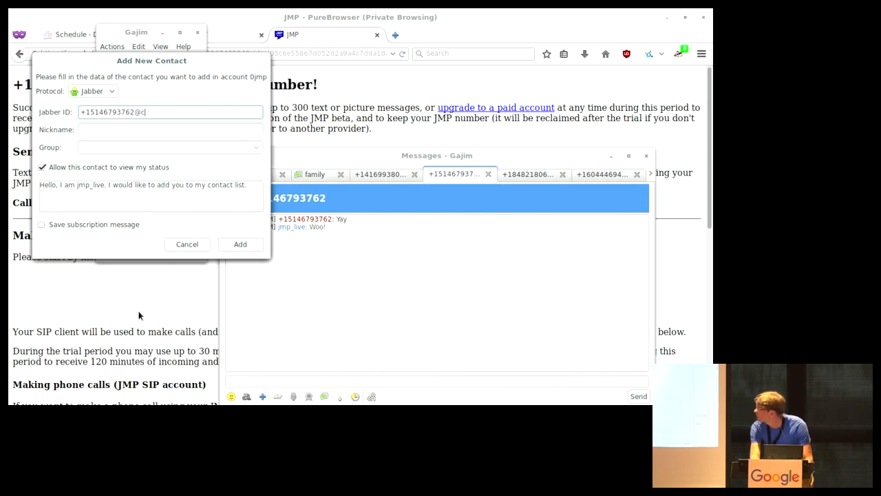
{"action": "type", "text": "heogram.com"}
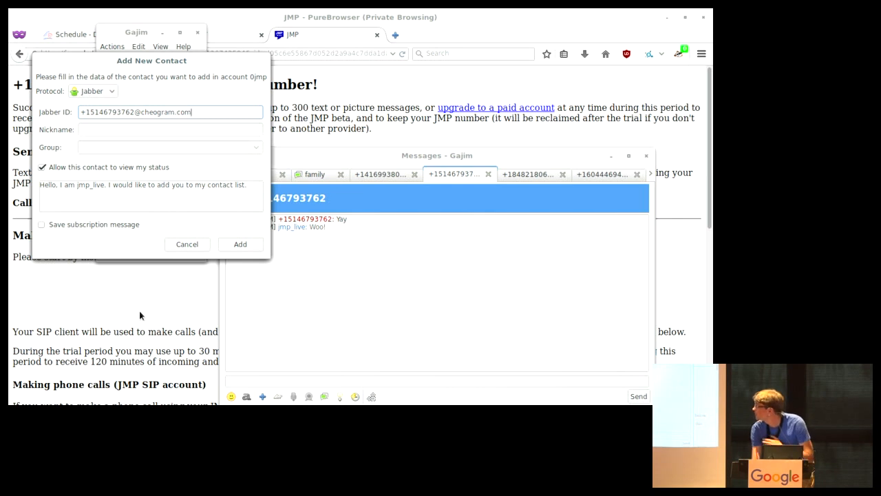
{"action": "left_click", "coordinate": [240, 244]}
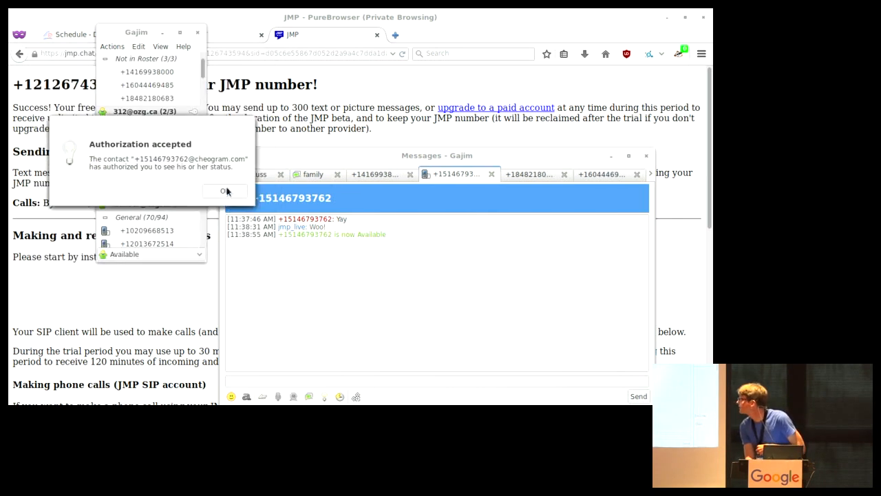
{"action": "left_click", "coordinate": [226, 189]}
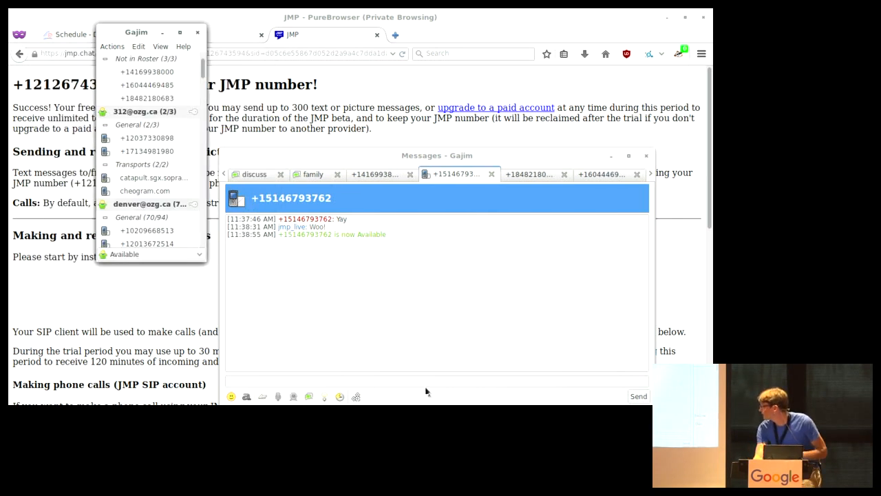
{"action": "type", "text": "//"}
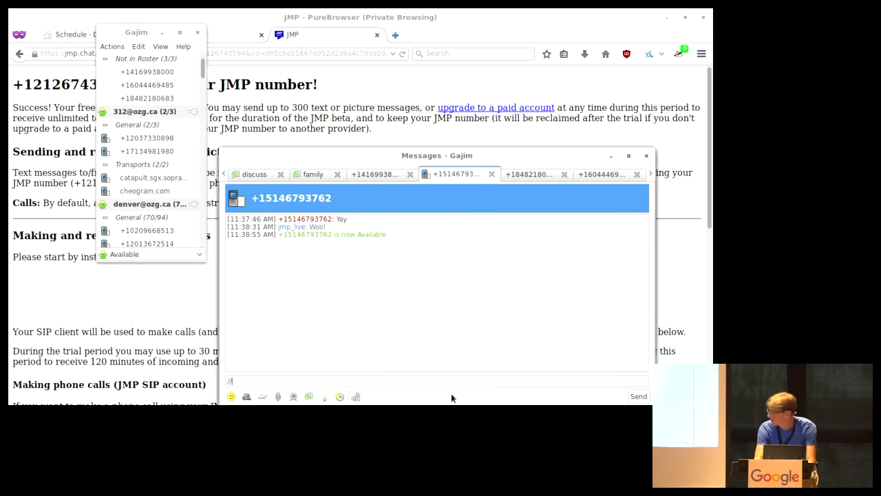
{"action": "type", "text": "Wo"}
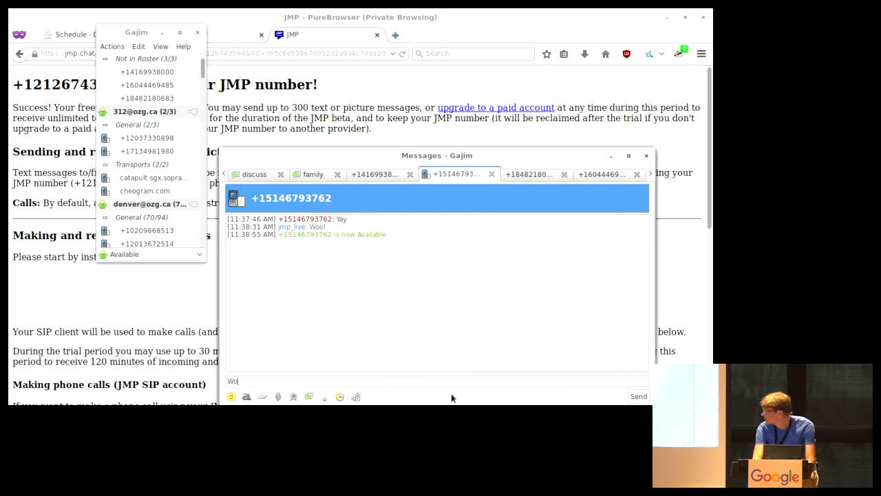
{"action": "type", "text": "ooo again!"}
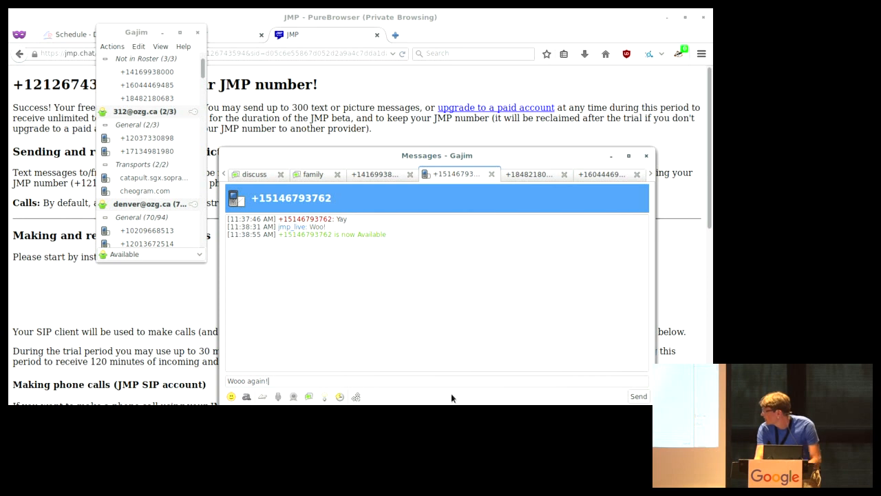
{"action": "left_click", "coordinate": [639, 397]}
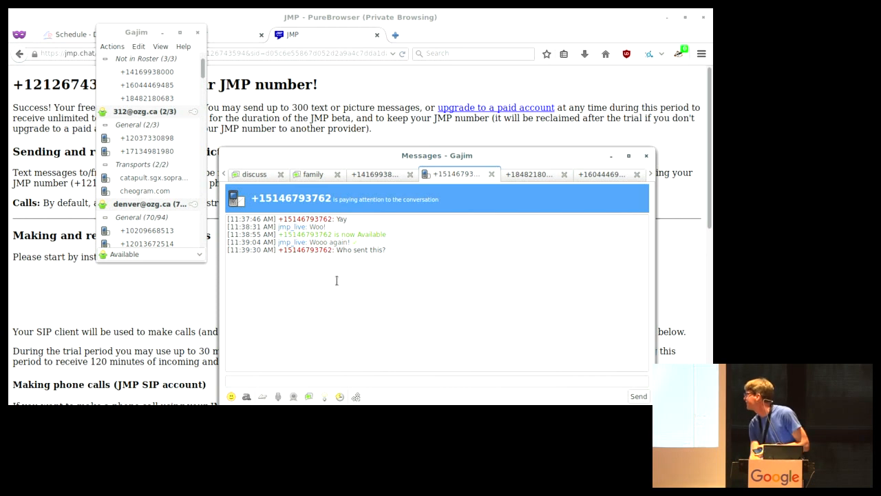
{"action": "mouse_move", "coordinate": [416, 223]}
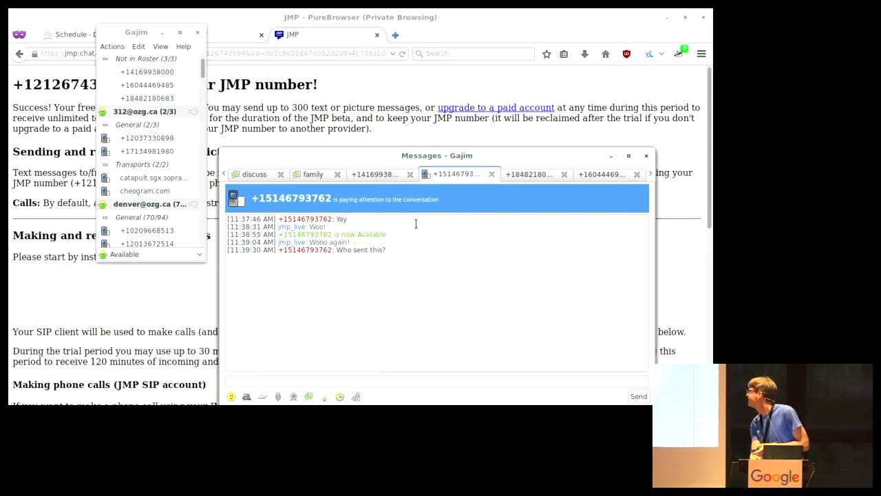
{"action": "mouse_move", "coordinate": [520, 177]}
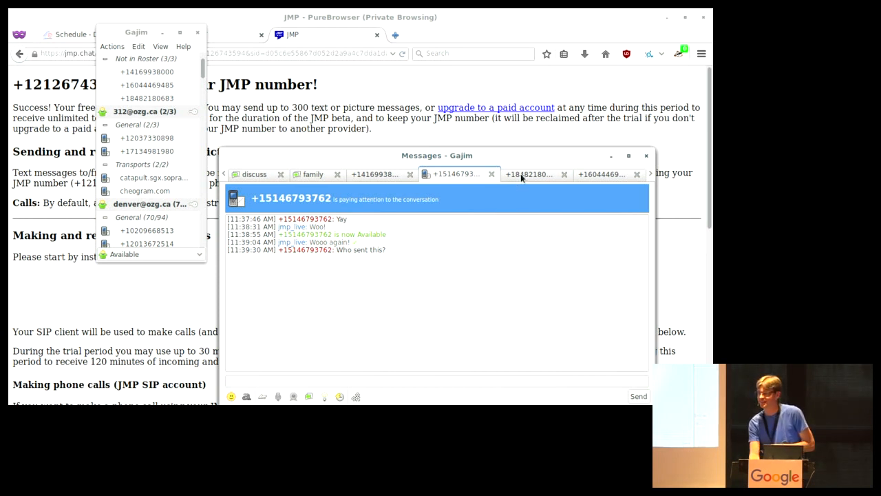
{"action": "mouse_move", "coordinate": [132, 40]}
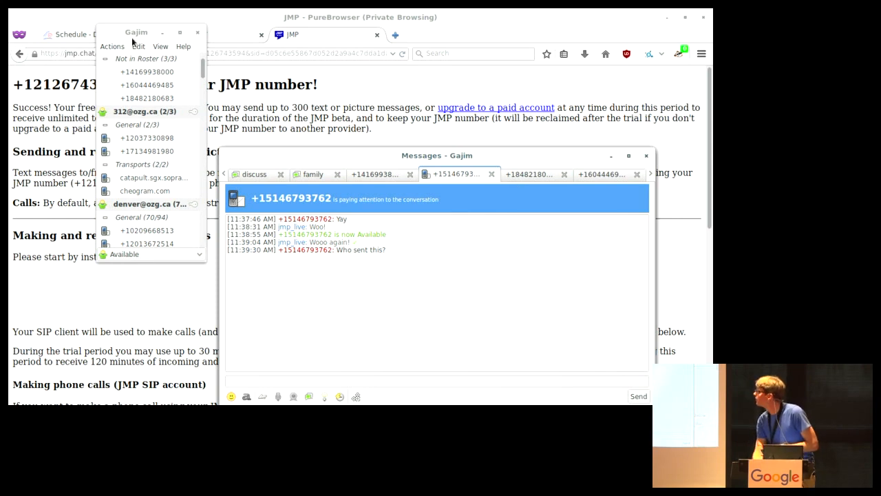
- Drag the Gajim roster window lower on the screen to uncover the browser
{"action": "left_click_drag", "start_coordinate": [135, 33], "coordinate": [105, 135]}
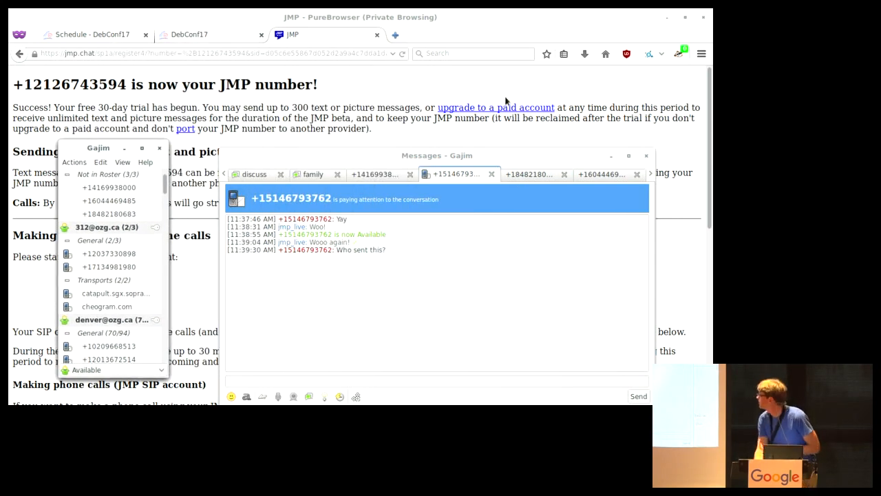
{"action": "mouse_move", "coordinate": [455, 186]}
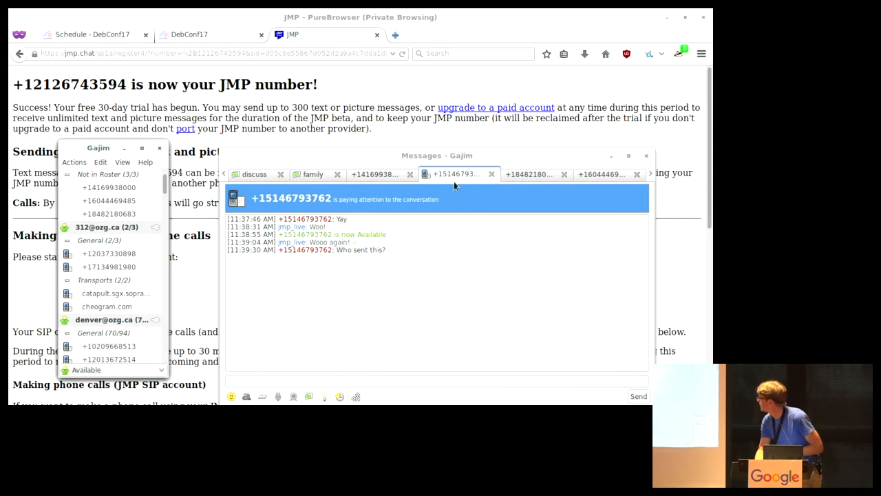
{"action": "mouse_move", "coordinate": [472, 157]}
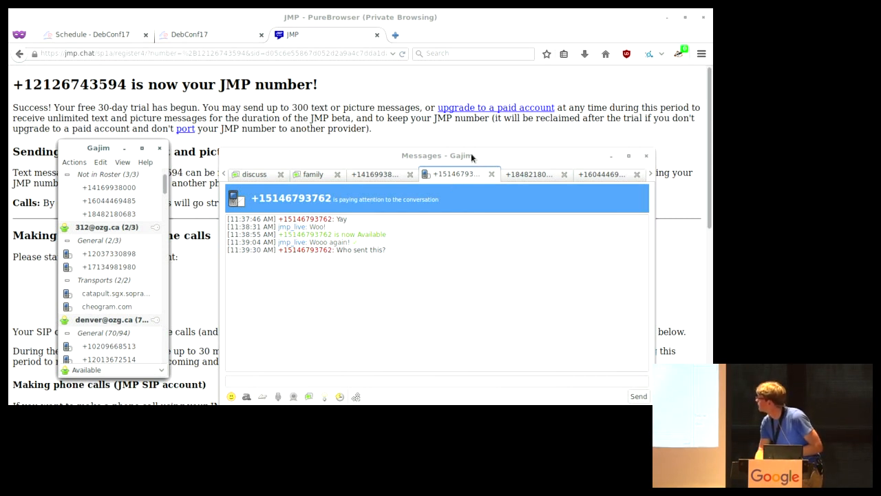
{"action": "mouse_move", "coordinate": [330, 108]}
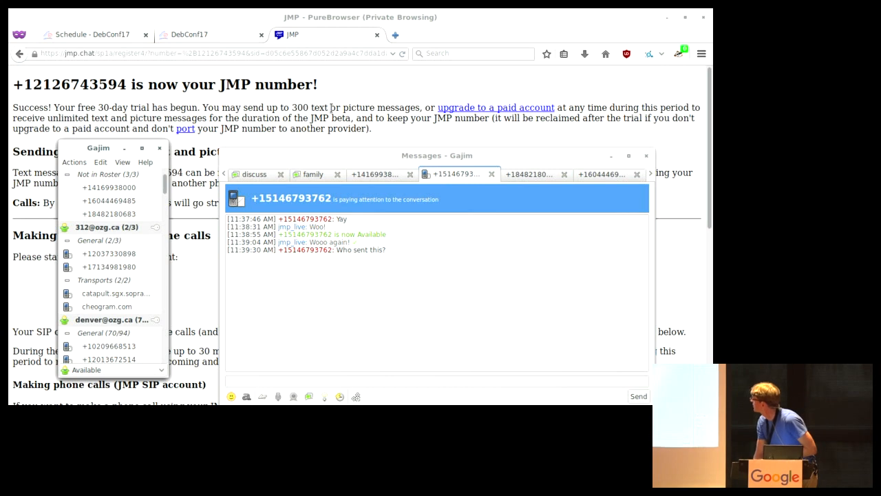
{"action": "mouse_move", "coordinate": [179, 115]}
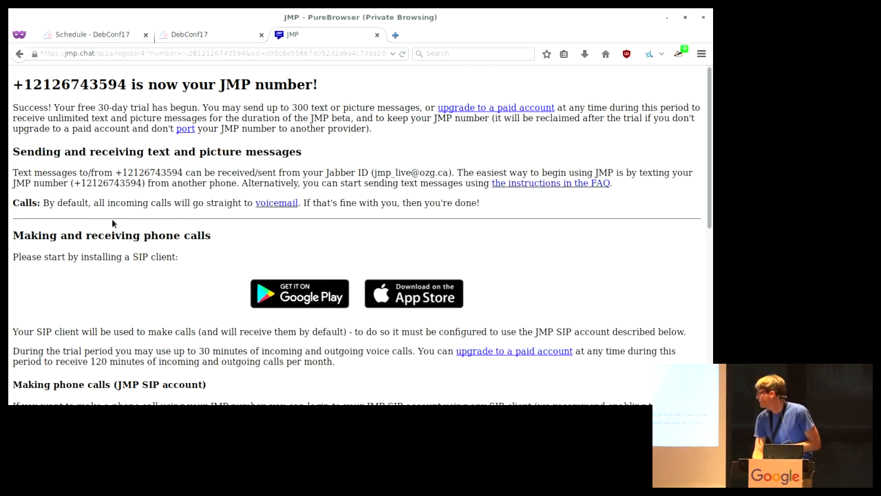
{"action": "mouse_move", "coordinate": [195, 216]}
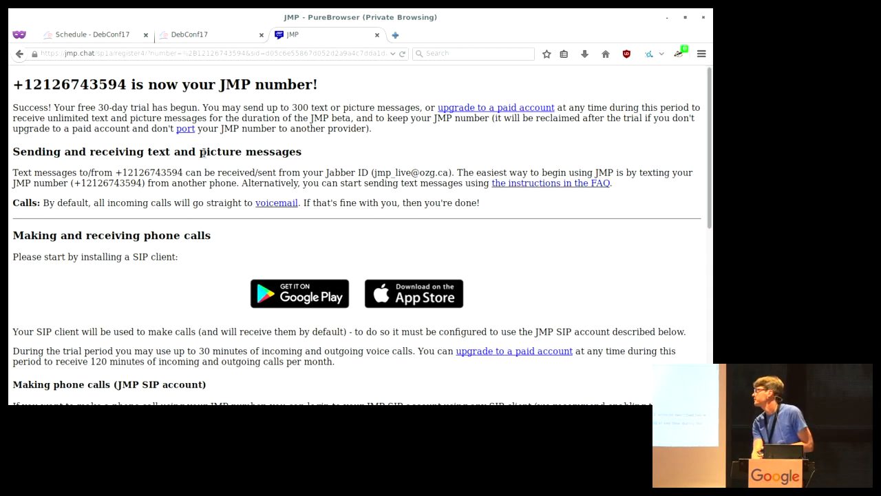
{"action": "mouse_move", "coordinate": [195, 292]}
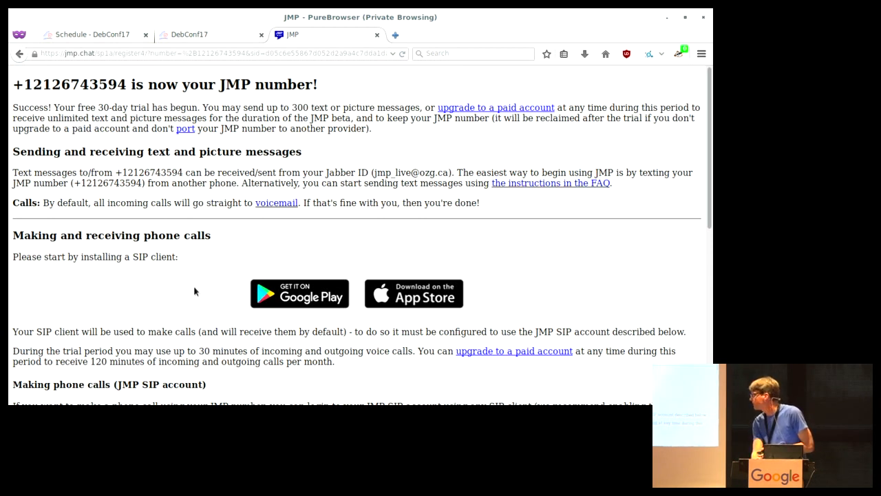
{"action": "scroll", "scroll_direction": "down", "scroll_amount": 3}
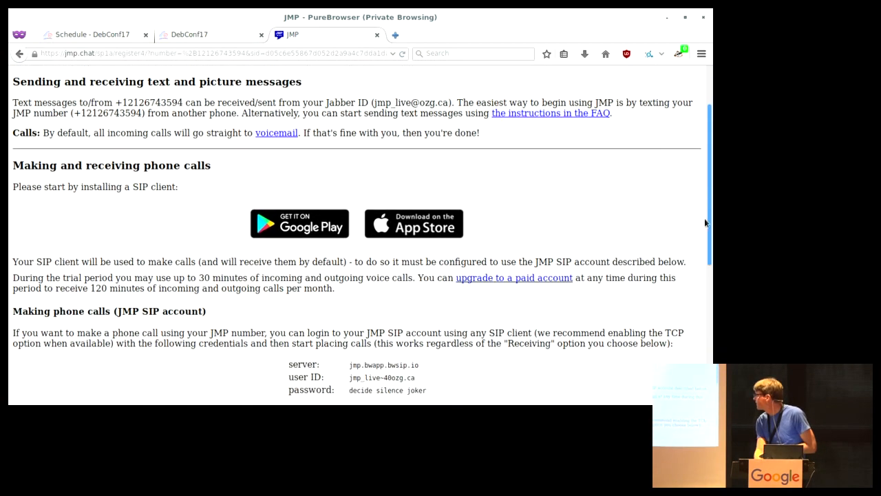
{"action": "scroll", "scroll_direction": "down", "scroll_amount": 3}
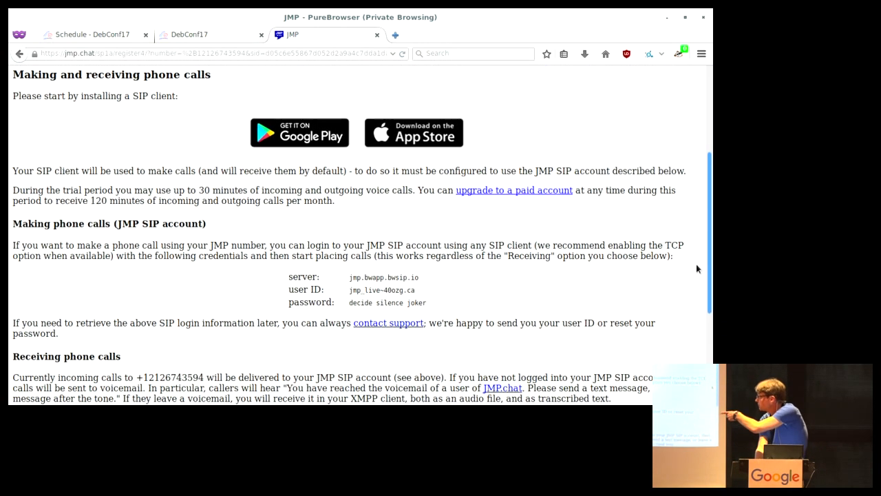
{"action": "scroll", "scroll_direction": "down", "scroll_amount": 3}
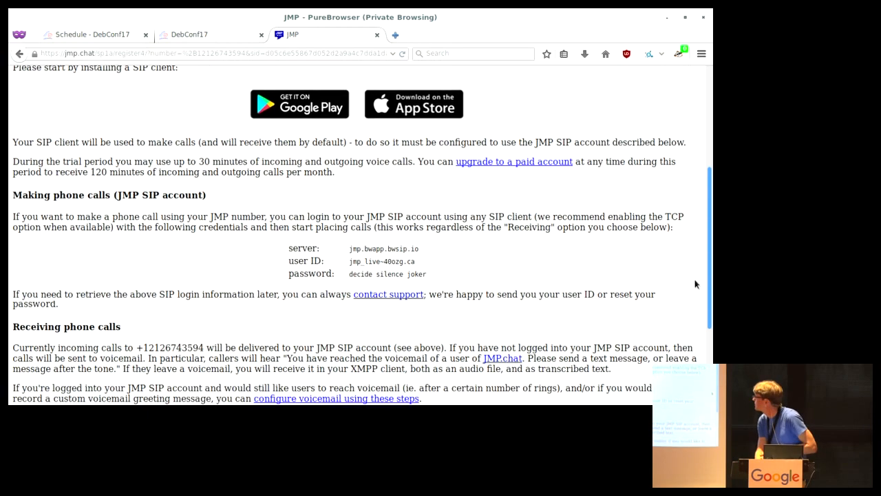
{"action": "scroll", "scroll_direction": "down", "scroll_amount": 3}
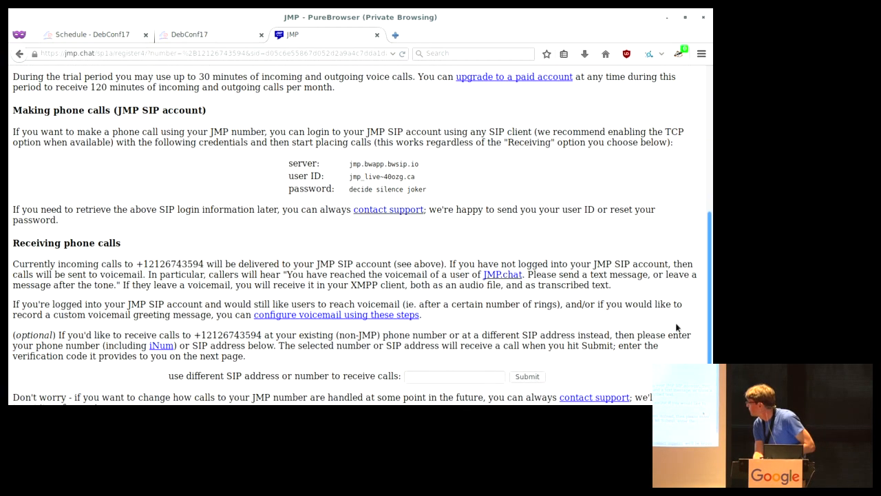
{"action": "scroll", "scroll_direction": "up", "scroll_amount": 3}
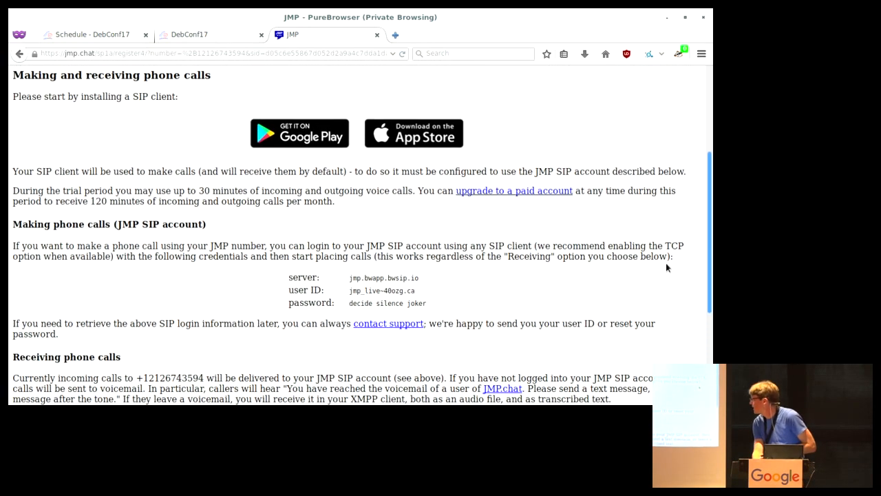
{"action": "scroll", "scroll_direction": "up", "scroll_amount": 3}
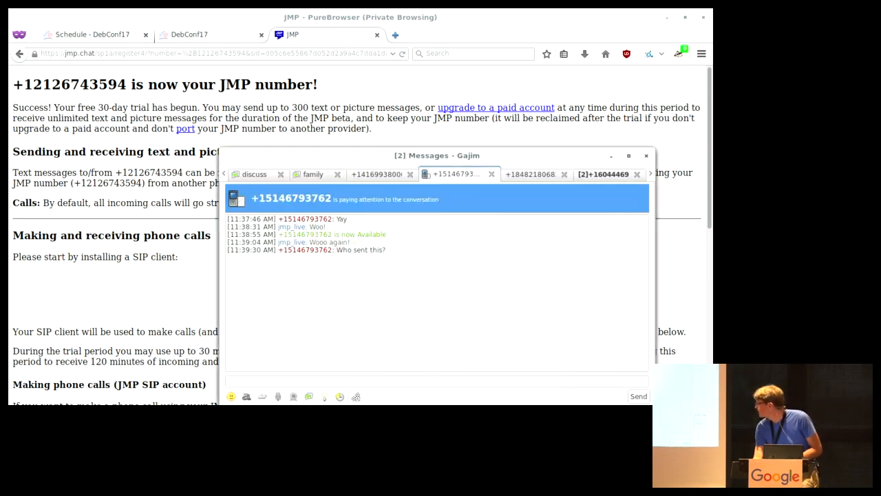
{"action": "left_click", "coordinate": [603, 174]}
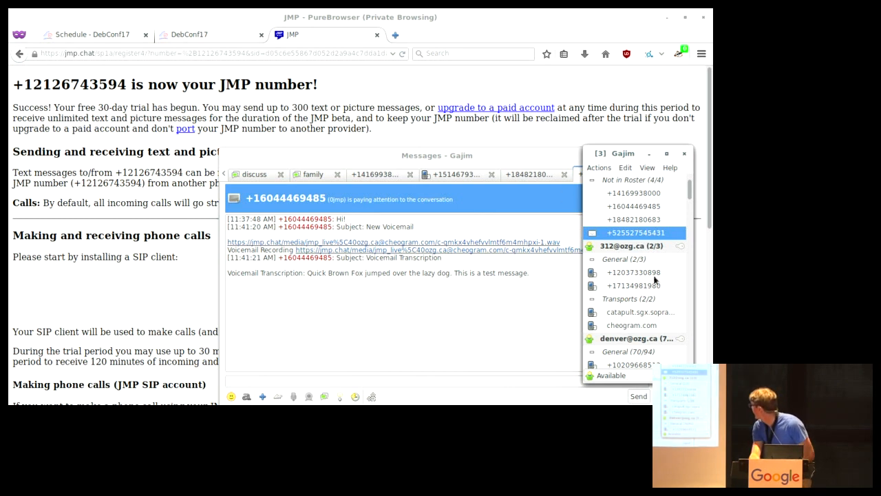
{"action": "left_click", "coordinate": [635, 231]}
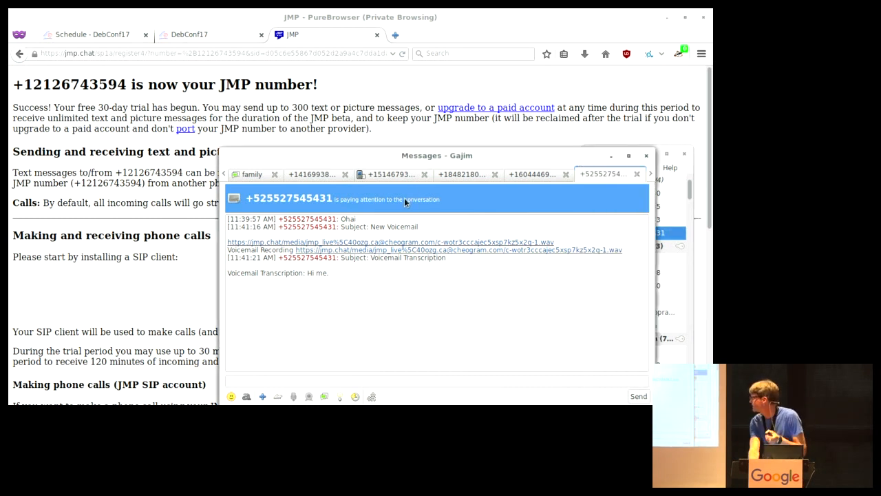
{"action": "mouse_move", "coordinate": [530, 178]}
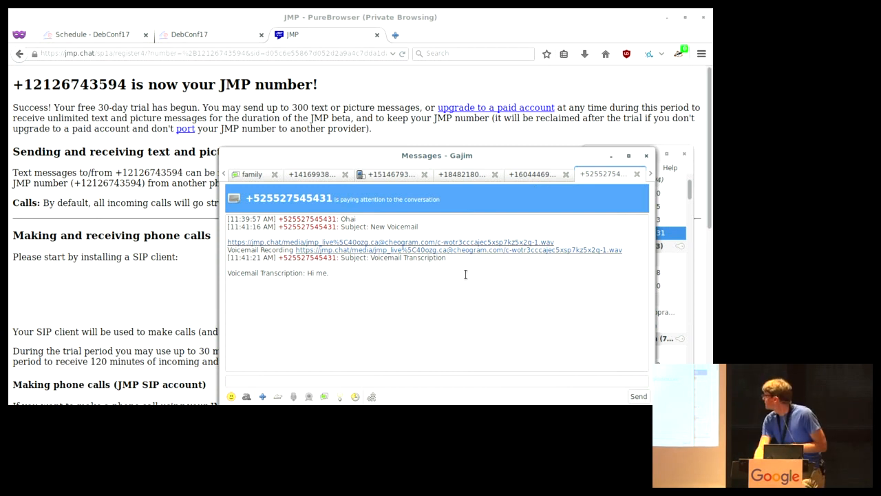
{"action": "left_click", "coordinate": [531, 173]}
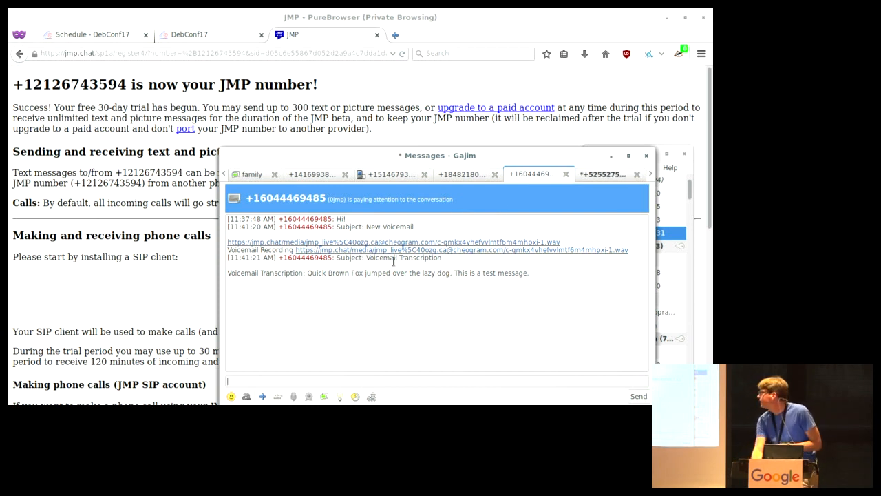
{"action": "mouse_move", "coordinate": [459, 299]}
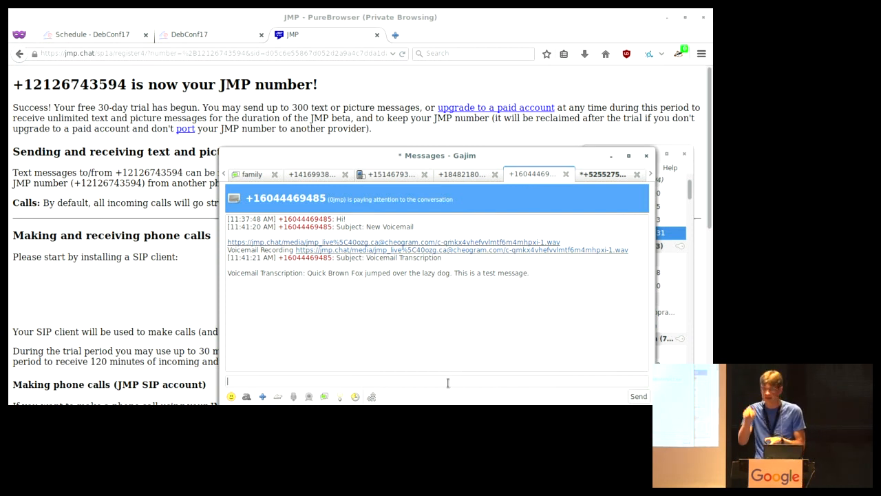
{"action": "mouse_move", "coordinate": [596, 190]}
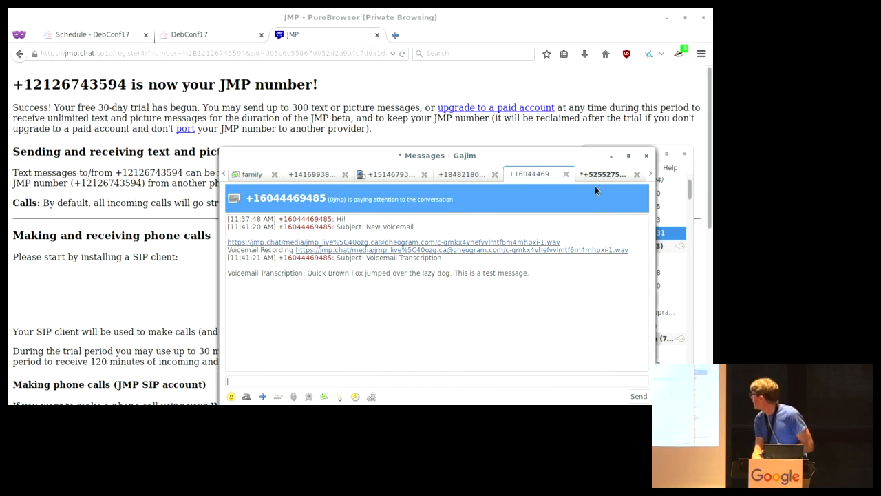
{"action": "left_click", "coordinate": [603, 174]}
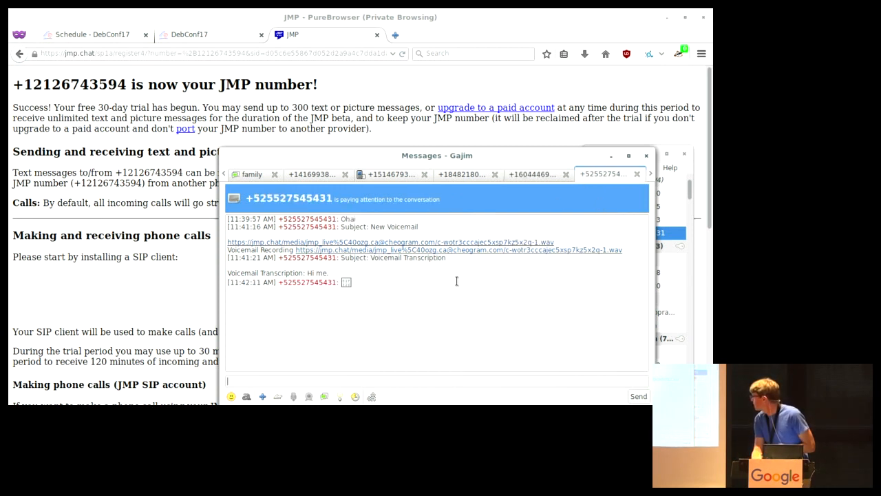
{"action": "mouse_move", "coordinate": [421, 294]}
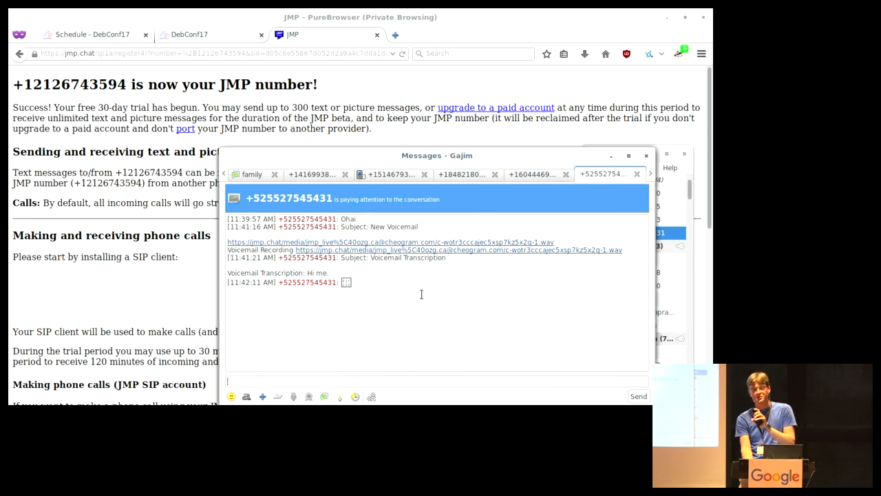
{"action": "mouse_move", "coordinate": [405, 338]}
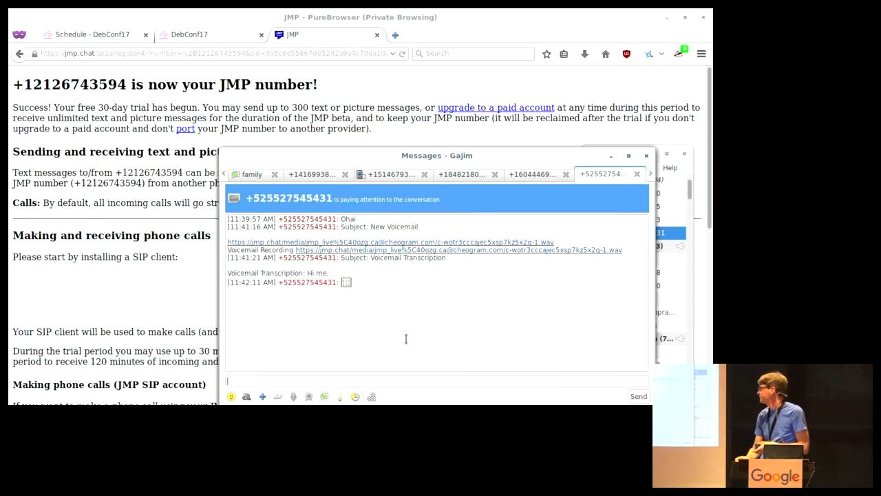
{"action": "mouse_move", "coordinate": [338, 165]}
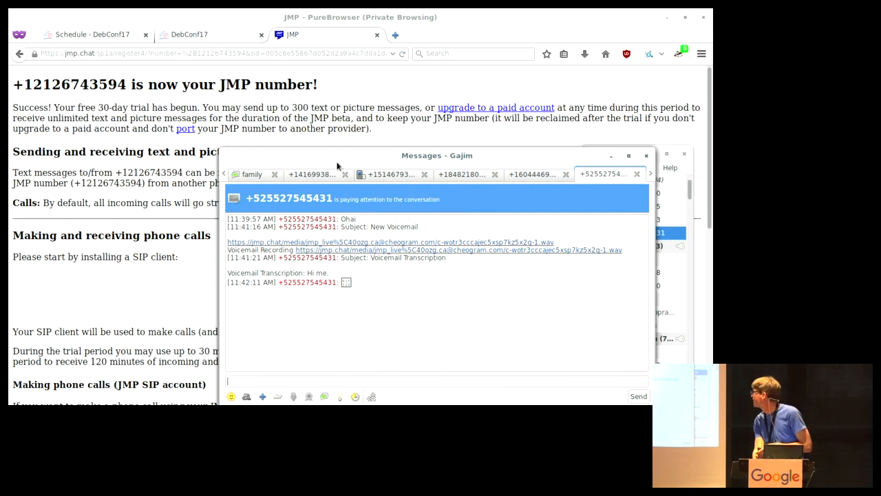
{"action": "mouse_move", "coordinate": [548, 376]}
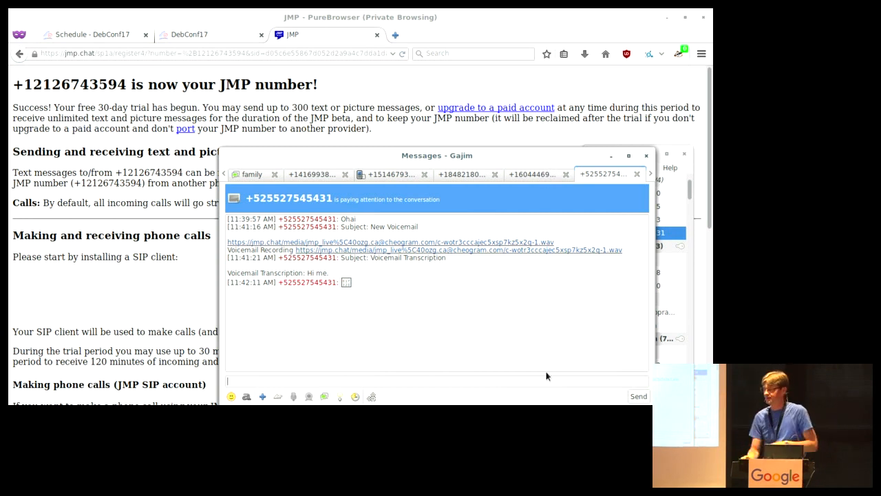
{"action": "mouse_move", "coordinate": [530, 176]}
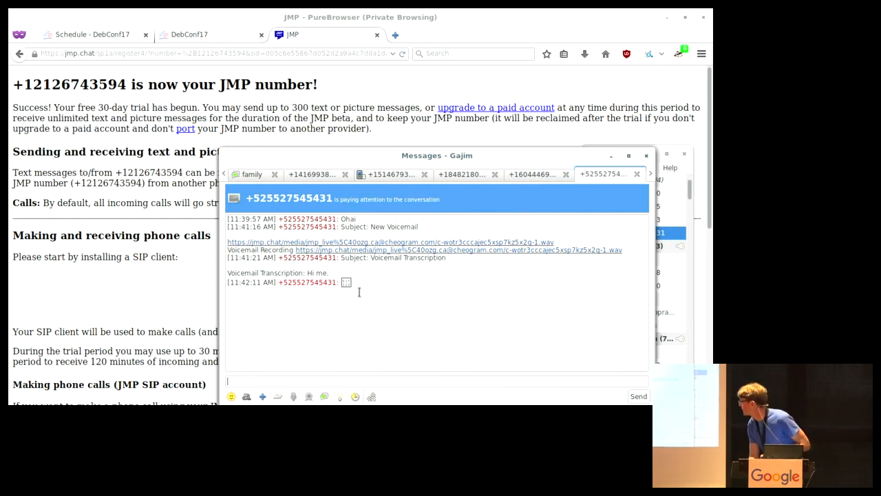
{"action": "left_click", "coordinate": [530, 173]}
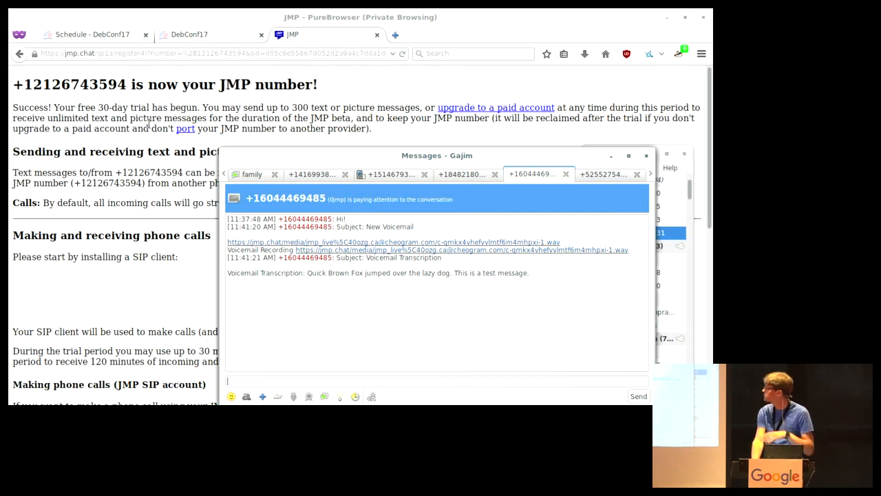
{"action": "mouse_move", "coordinate": [132, 295]}
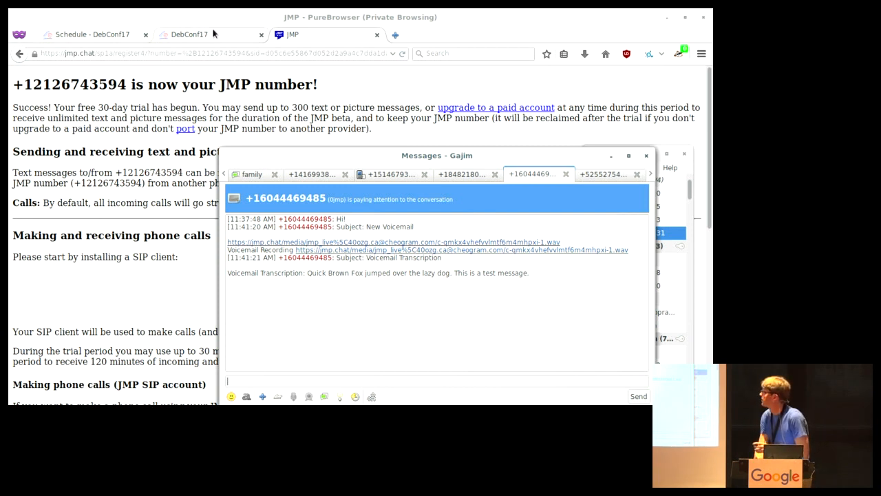
{"action": "mouse_move", "coordinate": [214, 34]}
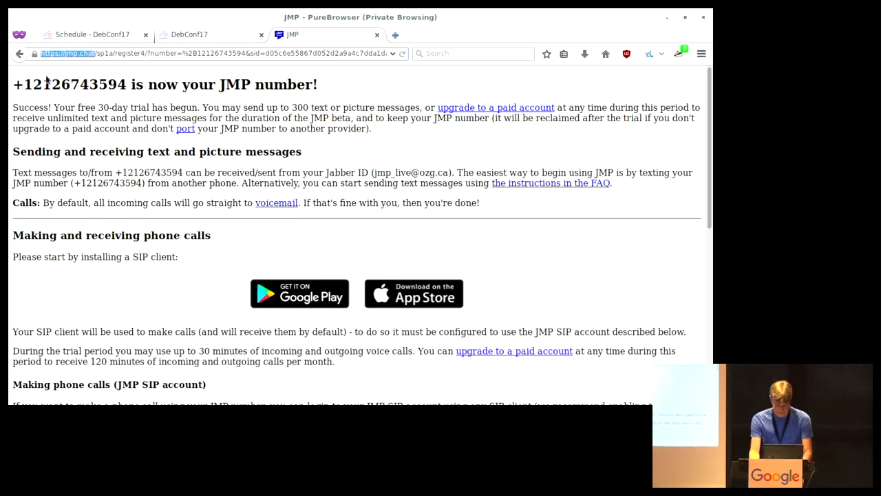
{"action": "left_click", "coordinate": [511, 35]}
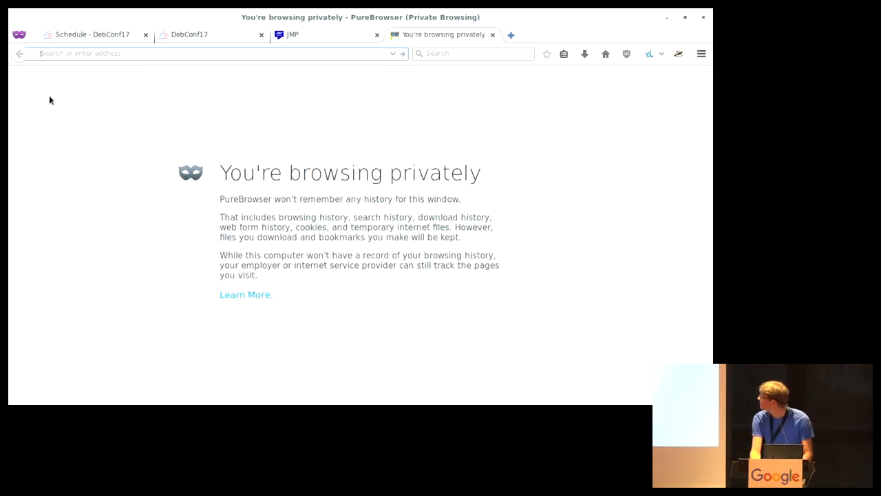
{"action": "type", "text": "https://jmp.chat#"}
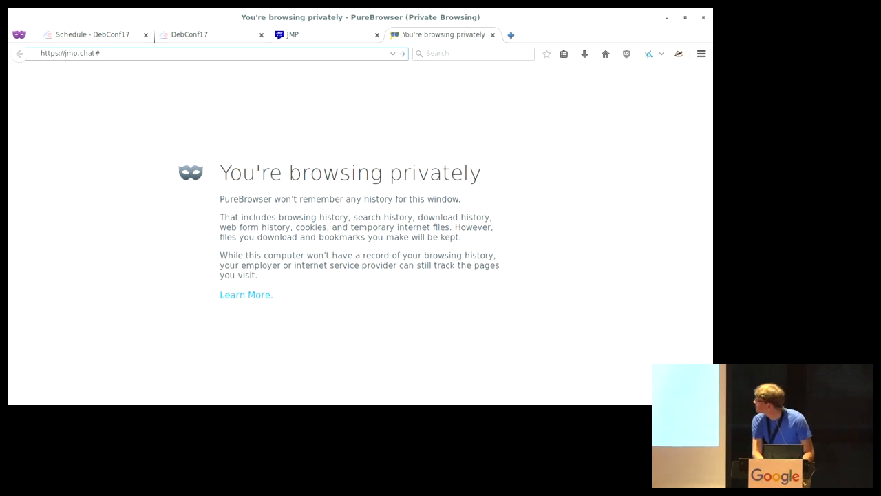
{"action": "type", "text": "s"}
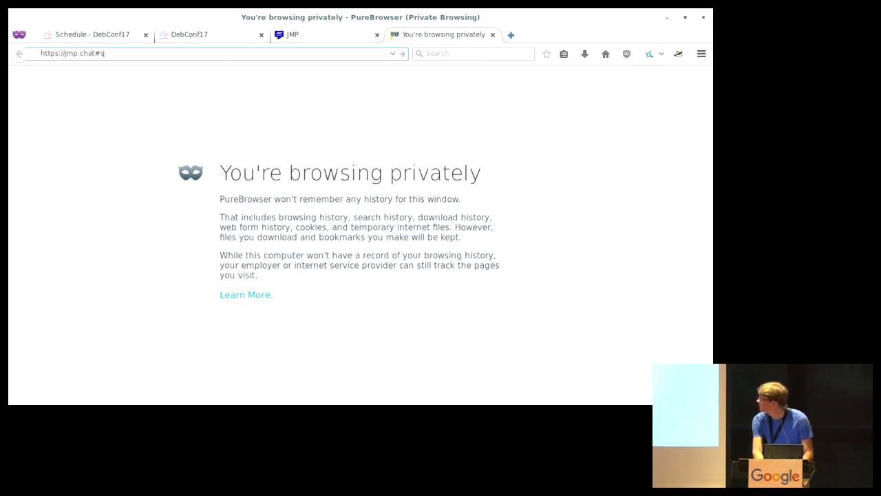
{"action": "type", "text": "upport"}
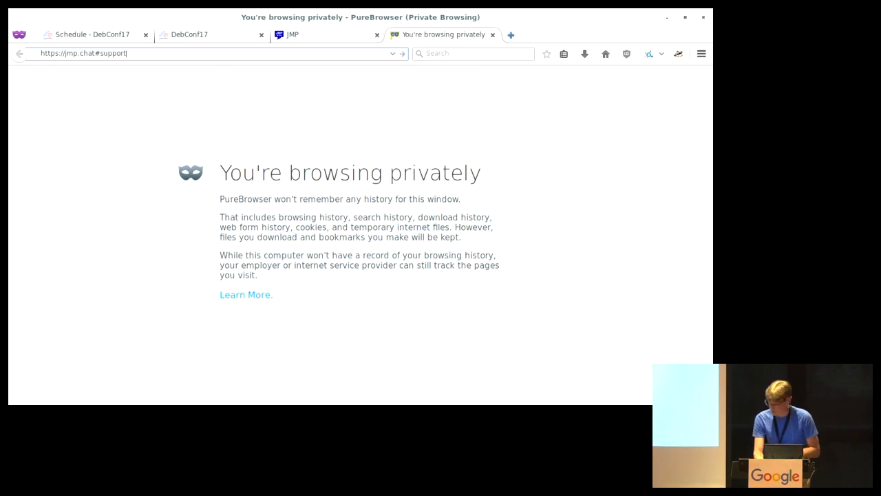
{"action": "key", "text": "Return"}
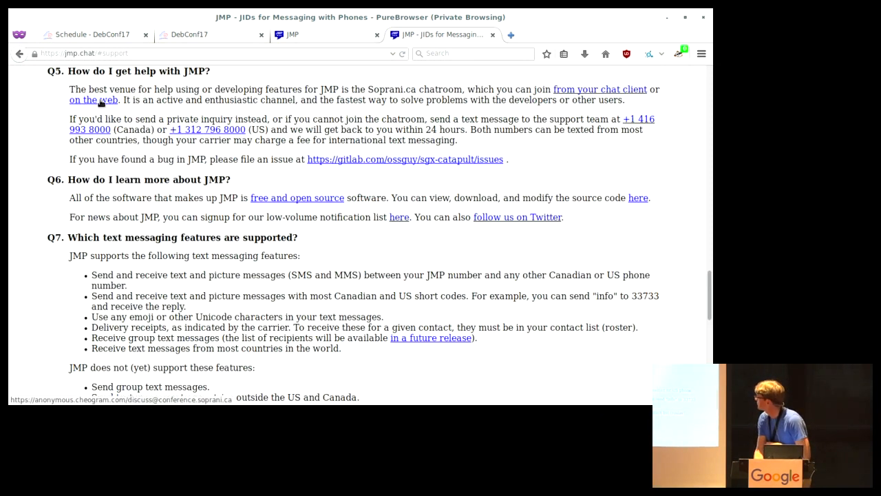
{"action": "left_click", "coordinate": [509, 36]}
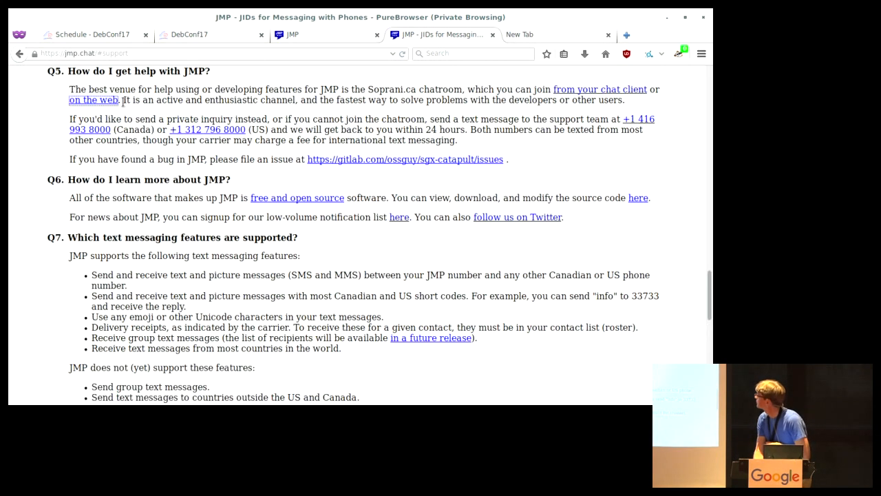
{"action": "left_click", "coordinate": [94, 99]}
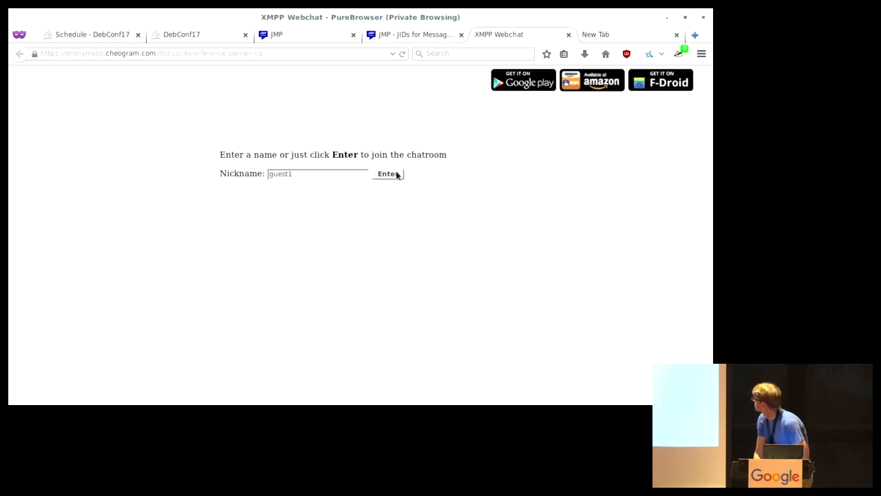
- Join the chatroom as guest2 after the default nickname is reported in use
{"action": "left_click", "coordinate": [386, 173]}
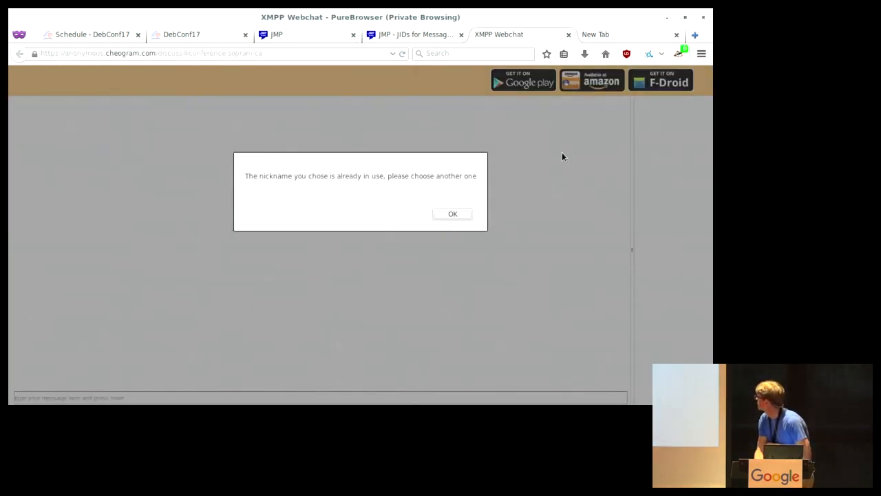
{"action": "left_click", "coordinate": [451, 213]}
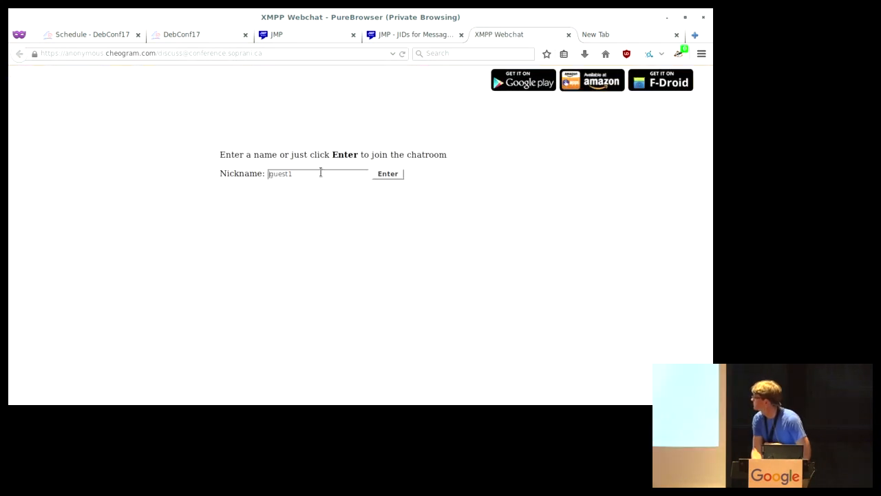
{"action": "type", "text": "guest2"}
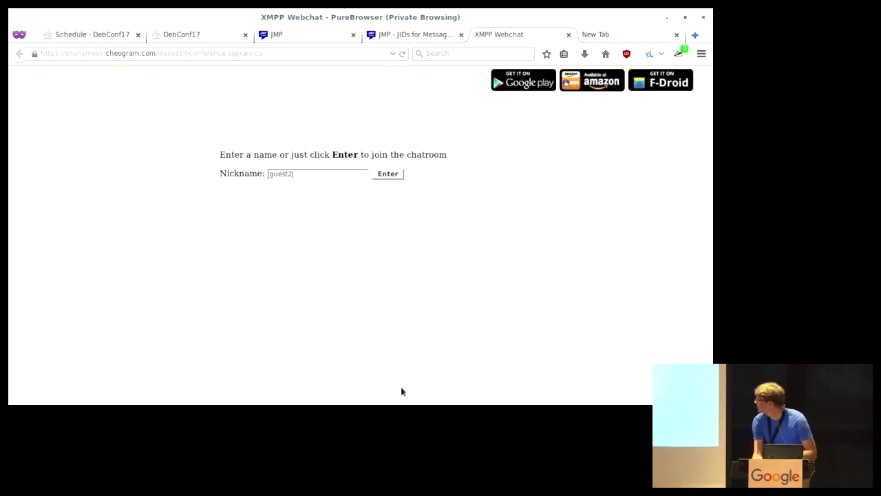
{"action": "left_click", "coordinate": [387, 173]}
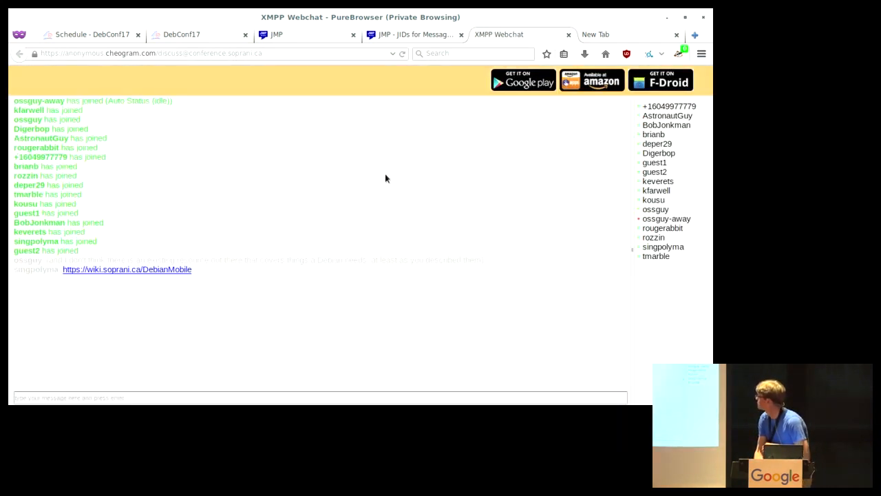
- Scroll through the chatroom history, then settle back on the JMP FAQ tab
{"action": "scroll", "scroll_direction": "down", "scroll_amount": 3}
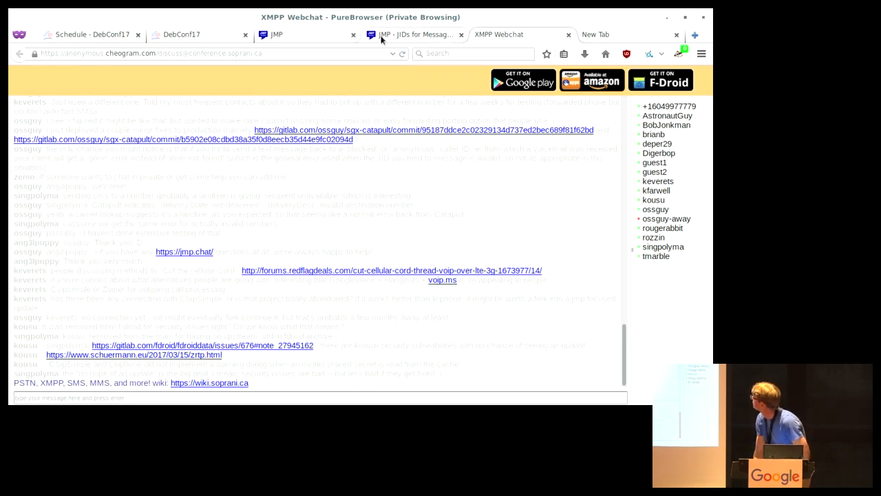
{"action": "left_click", "coordinate": [413, 34]}
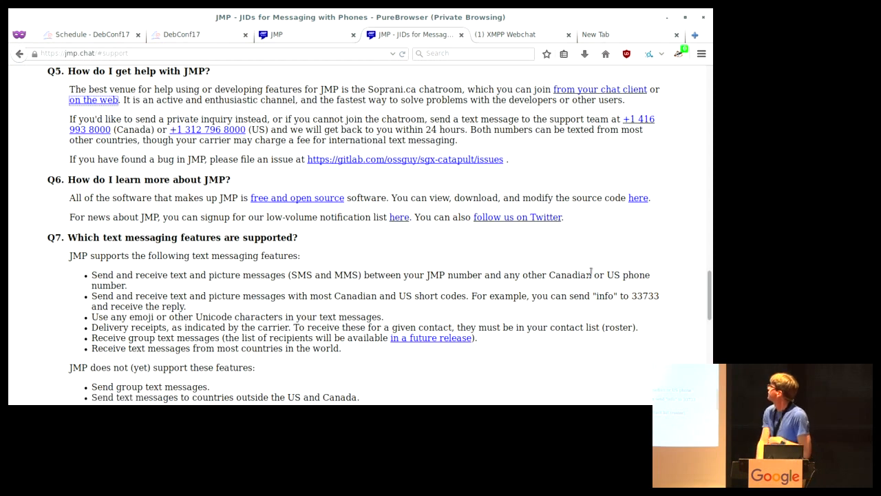
{"action": "left_click", "coordinate": [498, 34]}
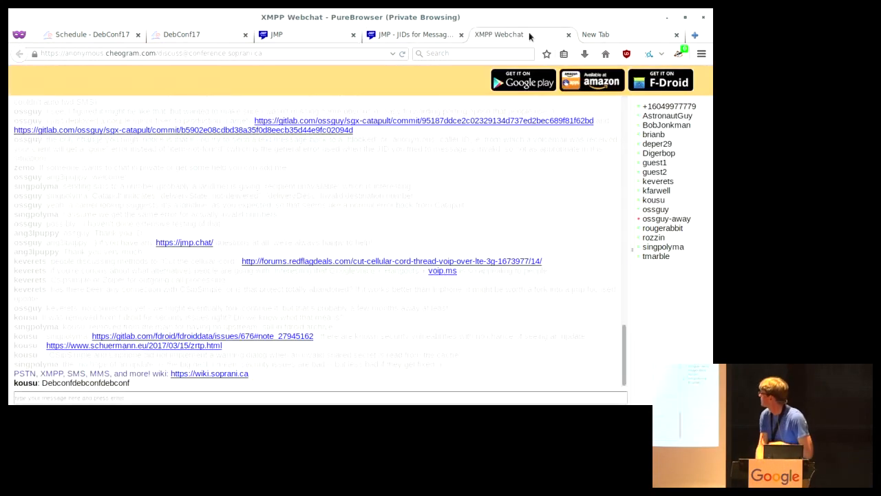
{"action": "left_click", "coordinate": [413, 34]}
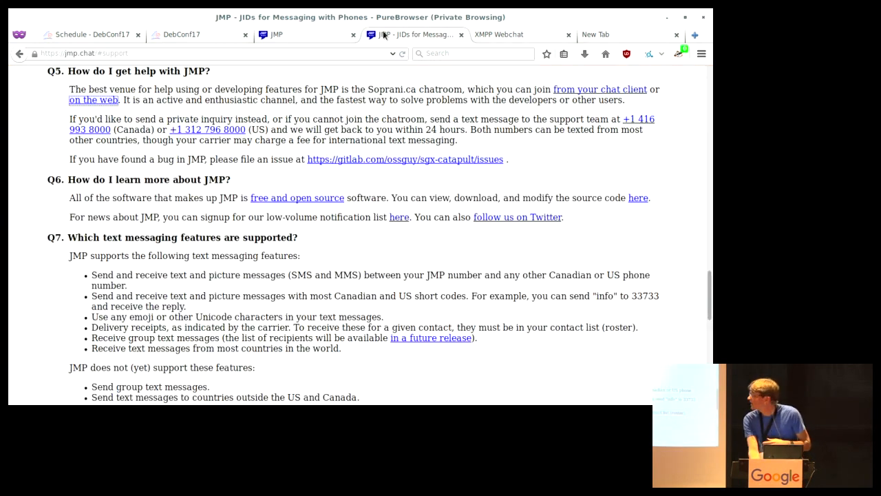